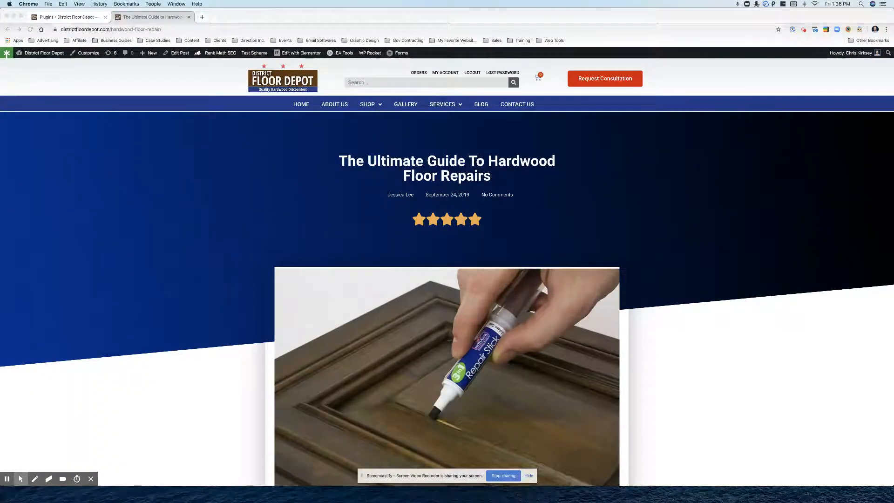
Search plugins for 'table of contents', then install and activate LuckyWP Table of Contents
click(757, 5)
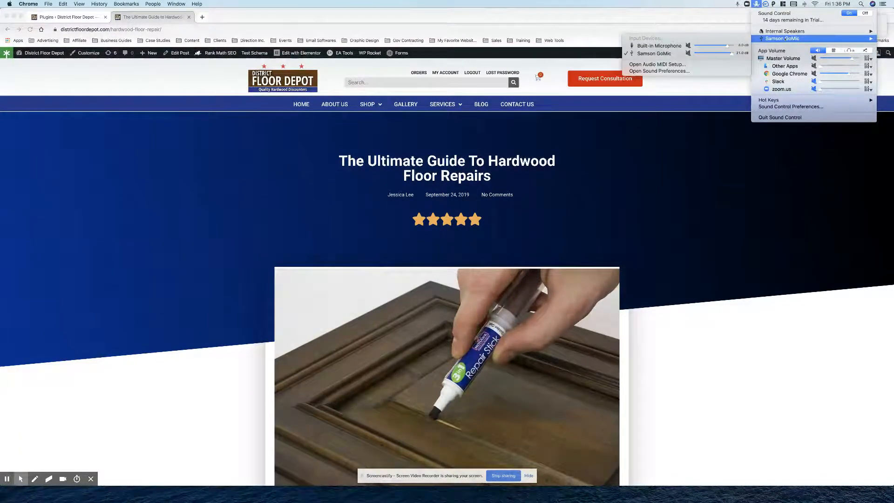
mouse_move(658, 63)
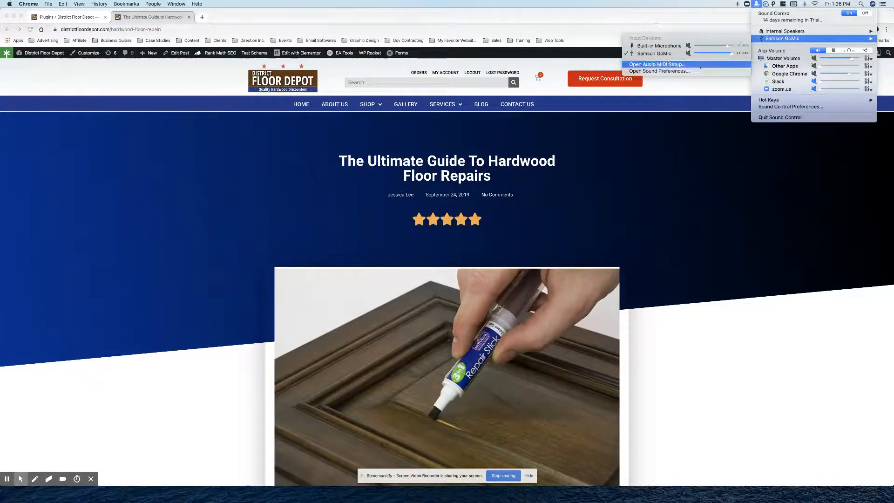
click(659, 71)
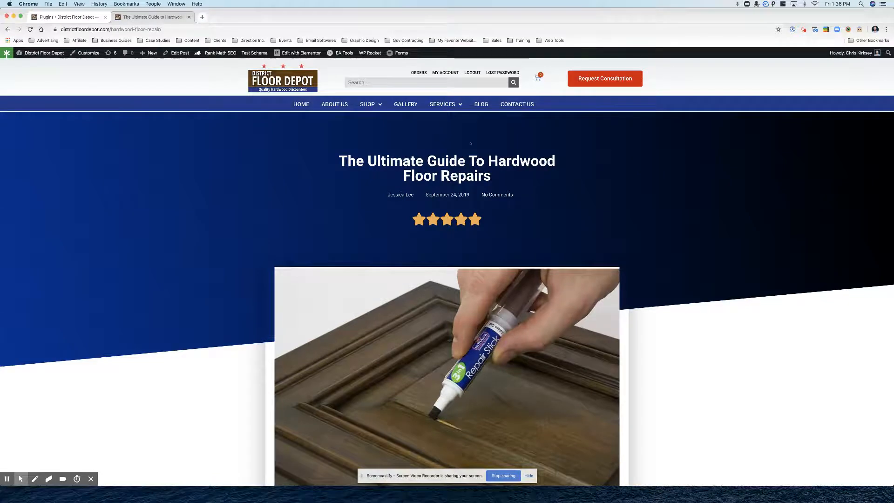
scroll(down, 3)
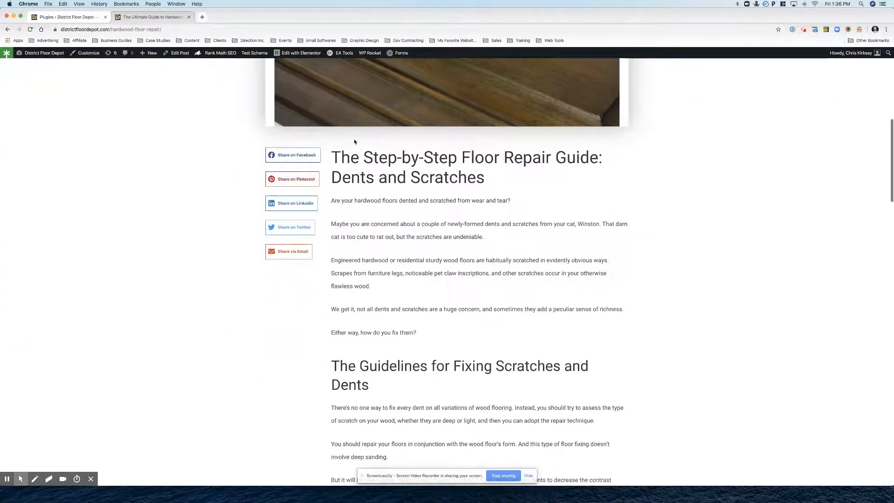
scroll(down, 3)
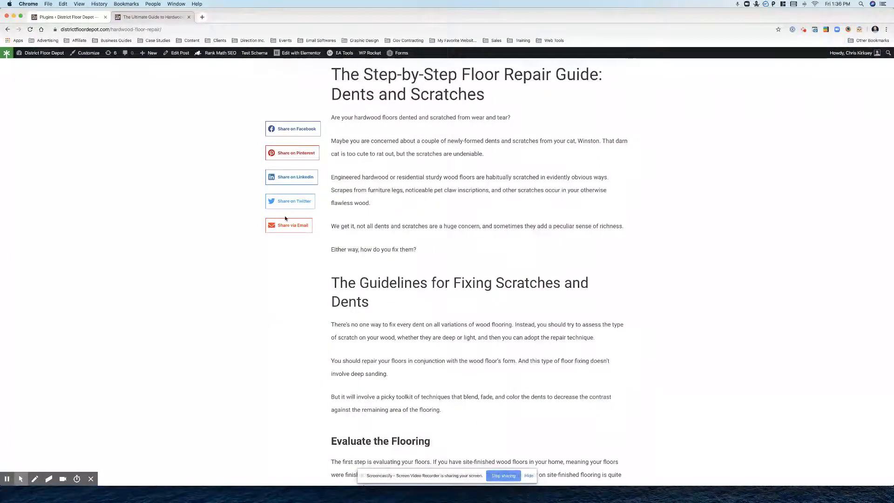
mouse_move(327, 162)
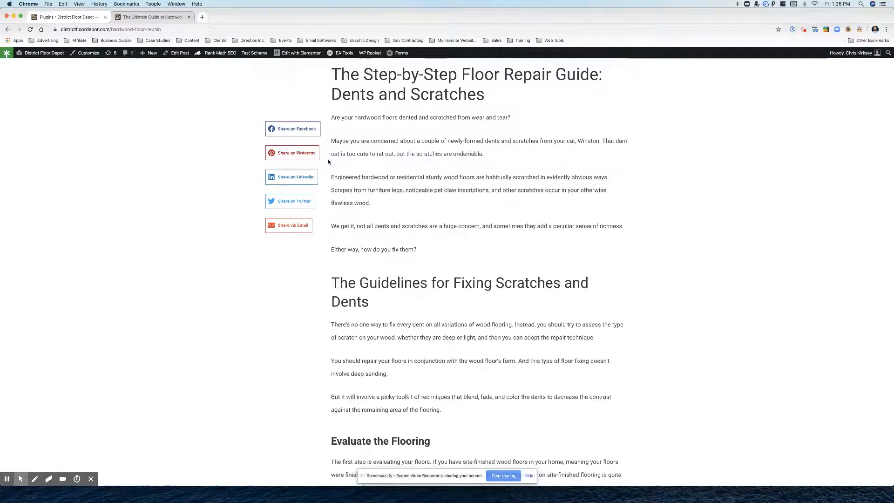
scroll(up, 3)
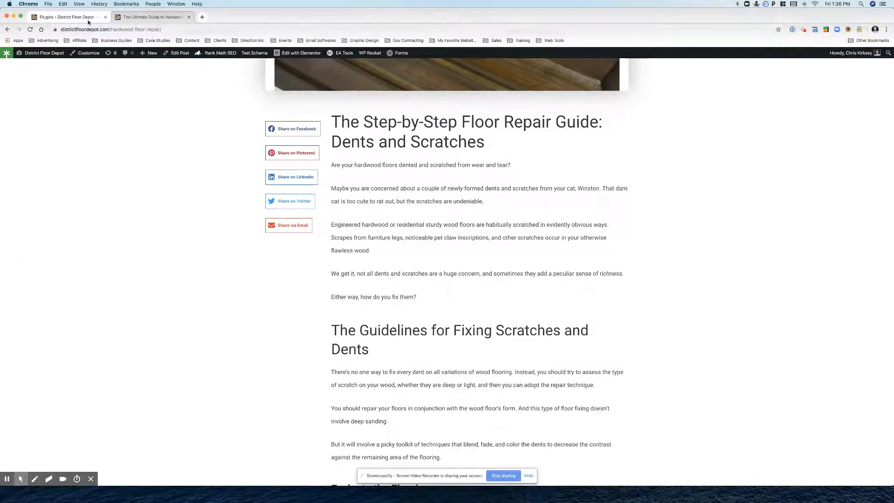
click(68, 16)
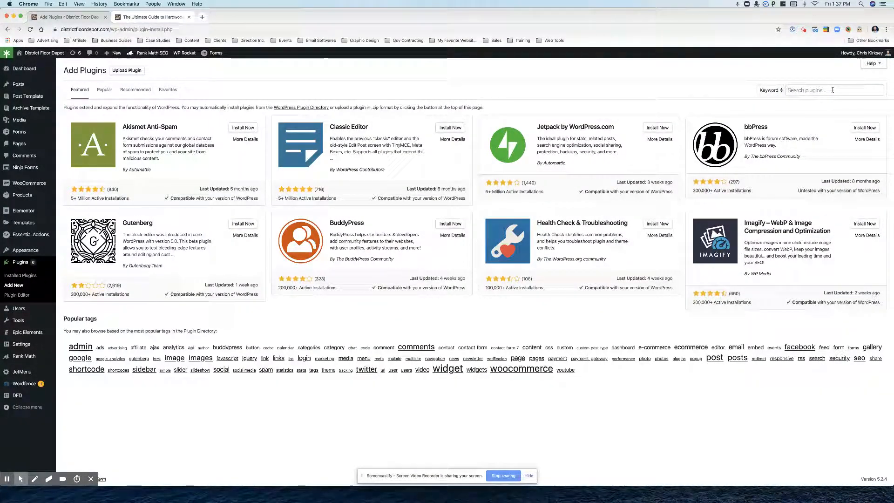
text(table of conte)
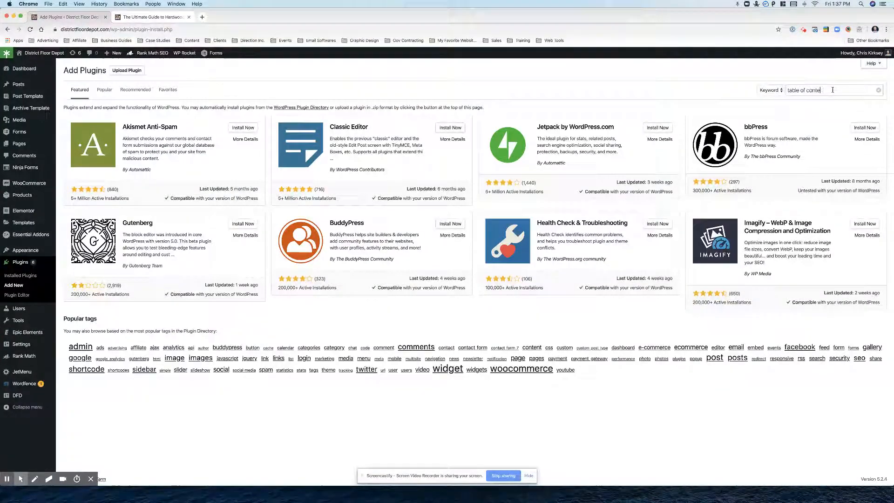
key(Return)
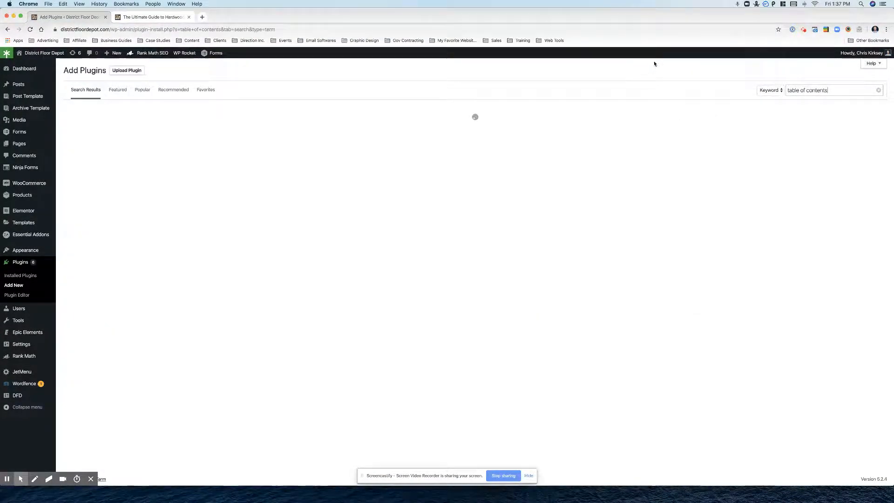
mouse_move(324, 129)
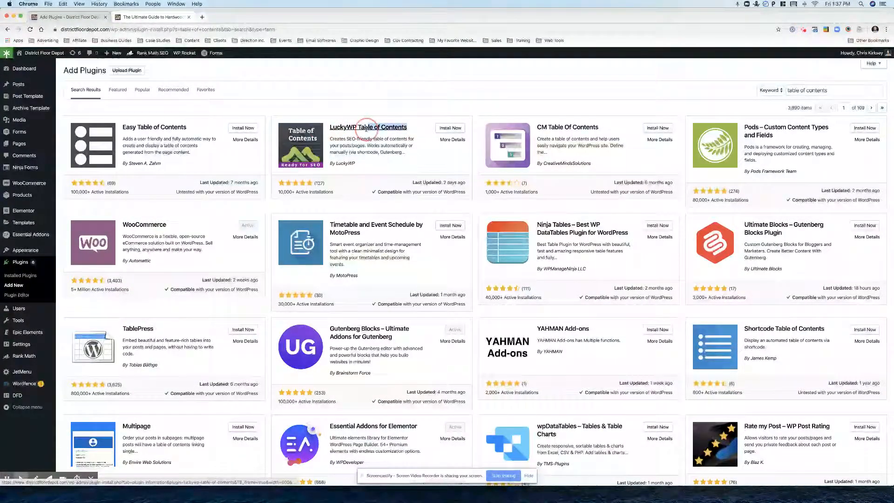
click(450, 128)
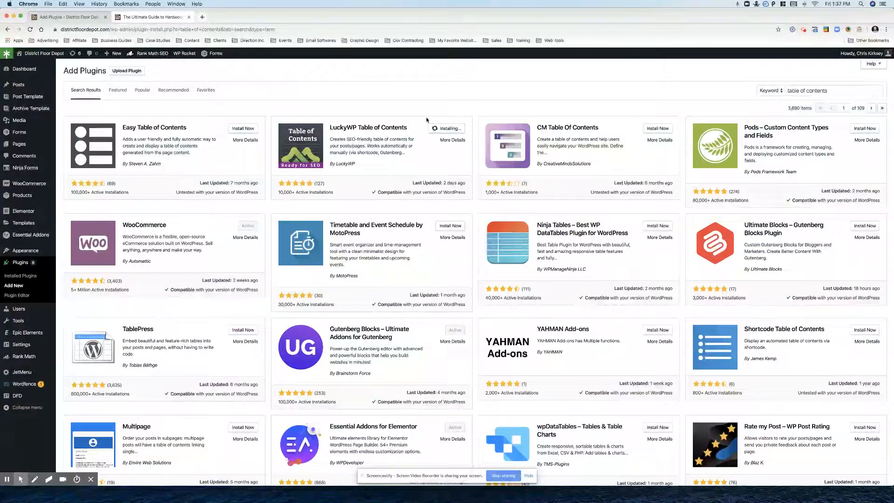
mouse_move(427, 120)
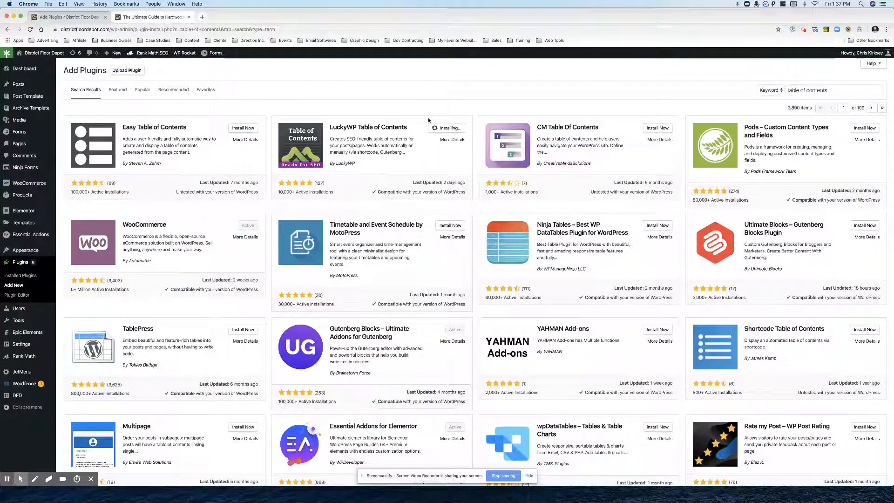
click(446, 127)
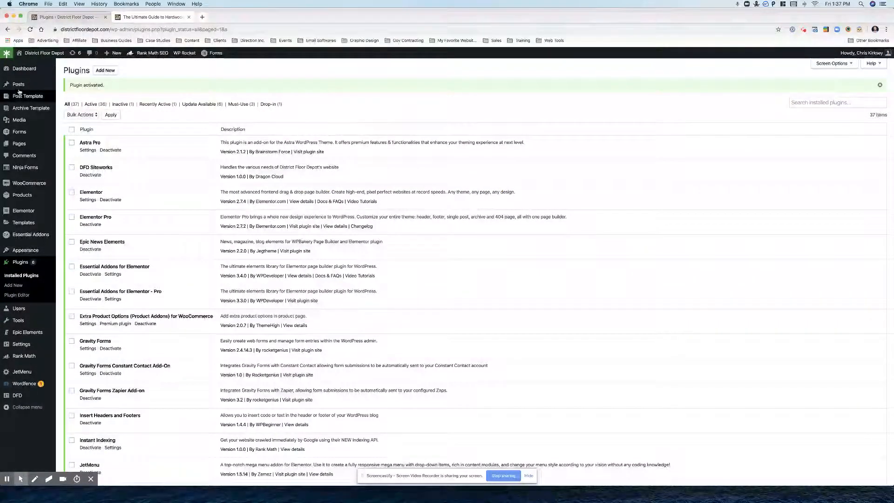
From the live blog post, open the Blog Post Template with Edit with Elementor
click(151, 17)
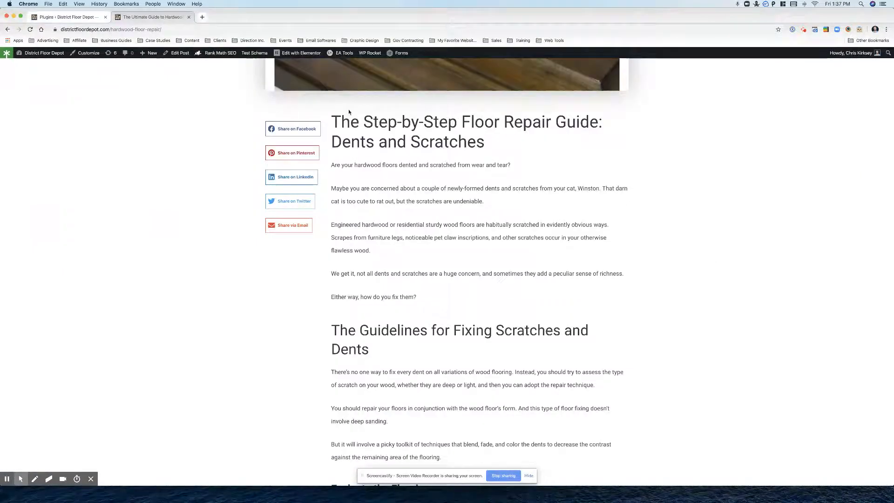
scroll(up, 3)
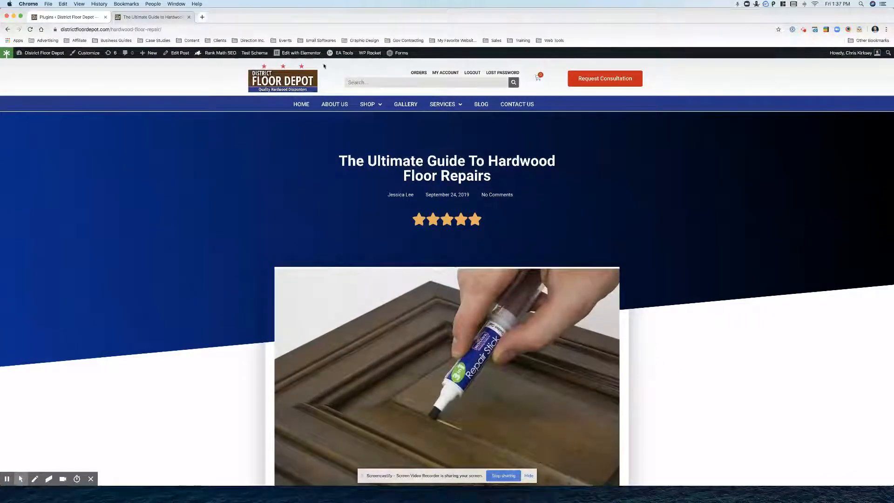
click(300, 52)
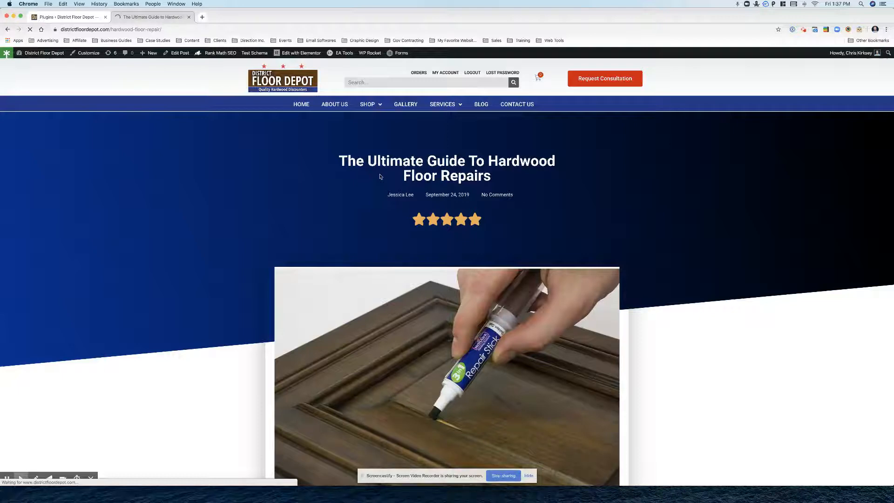
click(301, 53)
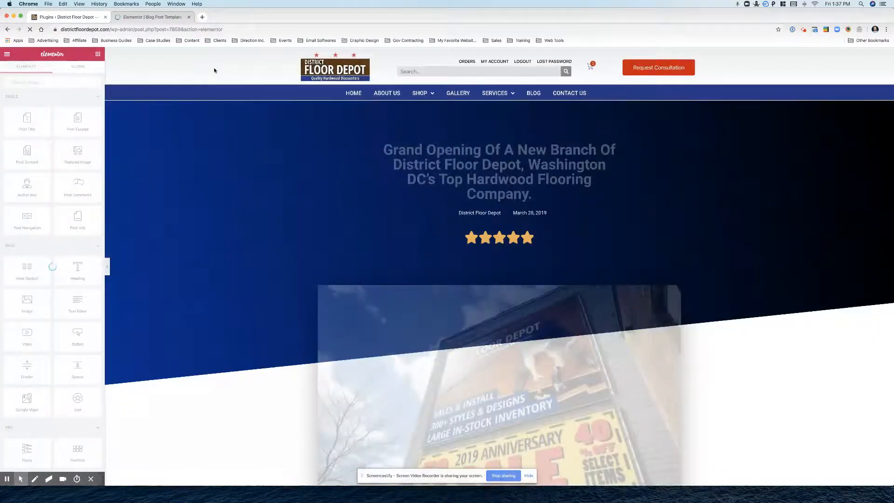
Delete the Comments item and the duplicate date item from the Post Info widget
click(486, 213)
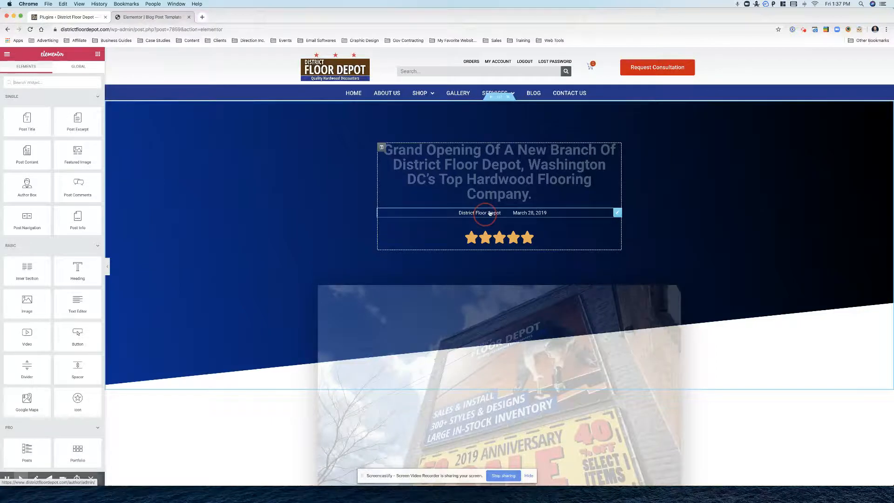
click(480, 213)
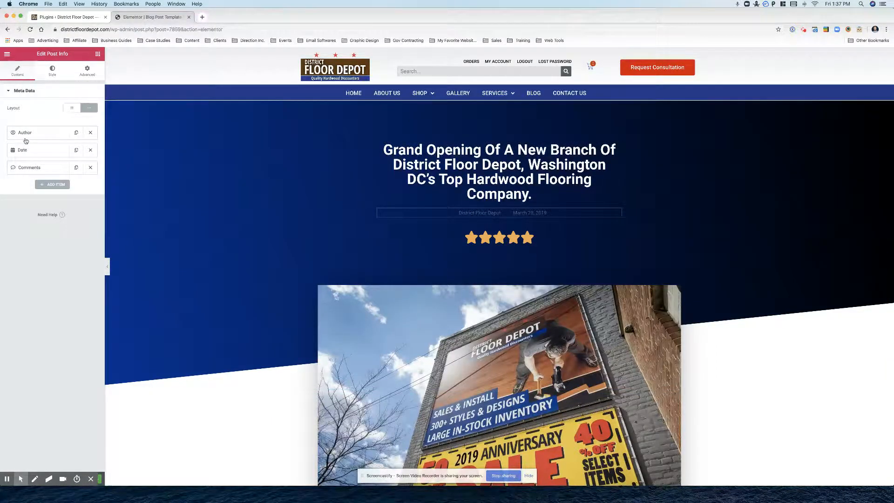
click(90, 167)
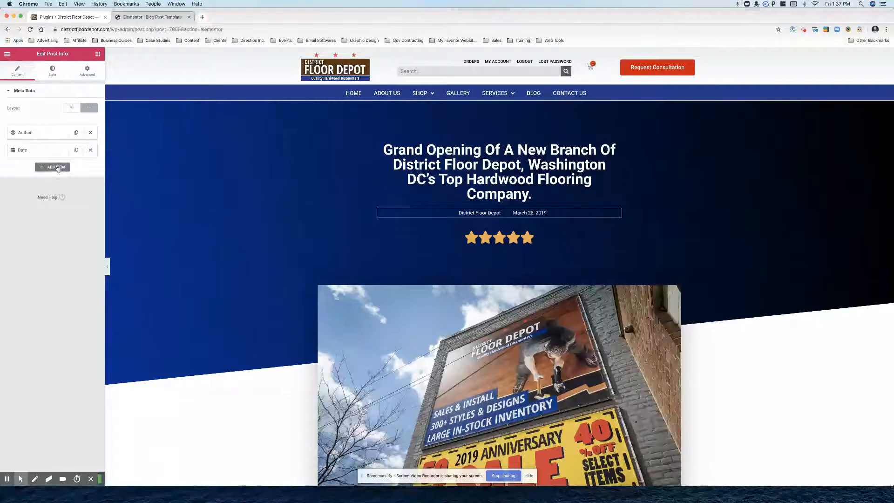
click(52, 167)
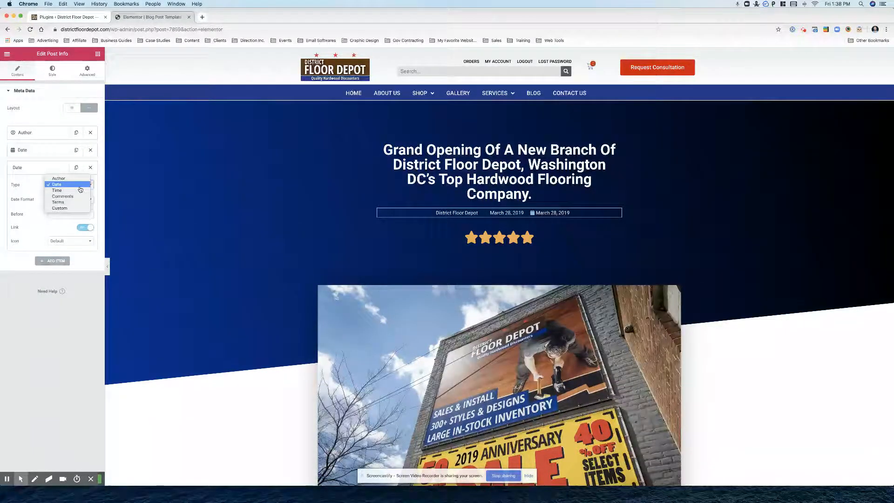
click(55, 185)
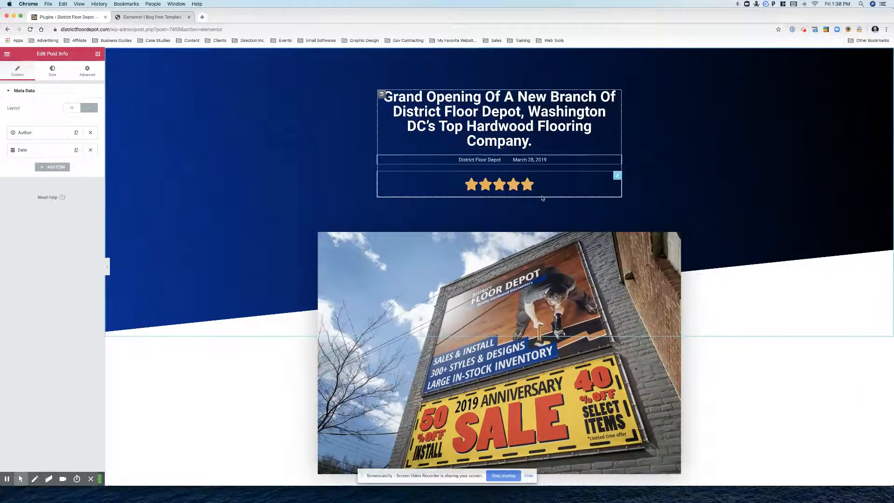
Give the Date item the default calendar icon and adjust its icon colour
click(22, 150)
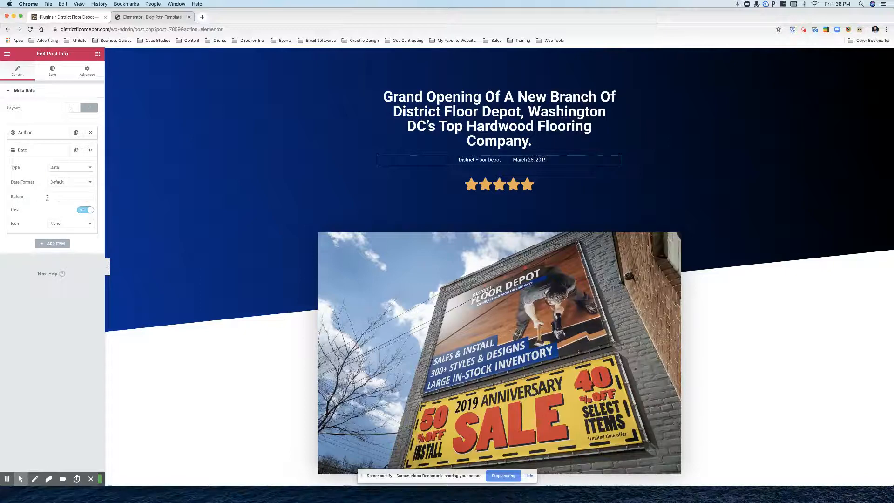
click(71, 223)
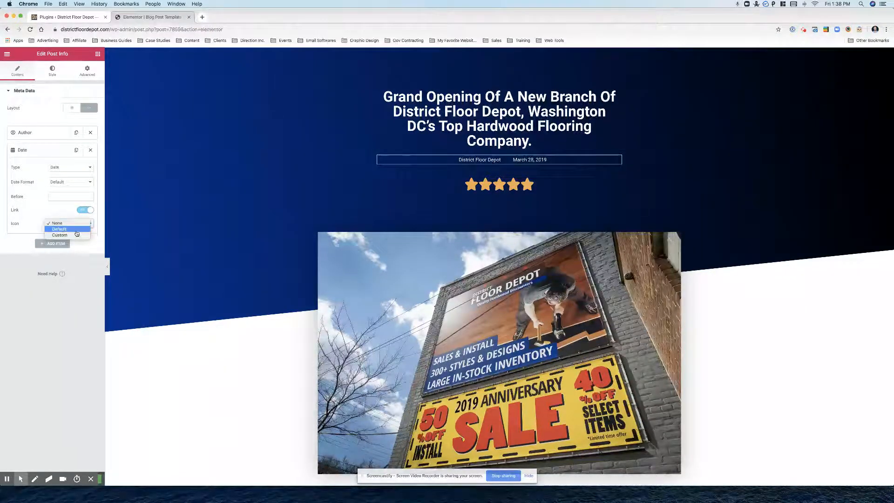
click(59, 228)
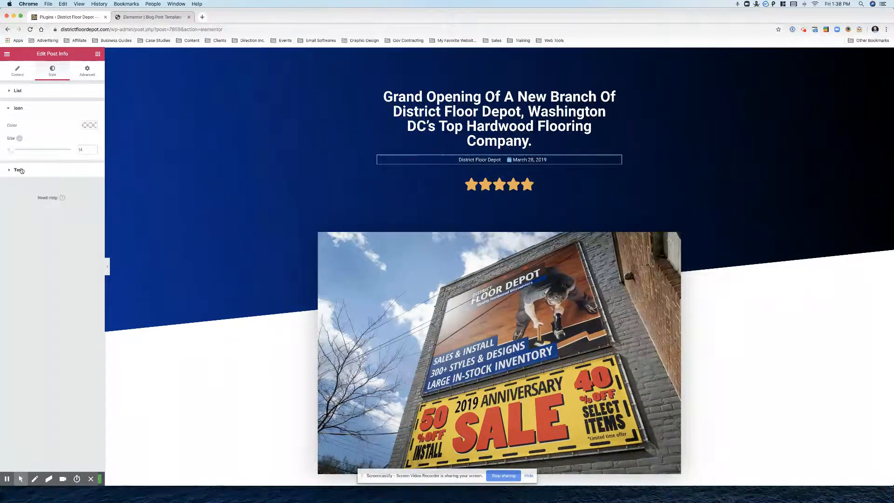
click(89, 125)
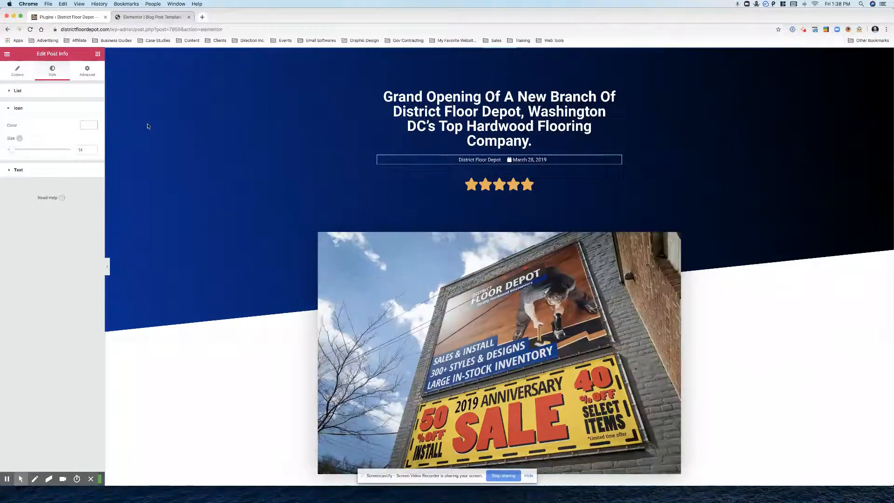
scroll(down, 3)
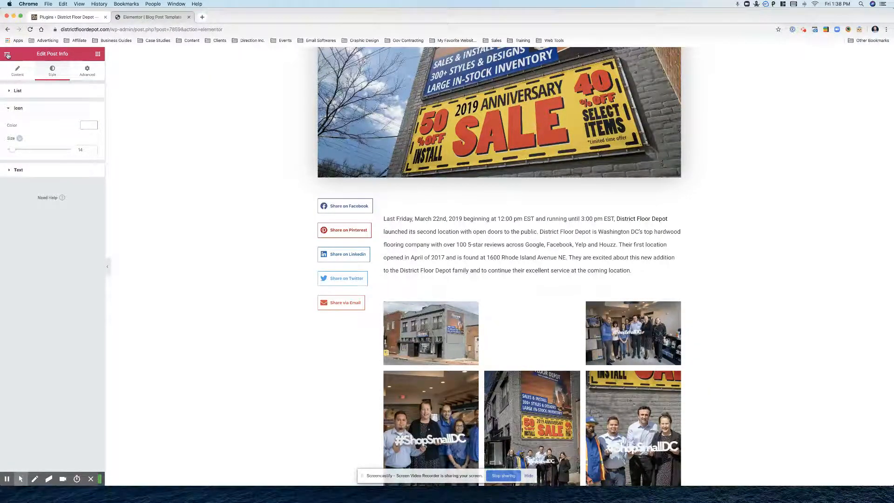
Add a Text Editor widget containing the [lwptoc] shortcode above the Share Buttons
click(6, 53)
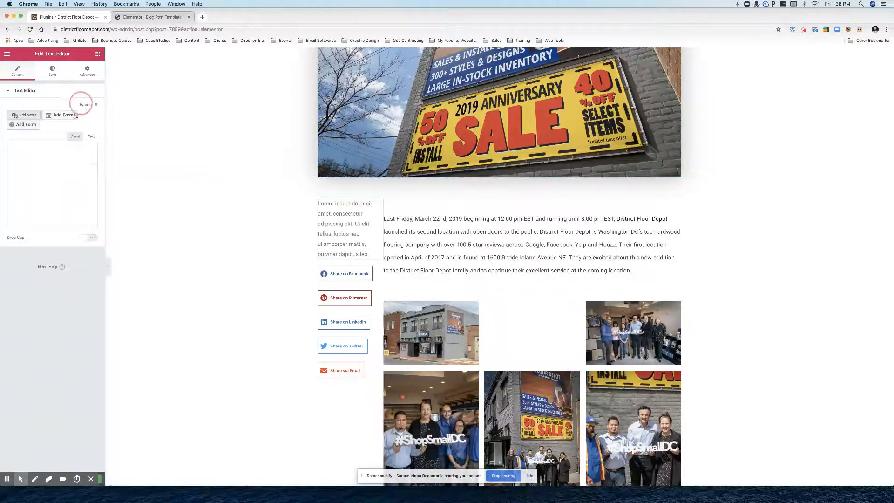
click(91, 137)
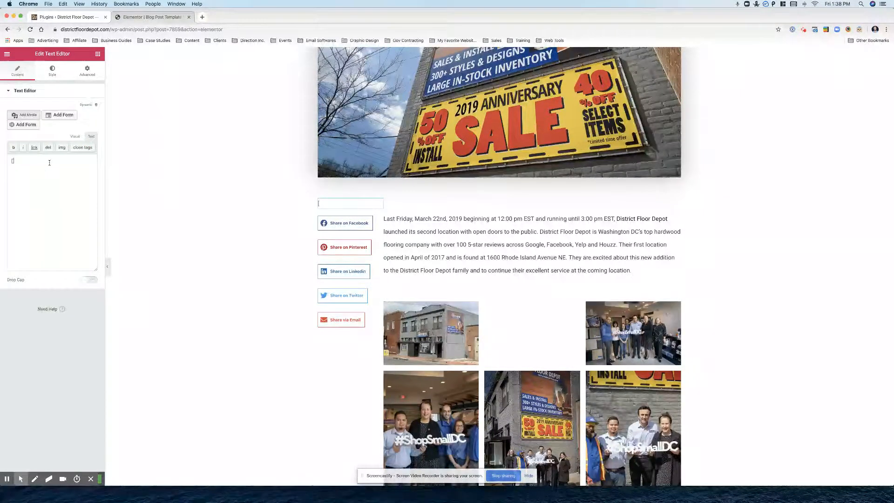
text([!)
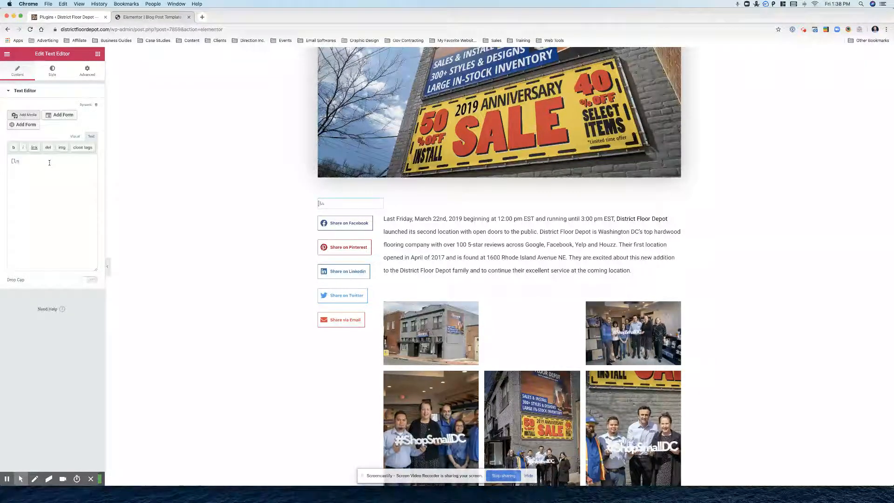
text(lwptoc)
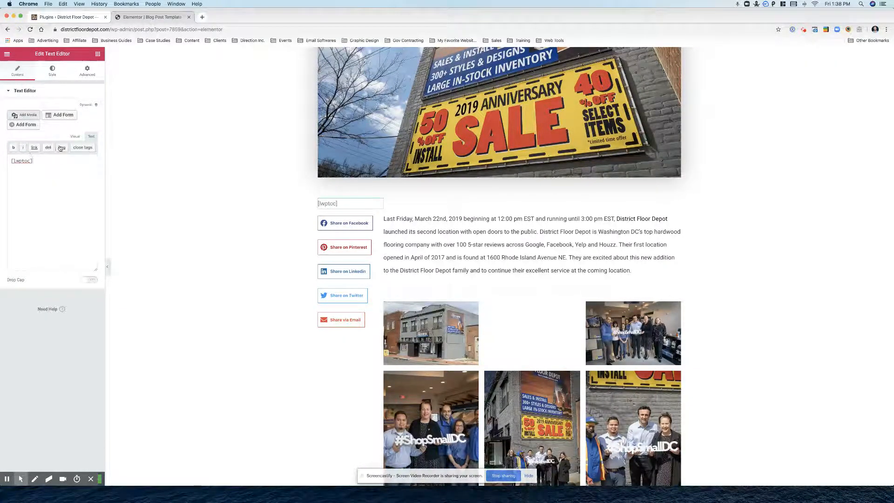
click(75, 137)
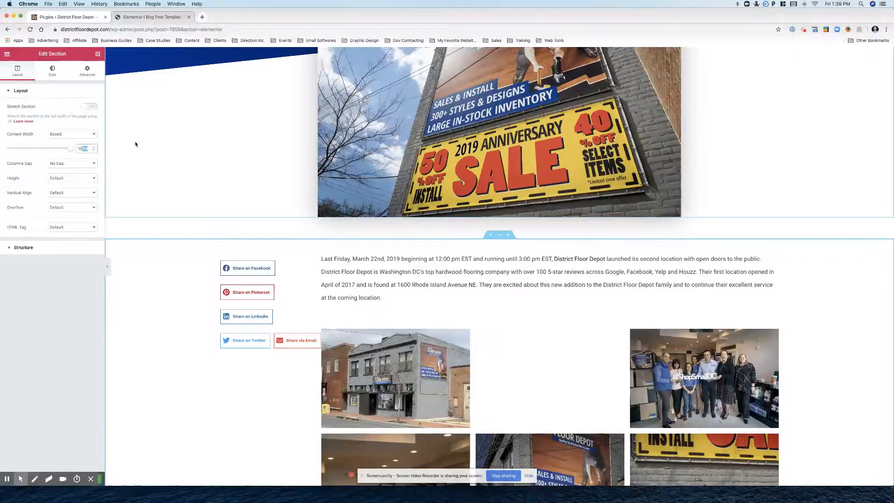
Try Full Width, then set the section's Content Width back to Boxed at 1580
click(71, 134)
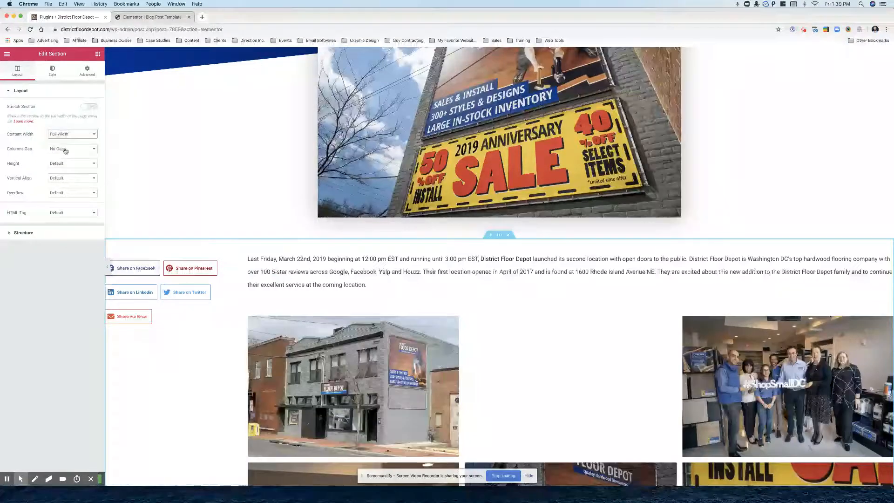
click(72, 134)
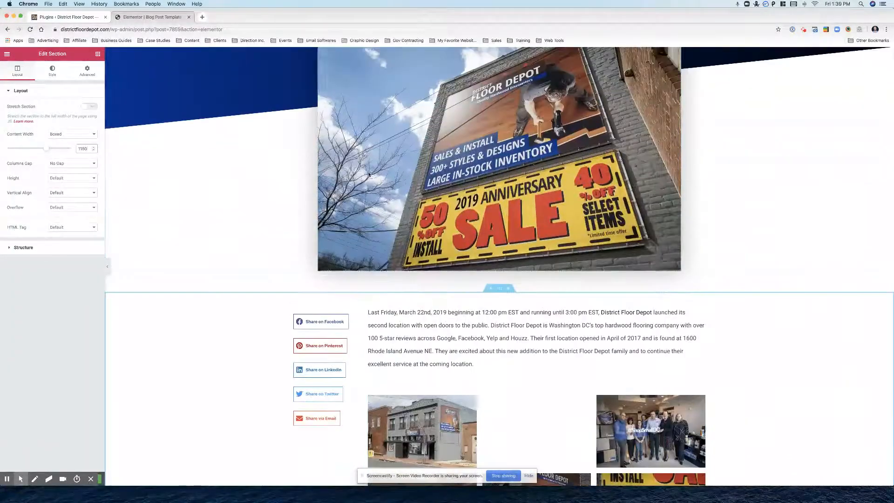
scroll(down, 3)
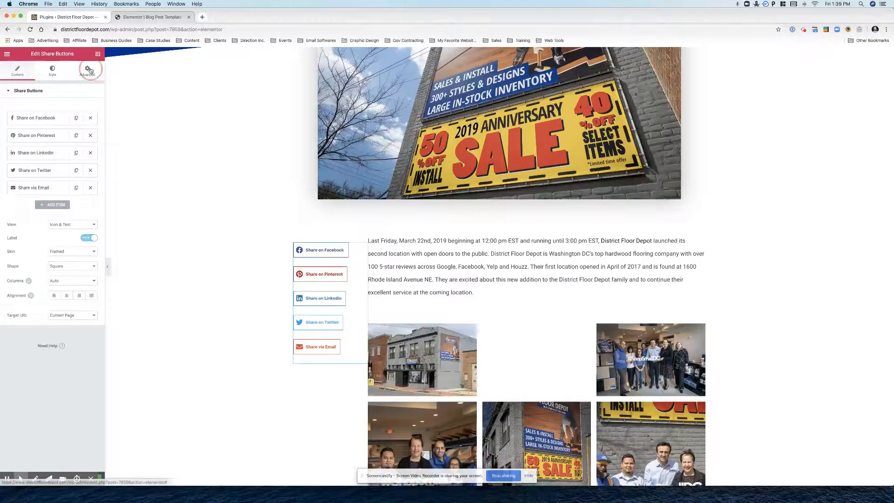
Set Motion Effects Sticky to Top for the share buttons and table of contents widget
click(87, 69)
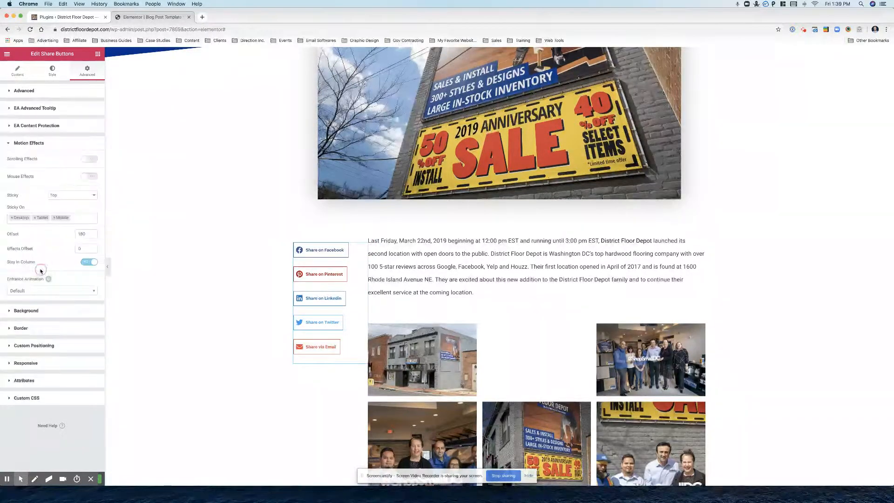
scroll(down, 3)
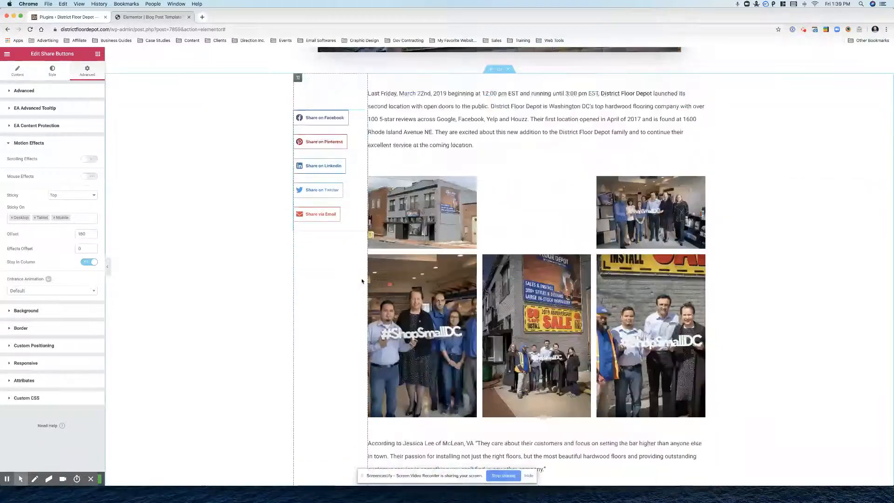
scroll(down, 3)
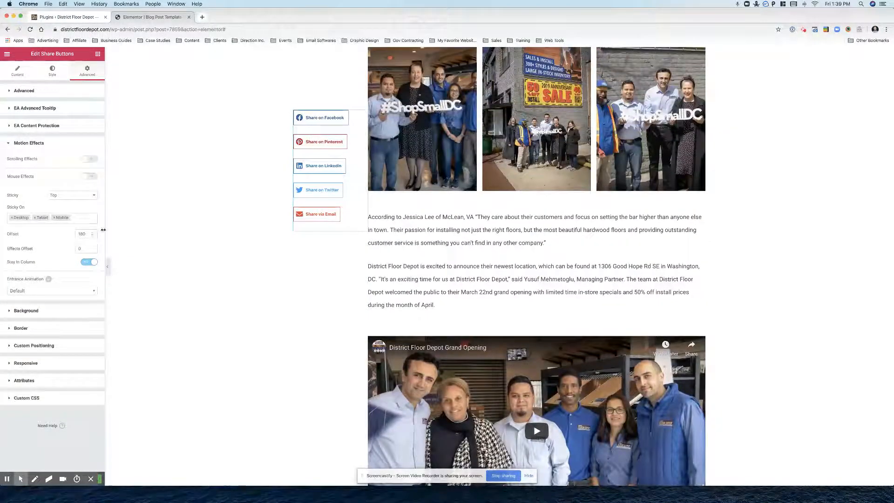
scroll(up, 3)
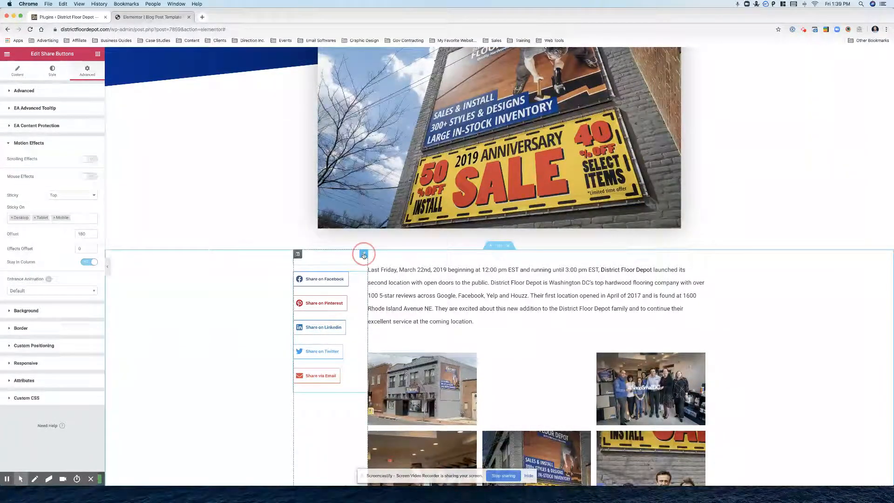
click(364, 254)
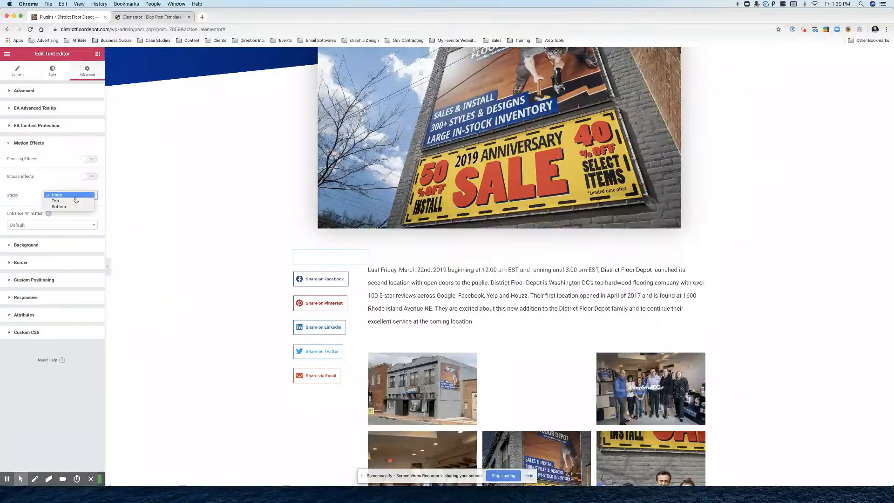
click(55, 201)
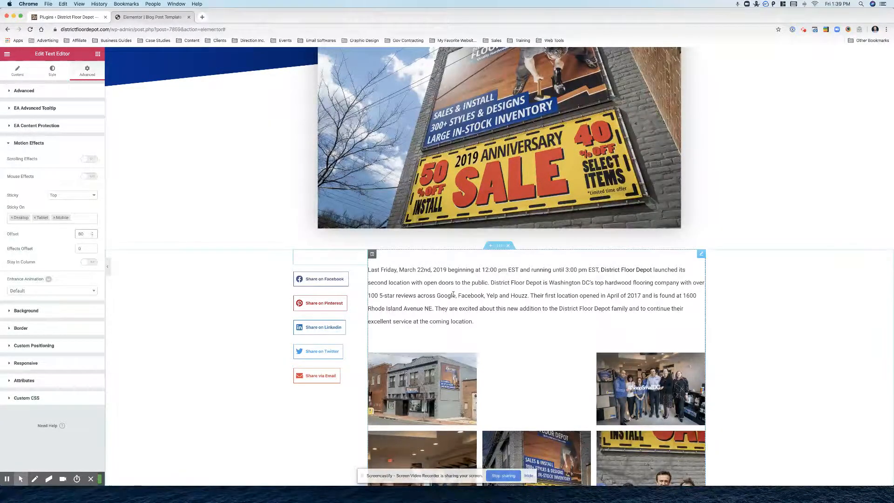
scroll(down, 3)
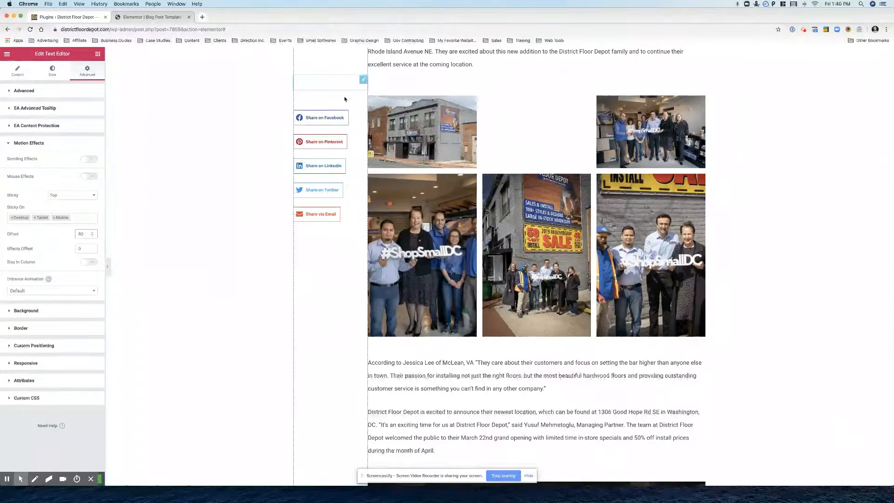
In Settings > Table of Contents, set Numeration to Without numeration
click(67, 17)
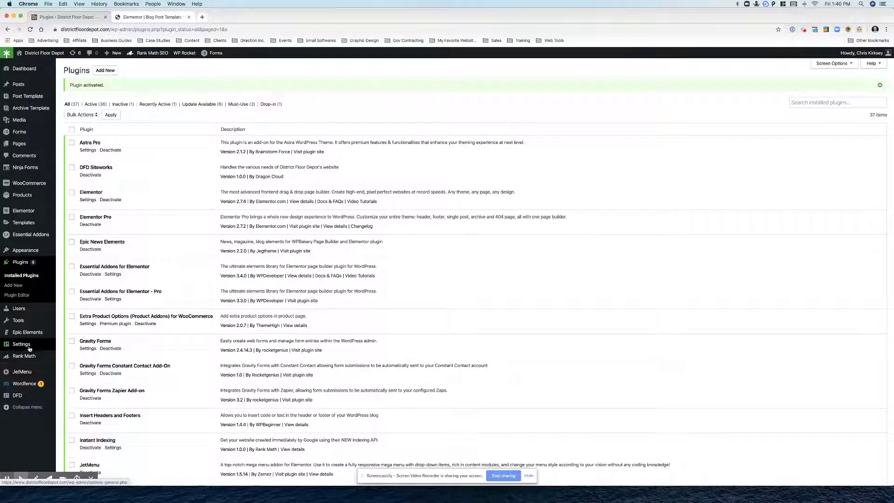
click(21, 343)
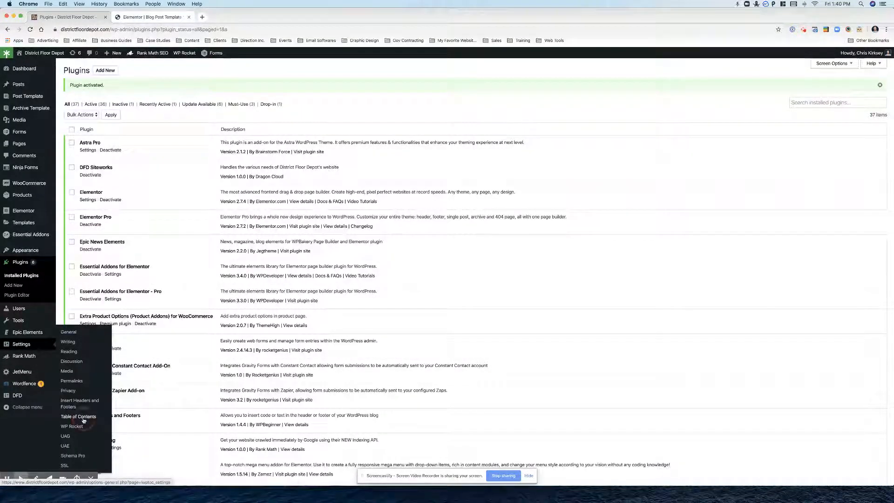
click(78, 417)
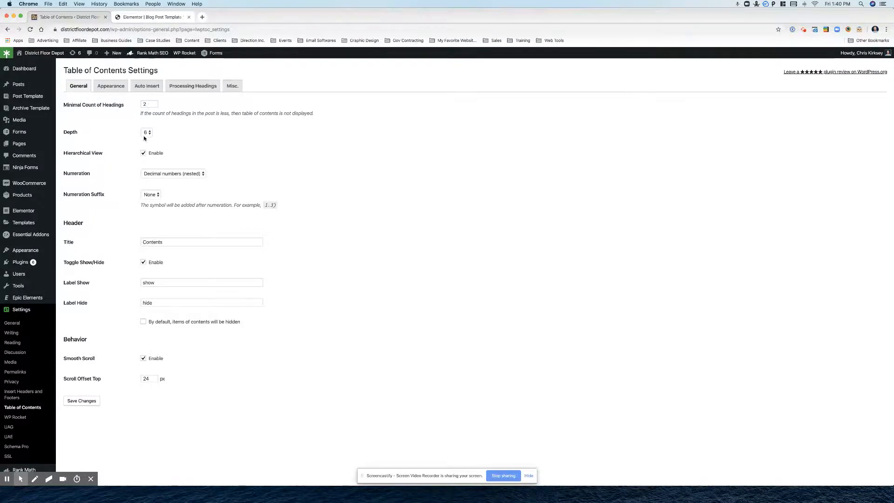
click(173, 174)
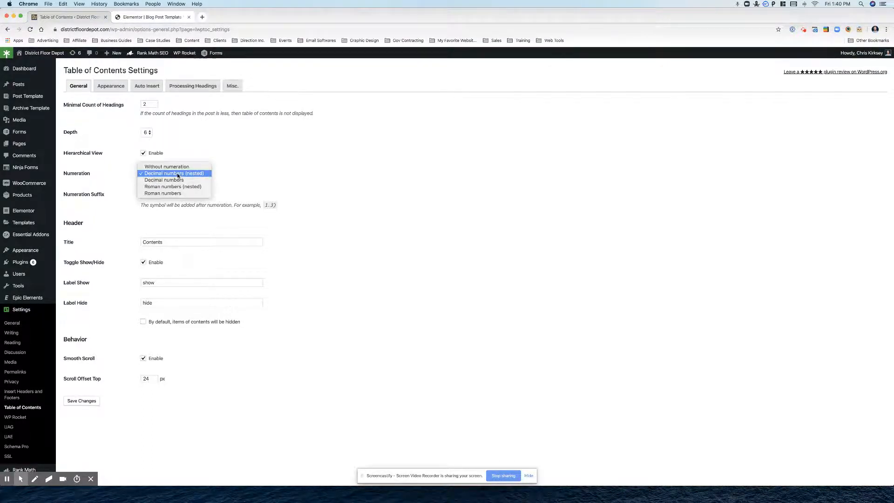
click(167, 166)
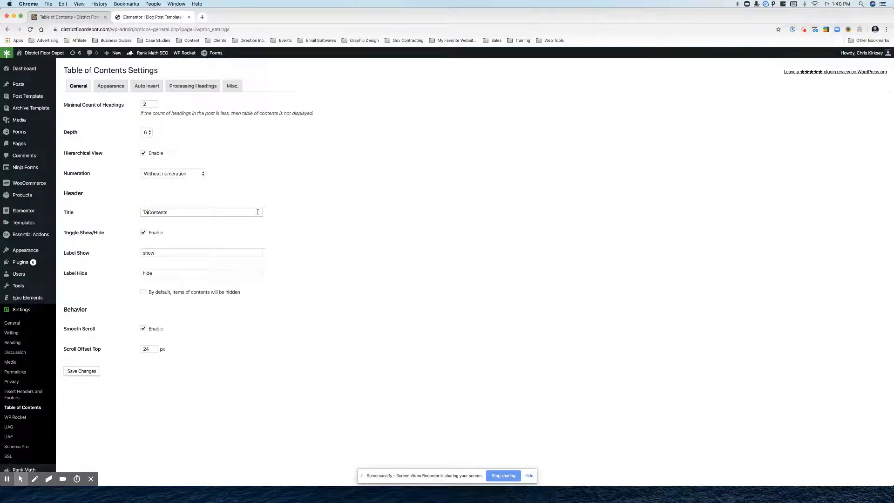
Set the title 'Table of Contents' and show/hide labels + and -, then save
text(Table of Contents)
click(202, 273)
text(-)
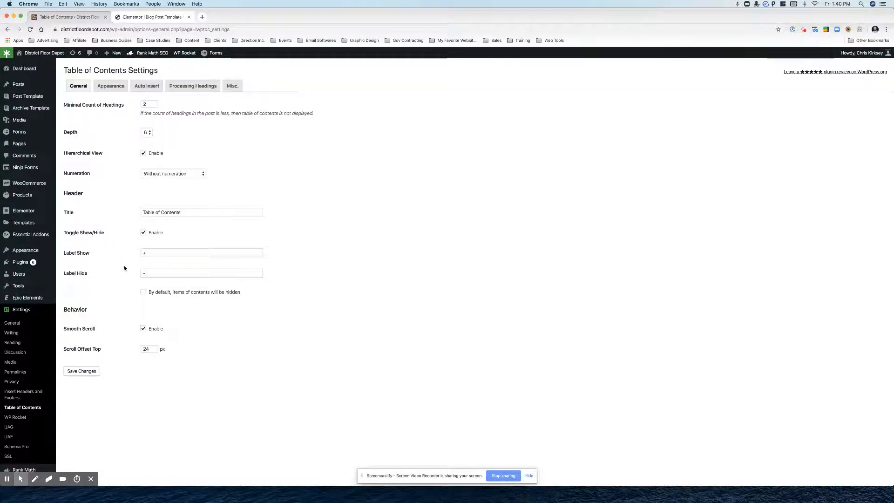
click(81, 372)
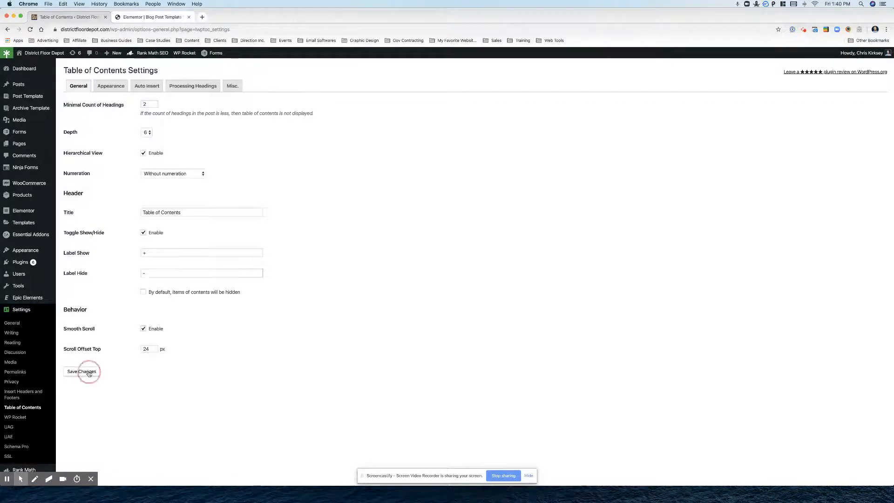
click(81, 371)
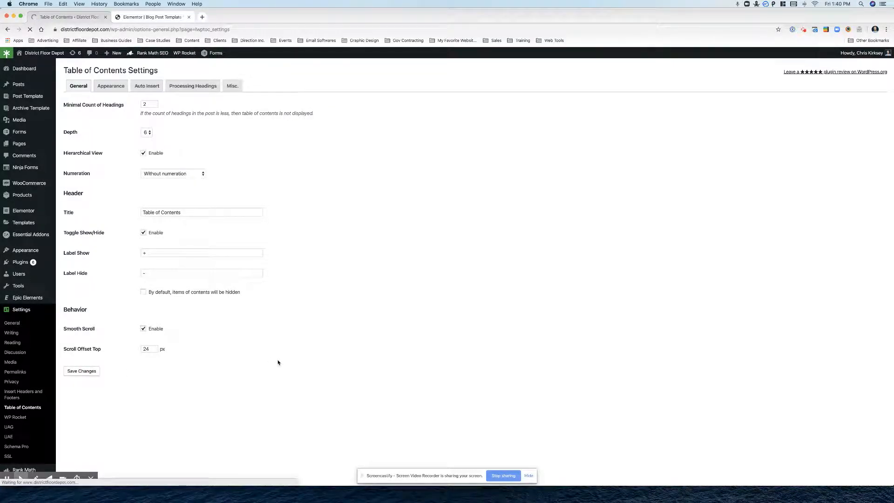
click(81, 371)
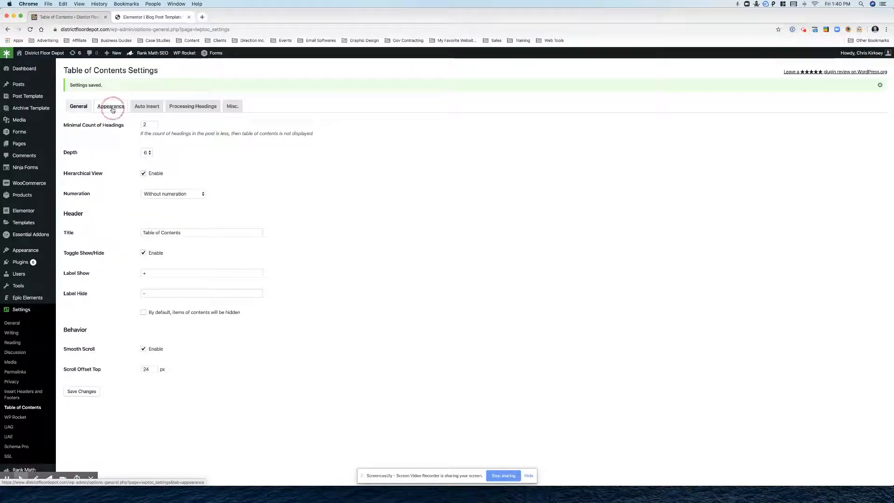
Set Appearance title font size to custom 80% and items to 70%, then return to Elementor
click(111, 106)
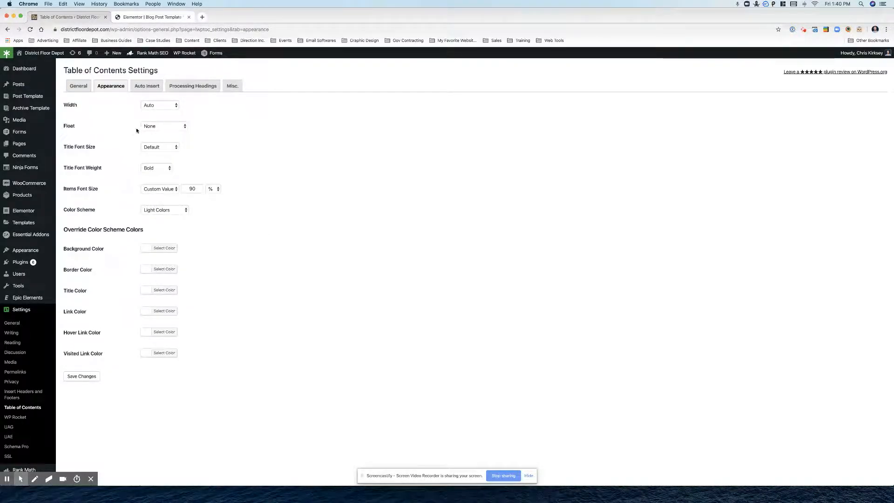
click(159, 147)
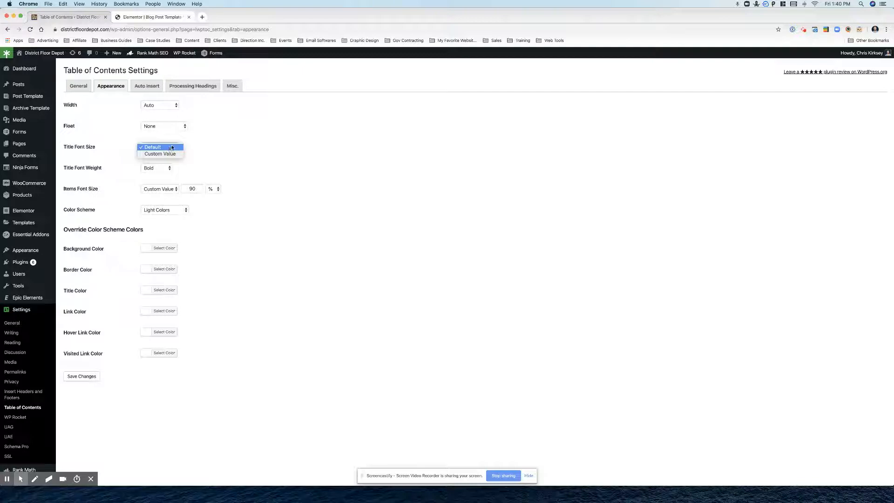
click(160, 155)
text(70)
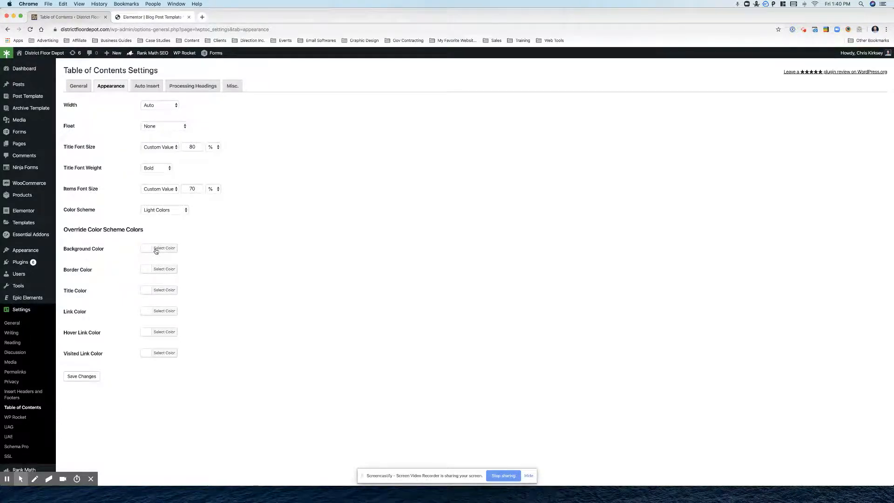
click(165, 247)
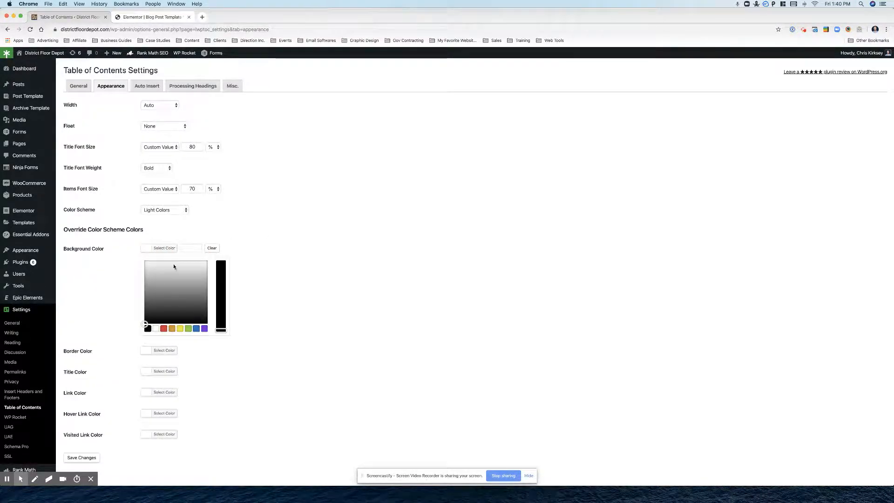
click(150, 17)
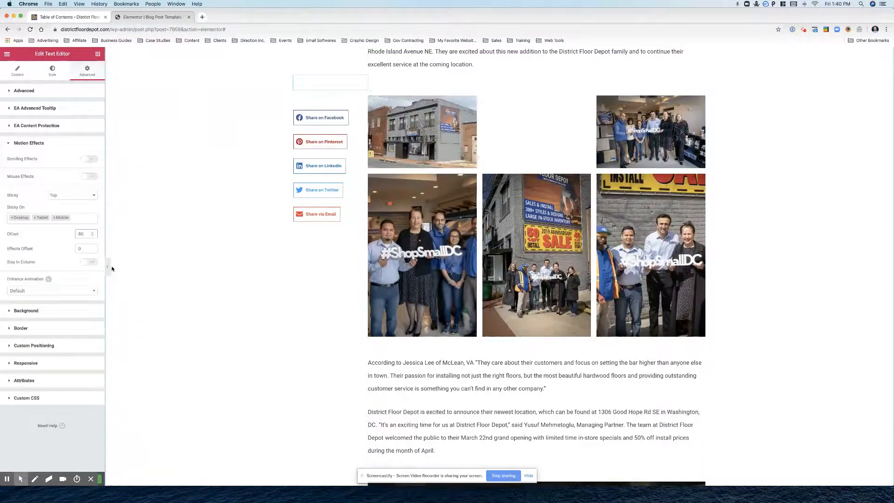
Get the DFD Blue code #283890 from Elementor's swatches for the TOC background colour
scroll(up, 3)
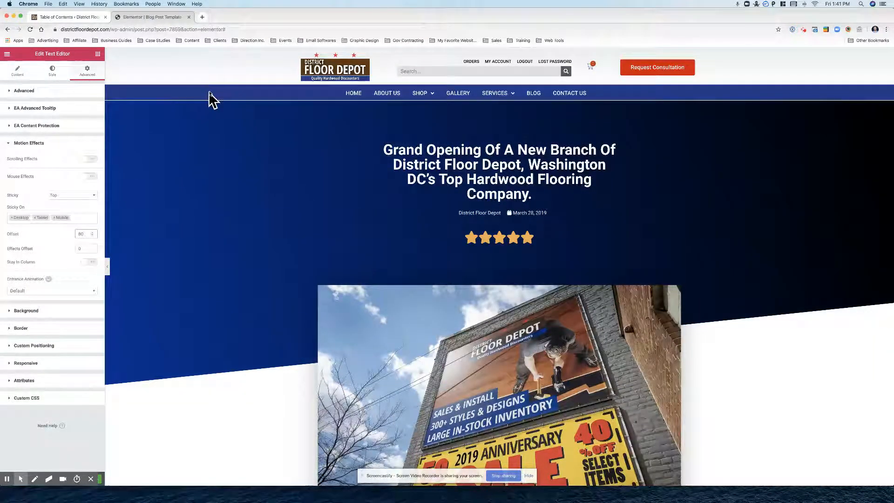
click(53, 69)
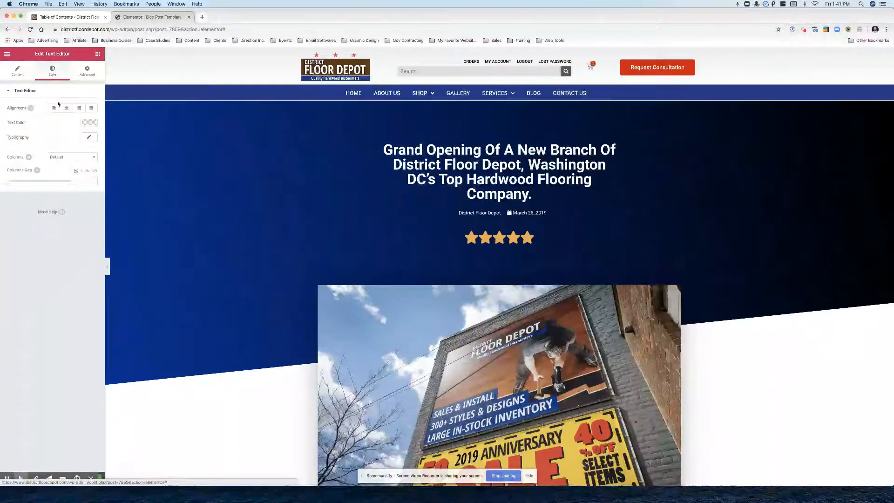
click(89, 123)
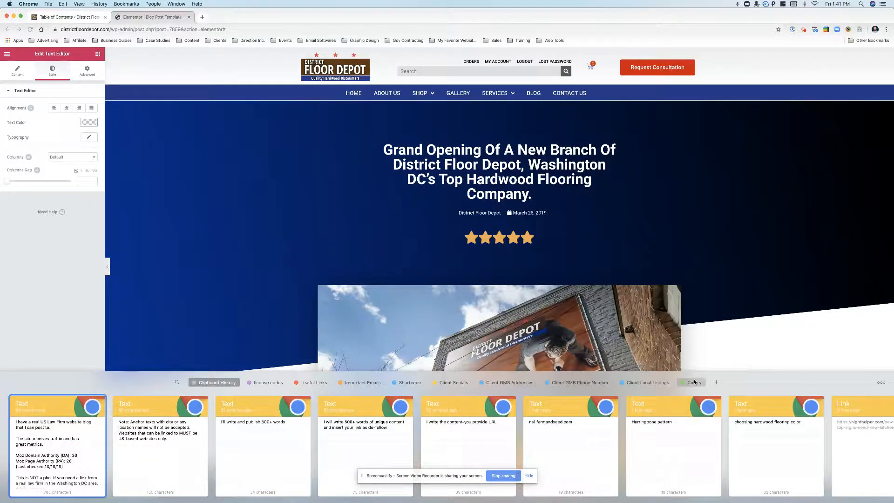
click(690, 382)
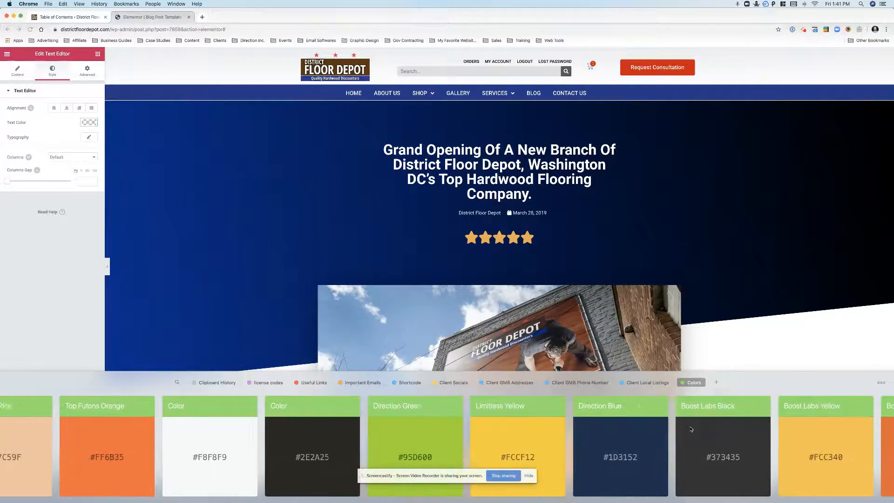
scroll(left, 3)
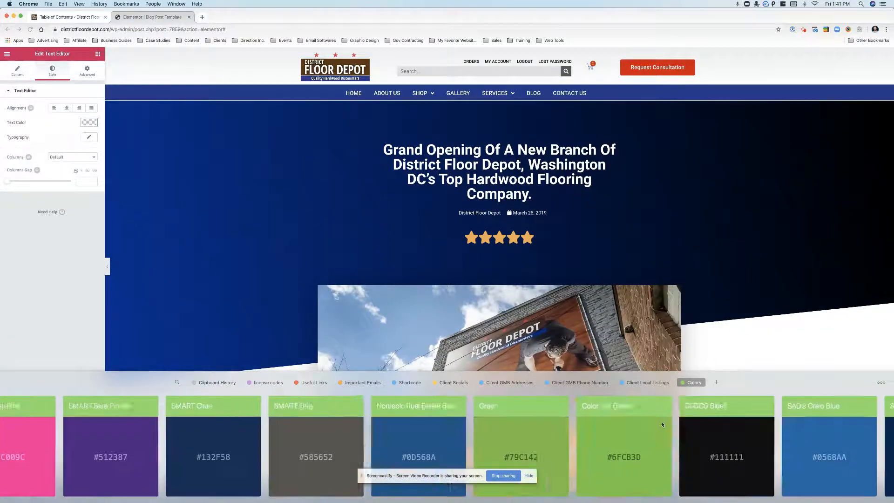
scroll(right, 3)
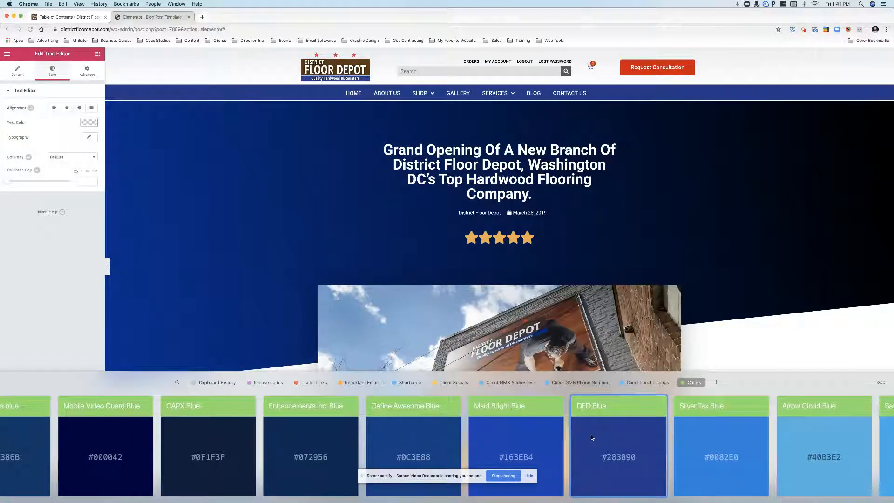
click(68, 17)
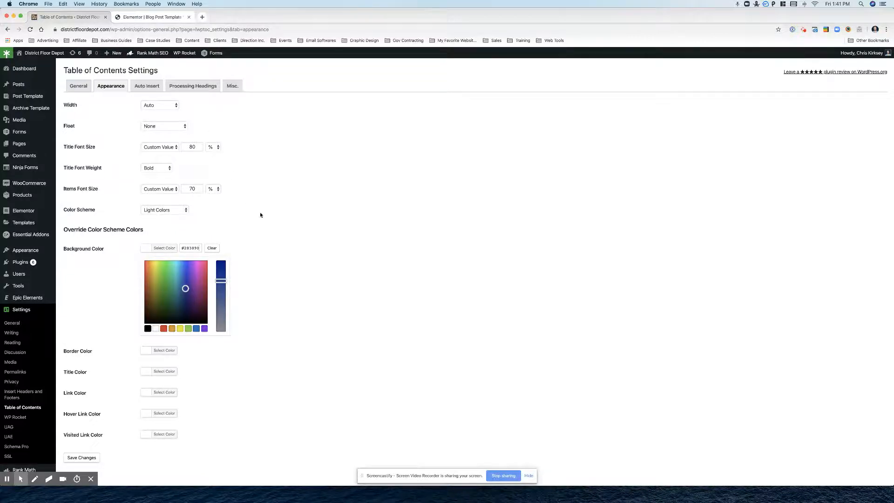
Clear the background, link, hover link and visited link colours, then save the appearance settings
click(211, 248)
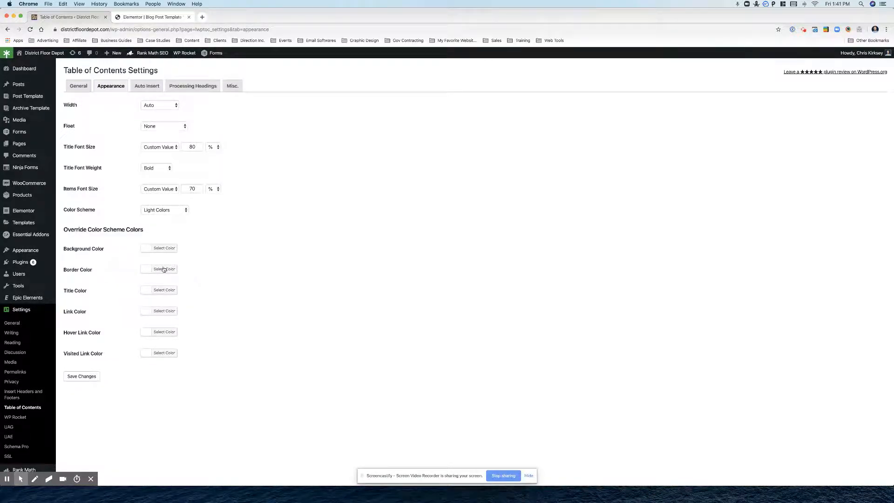
click(164, 290)
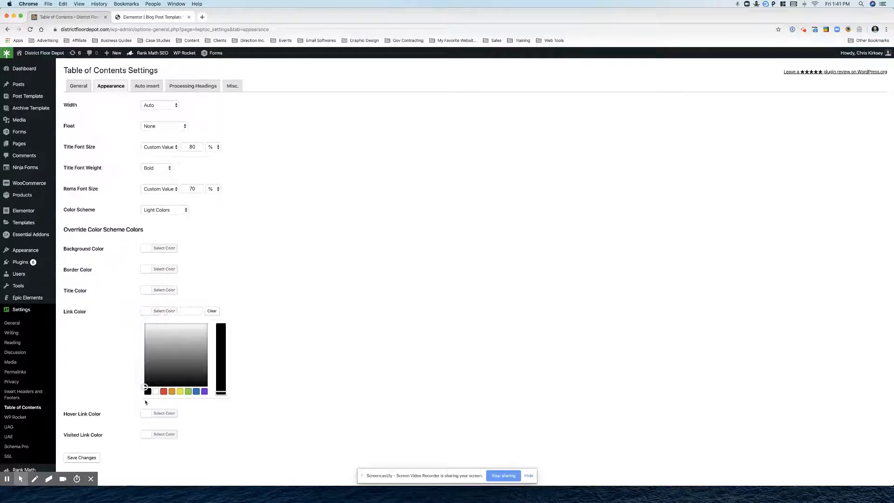
click(164, 311)
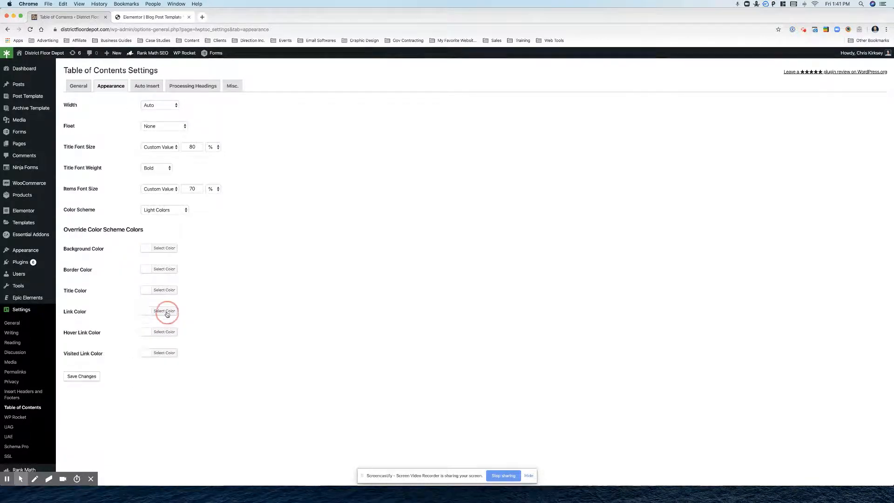
click(165, 332)
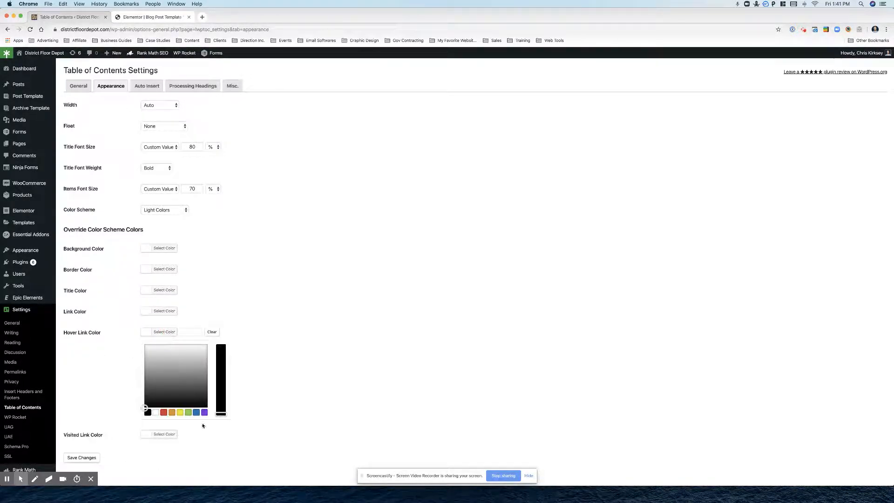
mouse_move(184, 420)
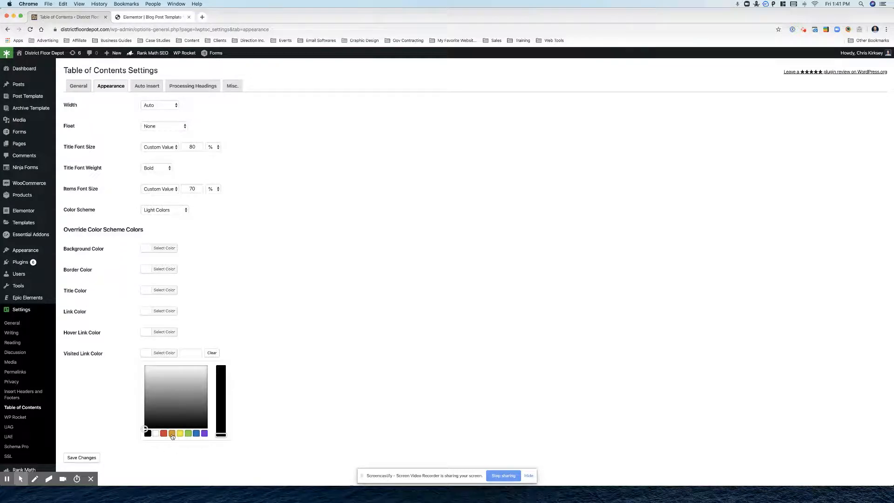
click(173, 433)
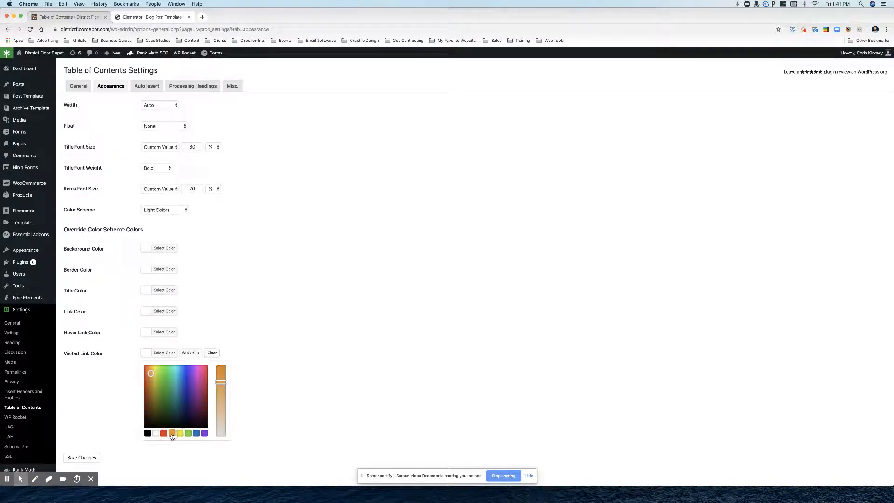
click(211, 353)
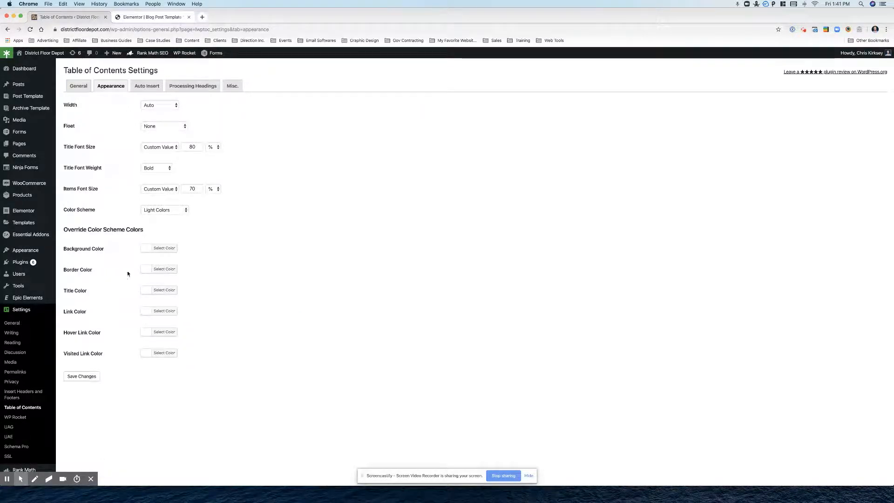
click(151, 17)
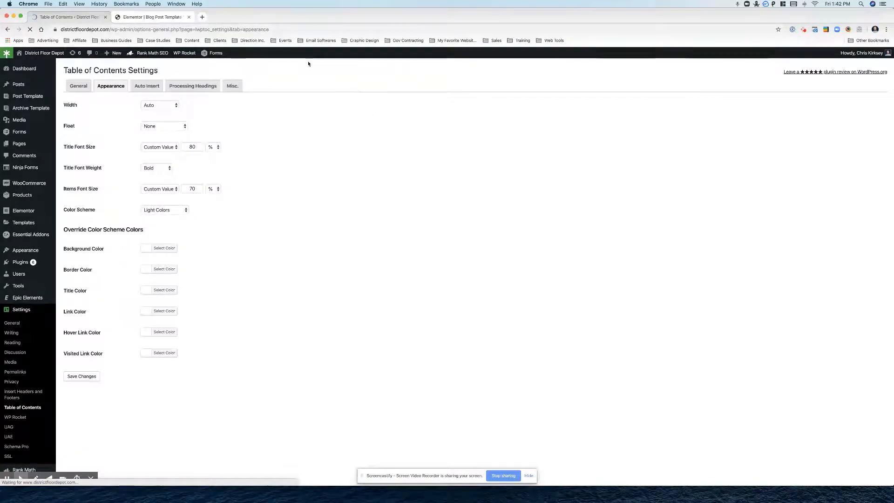
click(82, 376)
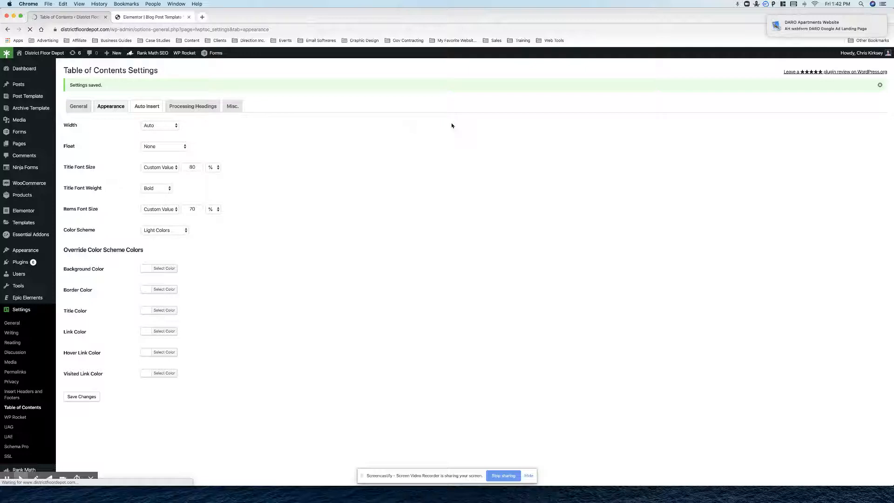
Save LuckyWP's Processing Headings settings with only Post checked as always processed
click(146, 106)
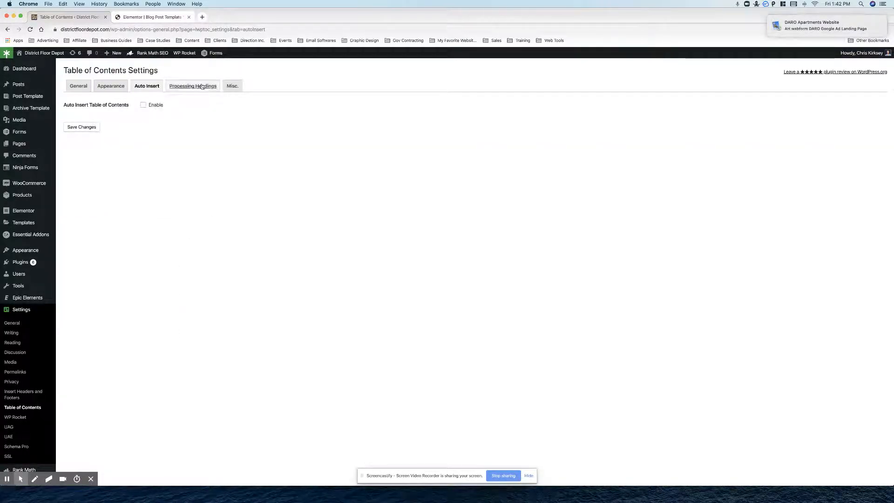
click(193, 86)
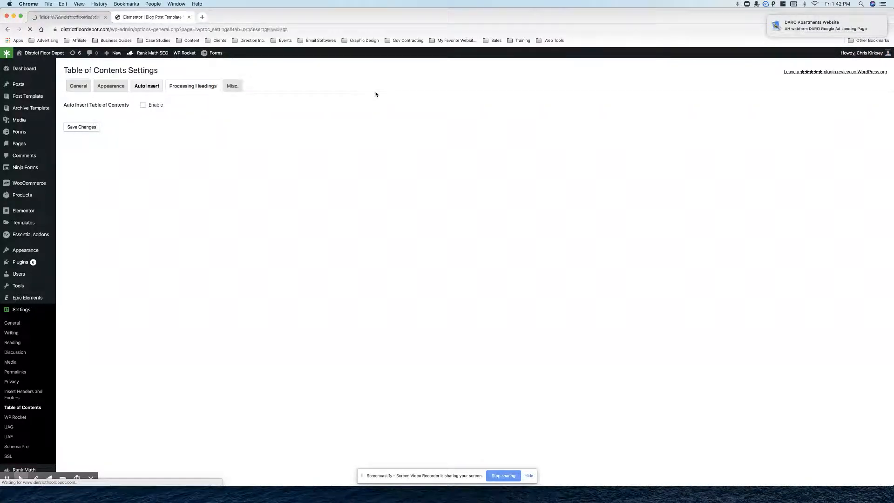
click(193, 86)
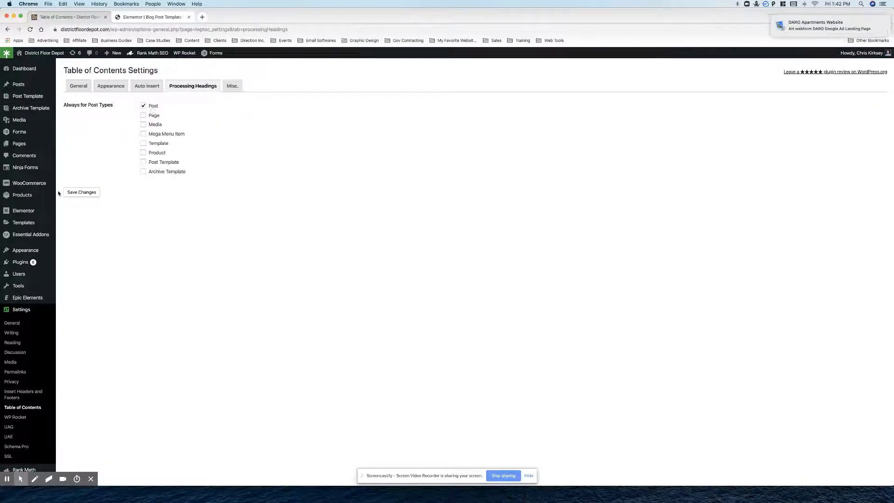
click(81, 193)
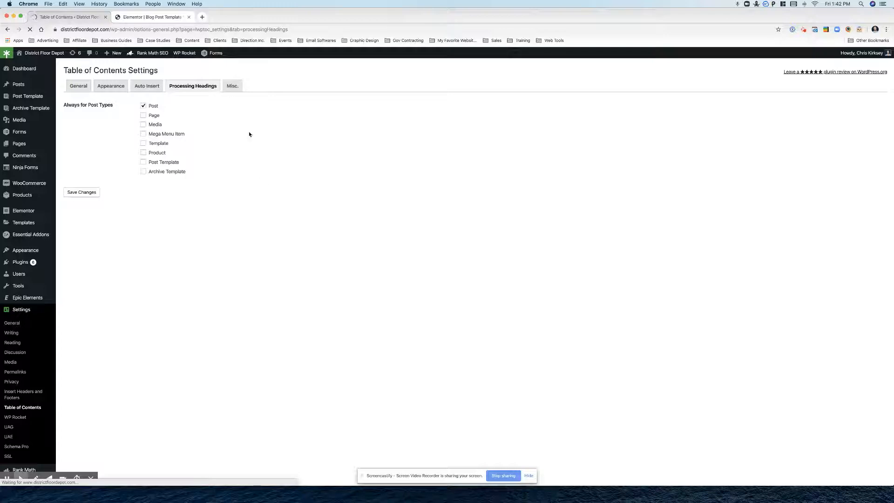
click(81, 191)
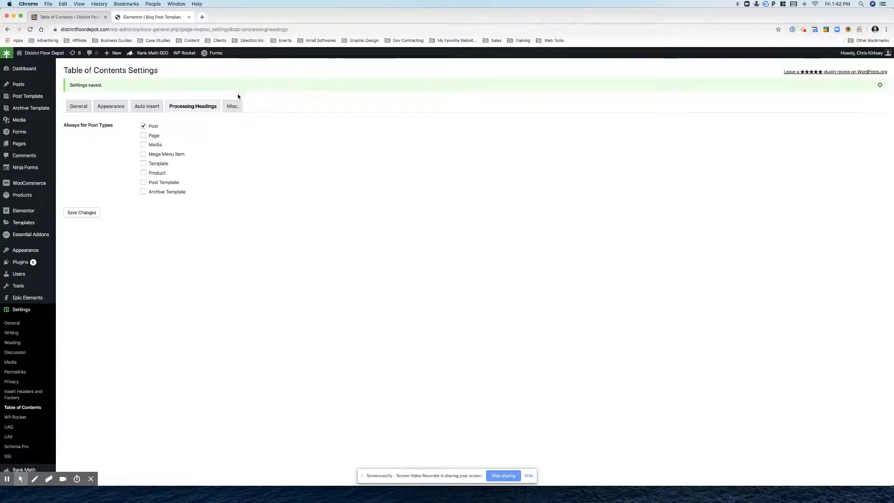
Save Misc settings with lowercase anchors, underscores replaced by dashes, and the panel shown on Posts
click(231, 106)
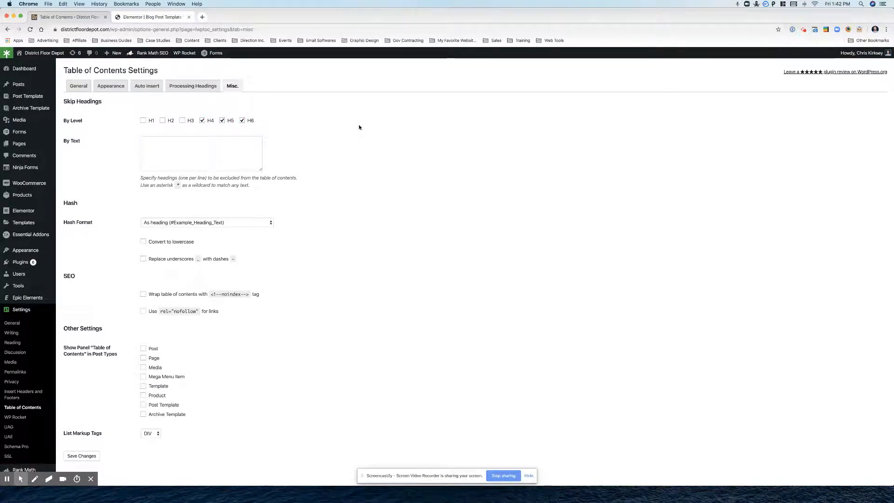
mouse_move(241, 259)
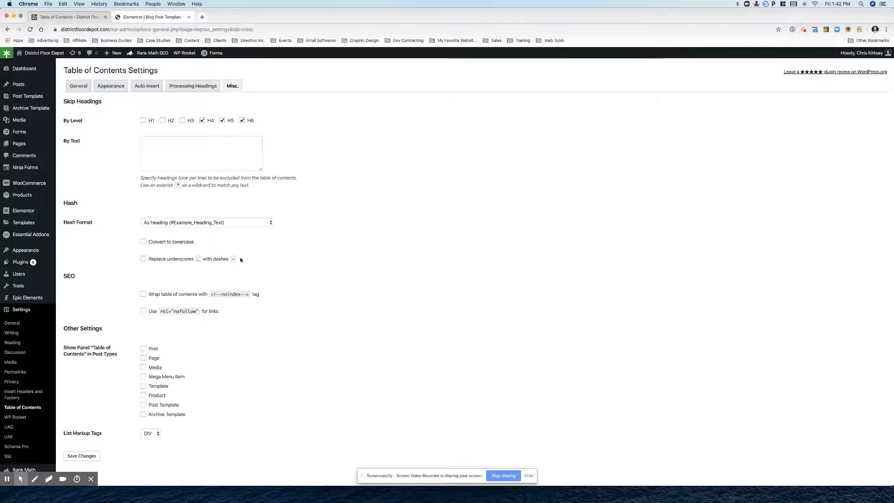
click(207, 223)
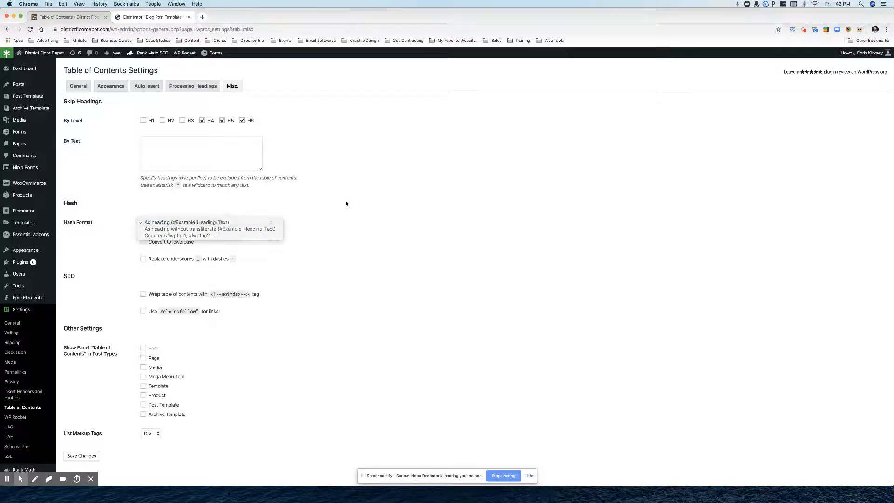
click(184, 222)
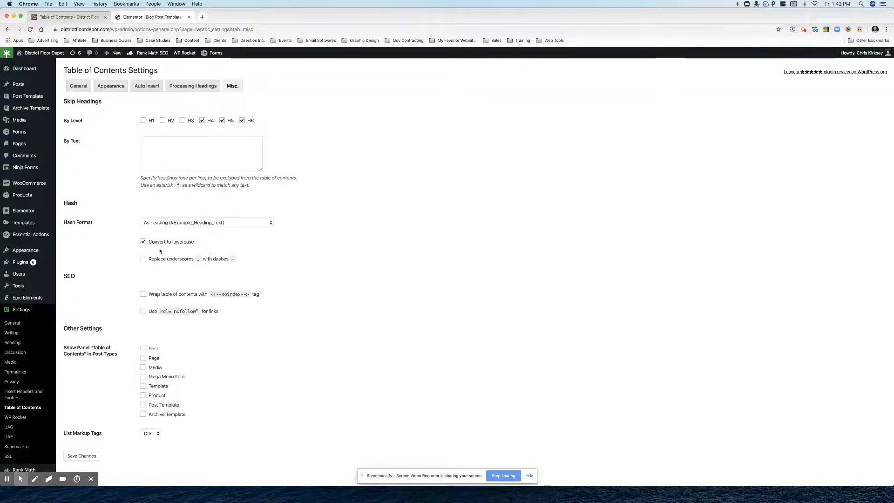
click(143, 258)
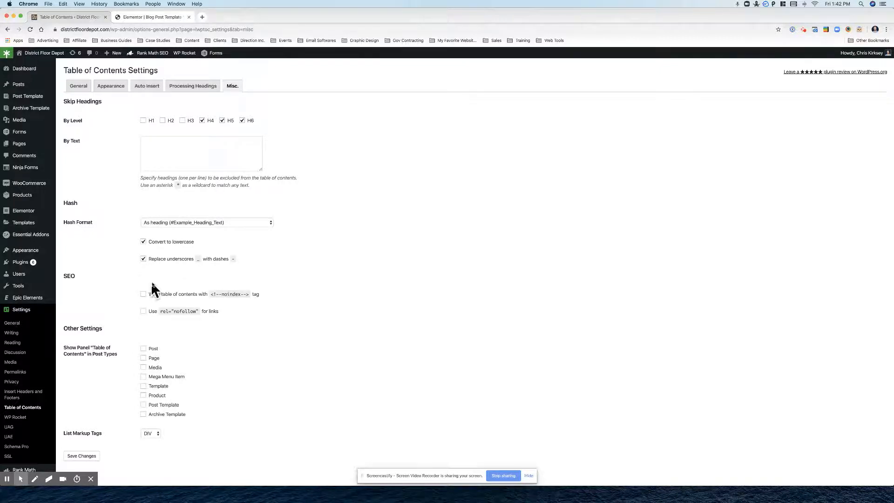
click(143, 348)
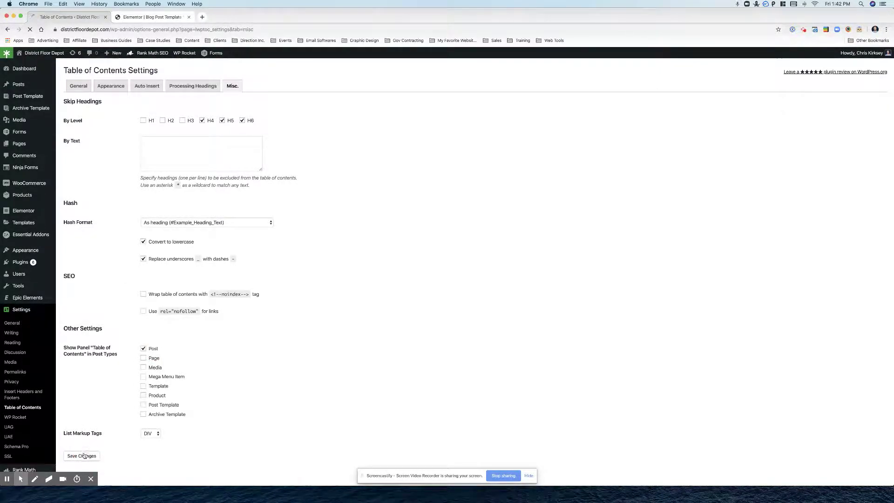
click(81, 456)
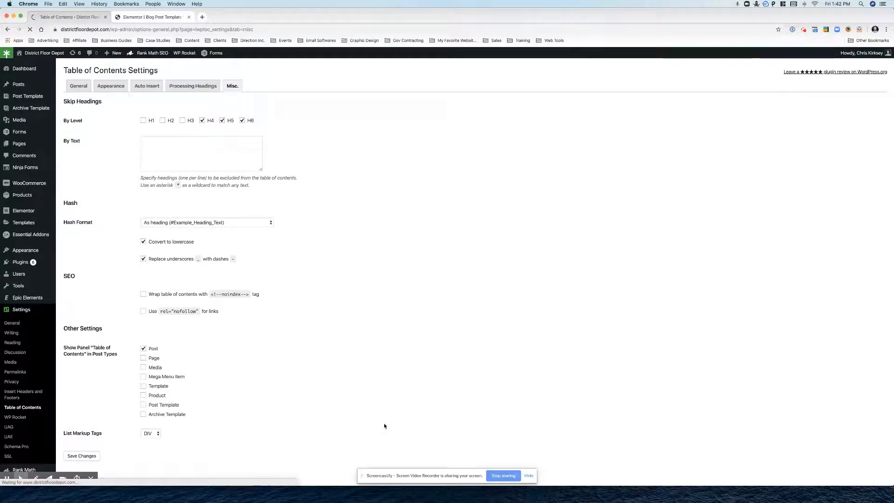
click(82, 456)
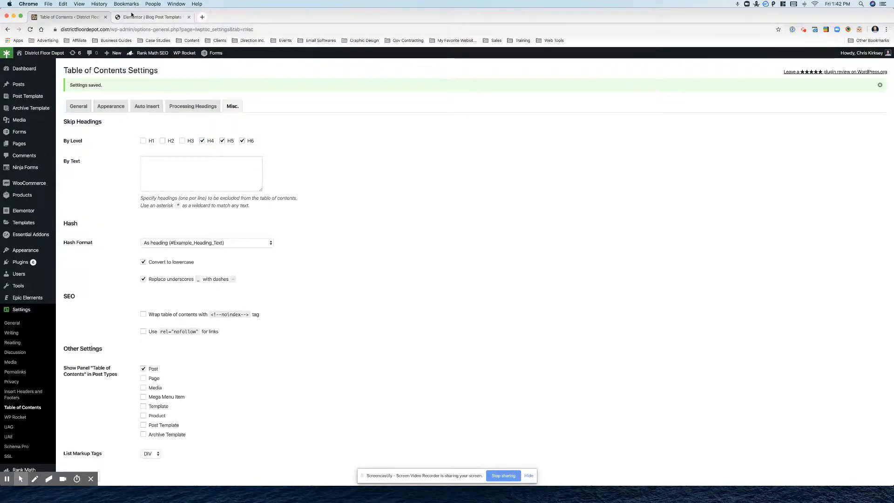
click(151, 16)
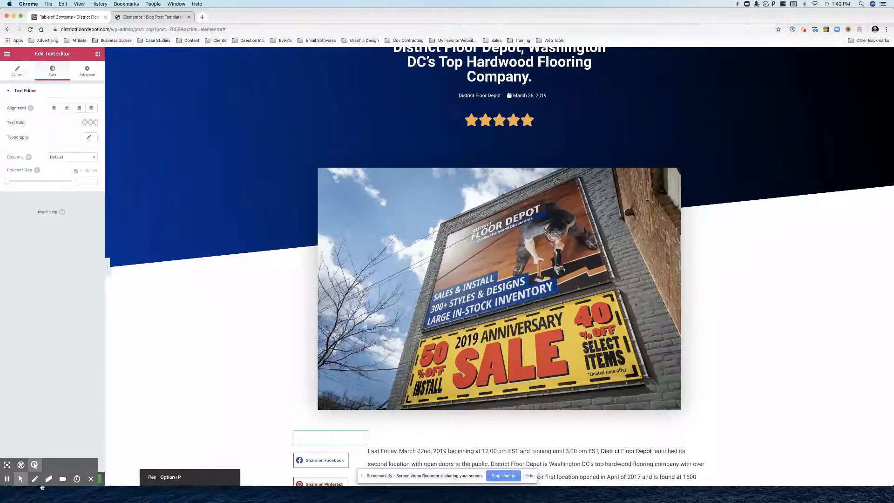
mouse_move(44, 462)
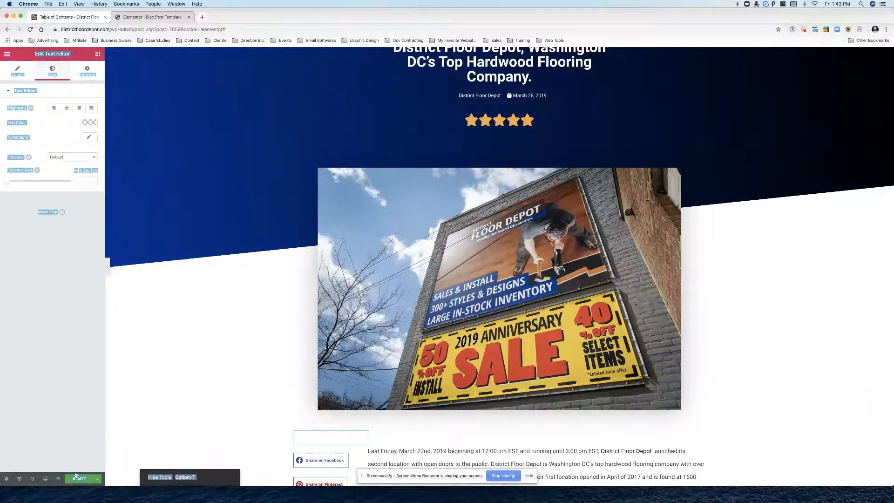
Update the Elementor blog post template and return to the LuckyWP settings tab
click(79, 478)
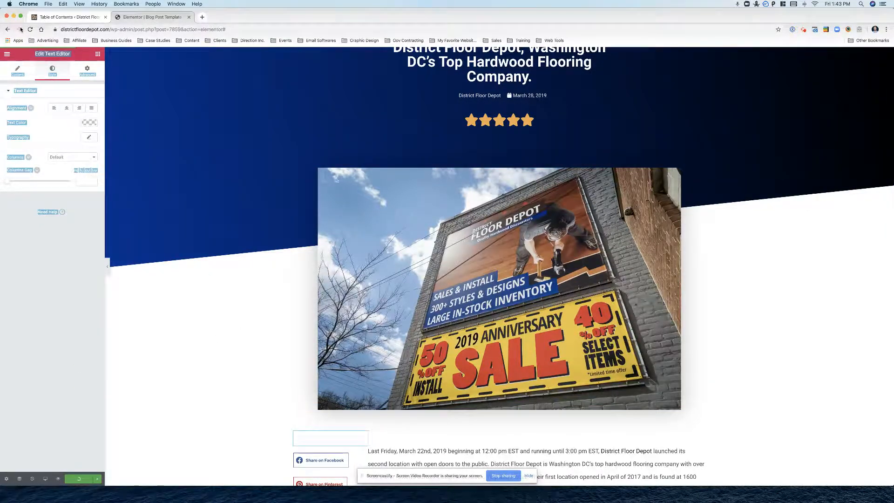
click(69, 18)
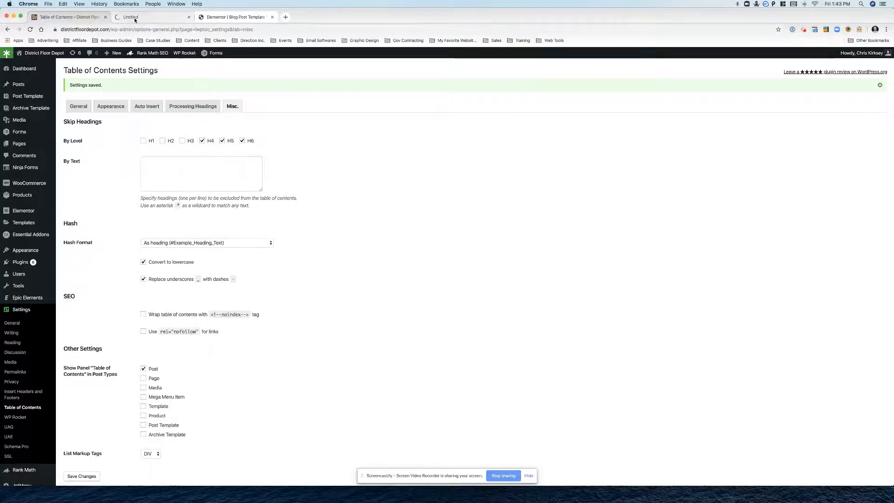
View 'The Ultimate Guide to Hardwood Floor Repairs' on the live site and scroll through it
click(185, 53)
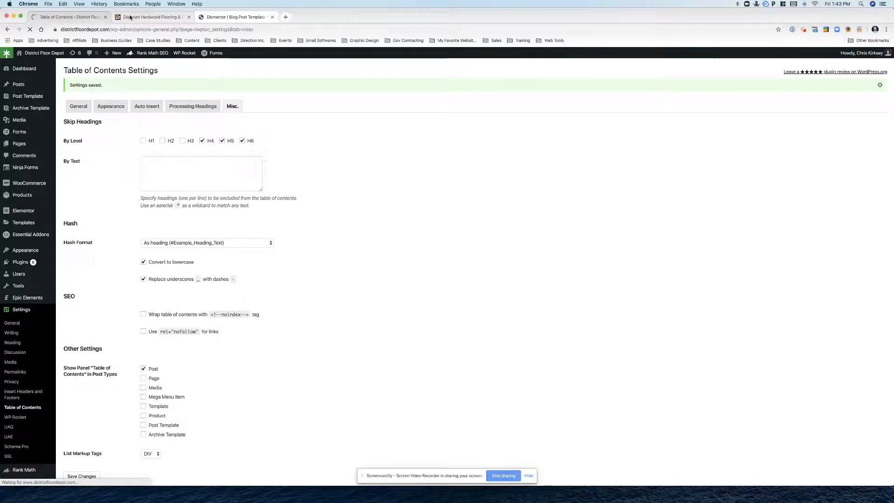
click(150, 17)
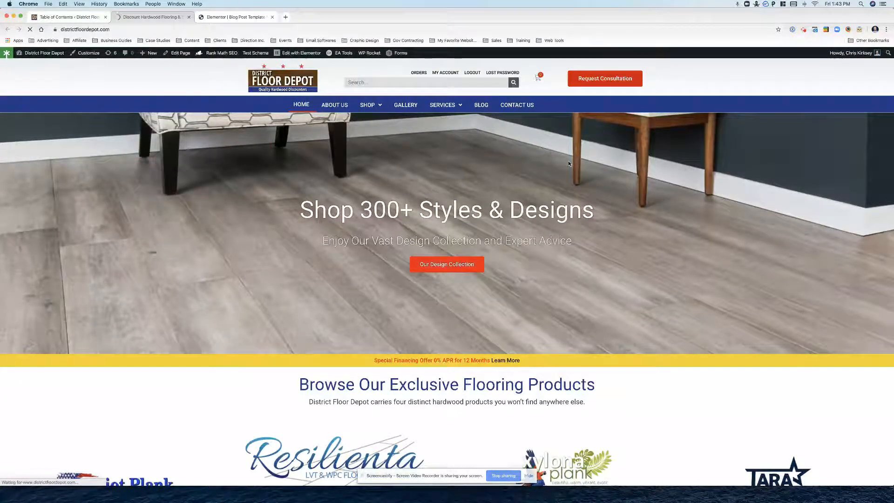
click(481, 104)
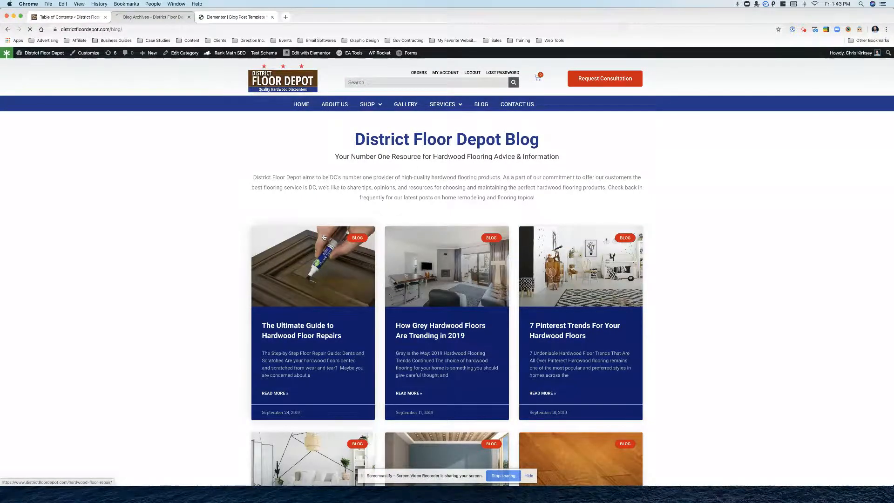
click(367, 104)
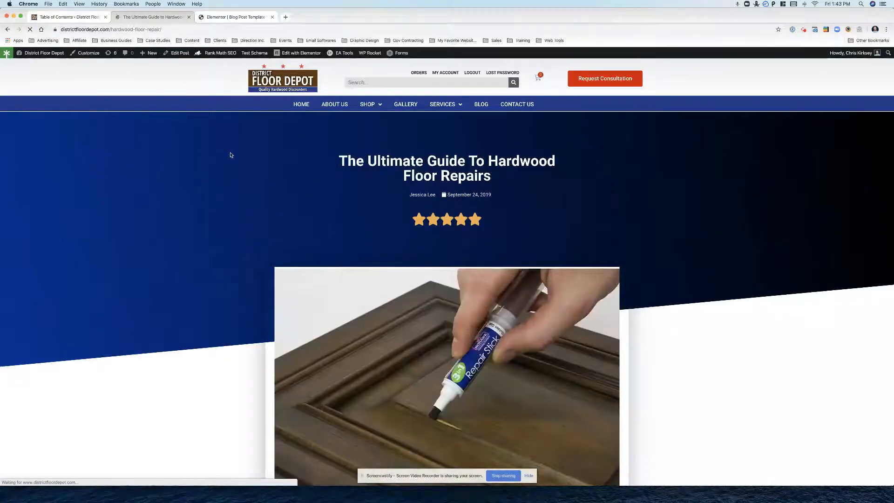
scroll(down, 3)
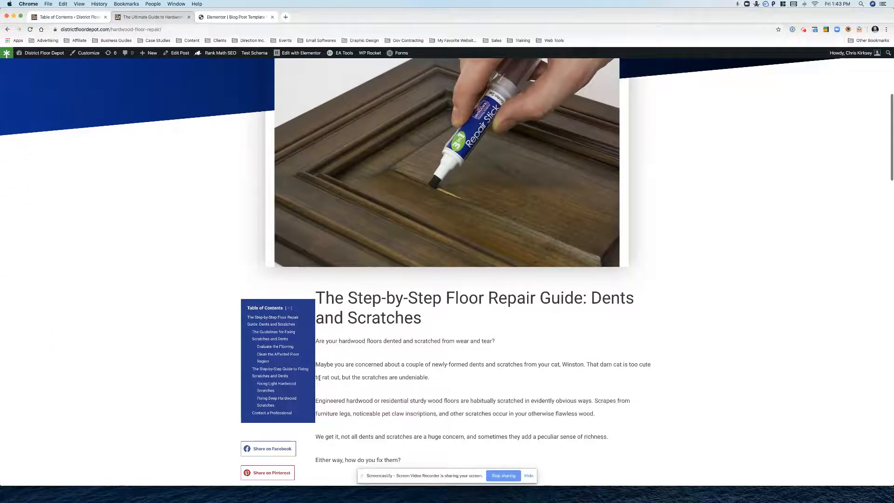
scroll(down, 3)
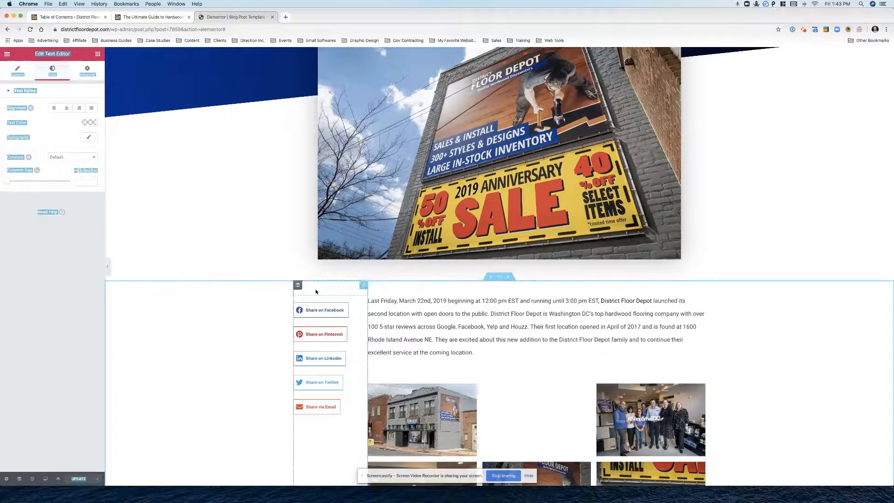
Set the article text column to 80% width with 20 px left and right padding
click(297, 285)
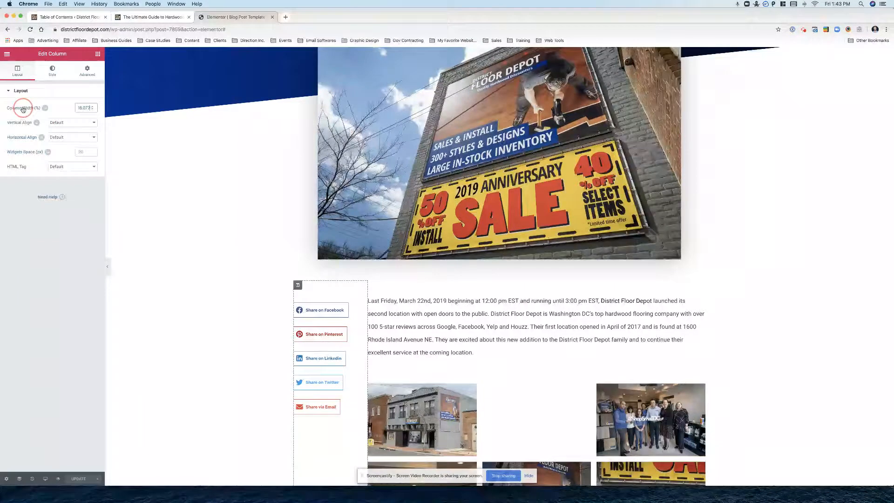
triple_click(83, 108)
text(80)
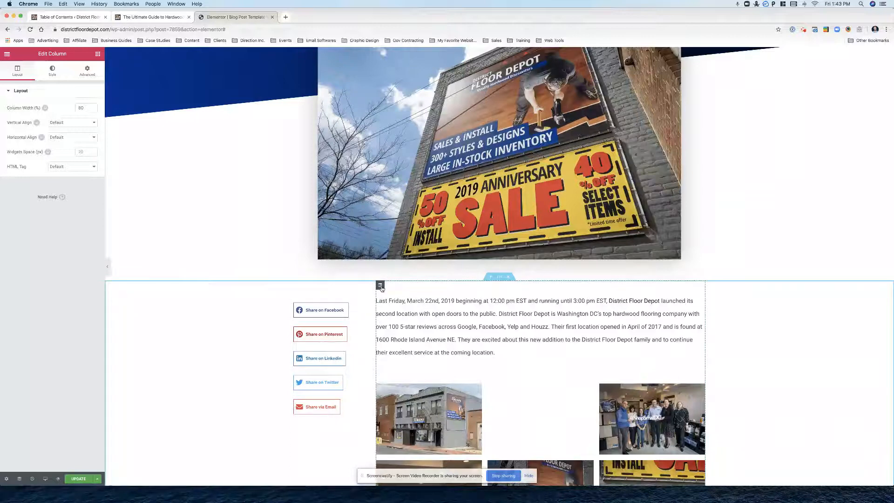
click(87, 70)
text(20)
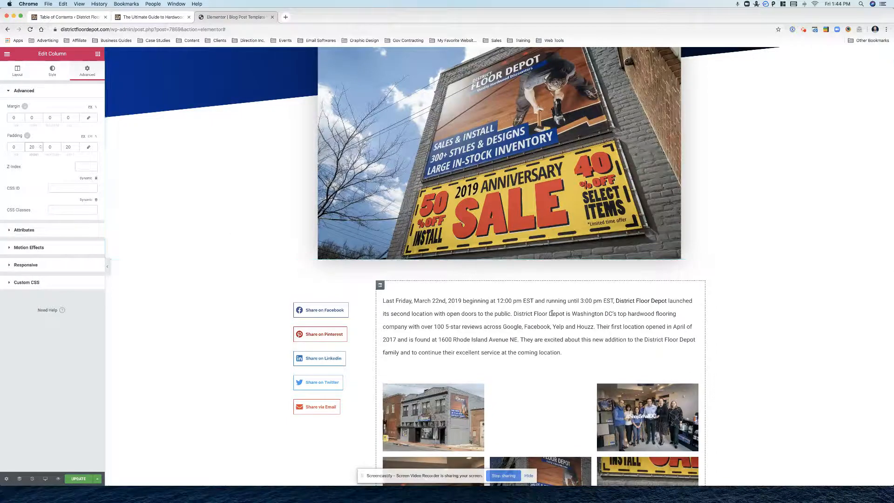
scroll(up, 3)
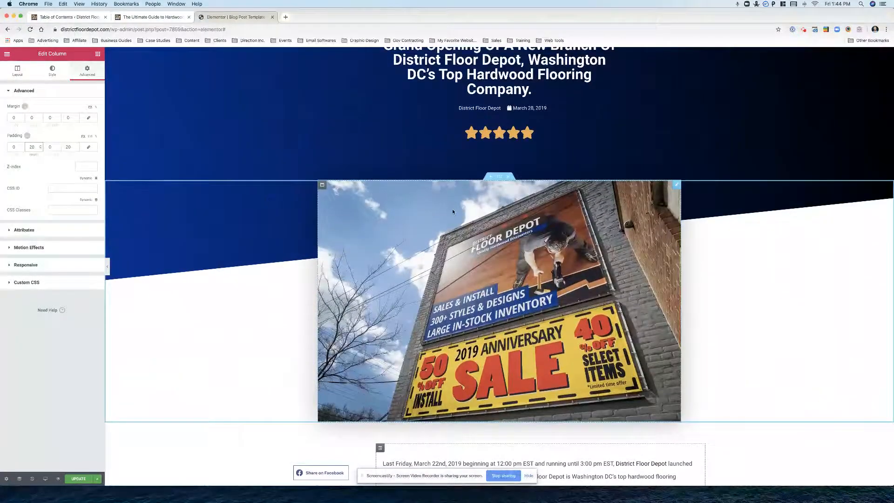
scroll(down, 3)
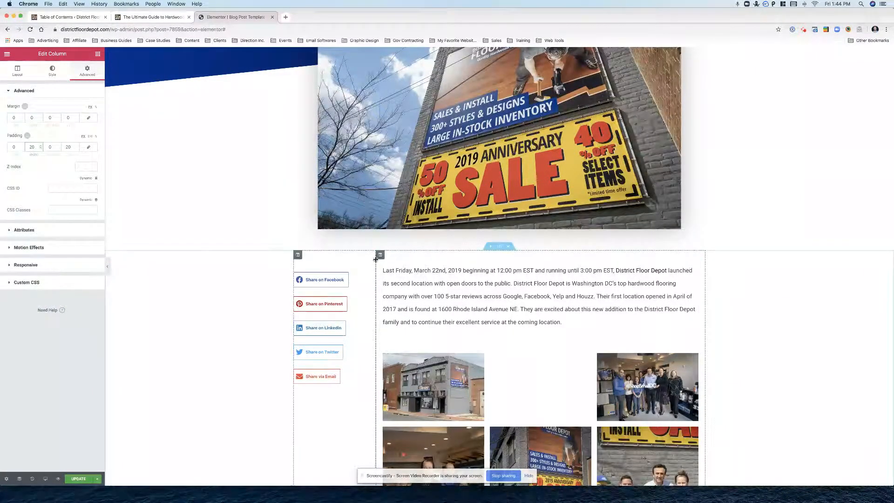
Turn on Stay In Column in Motion Effects for the sticky table of contents widget
click(334, 256)
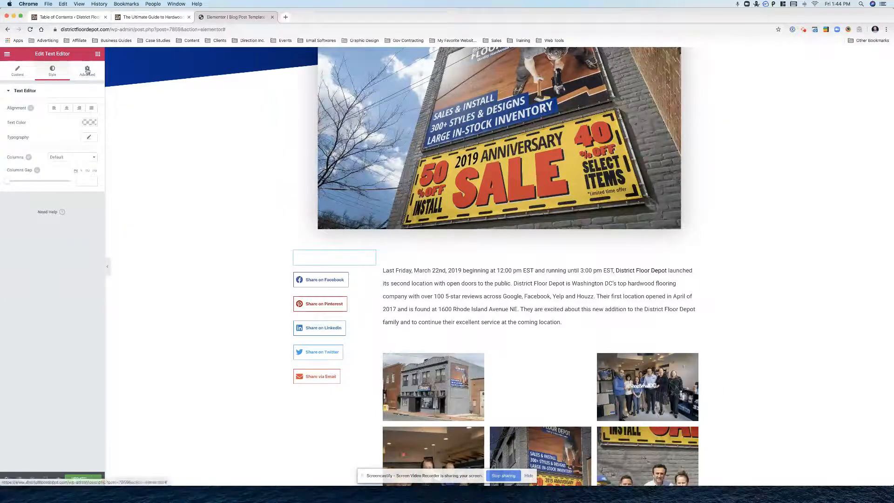
click(86, 70)
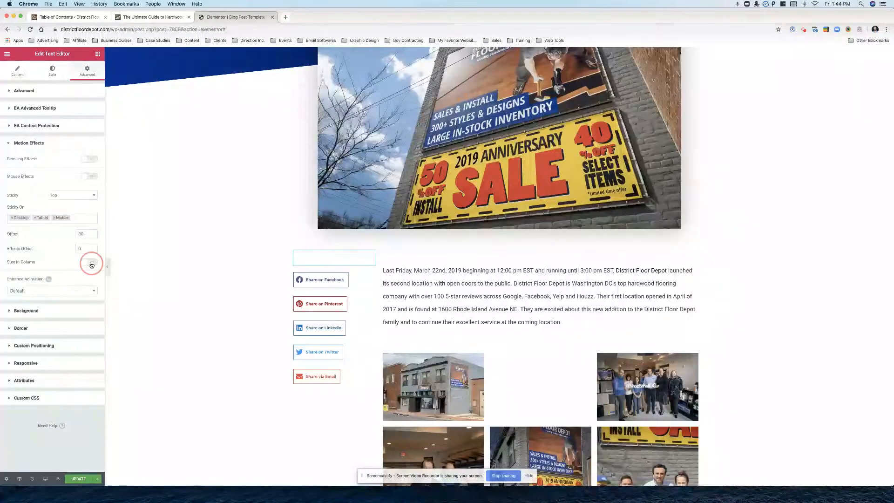
click(89, 262)
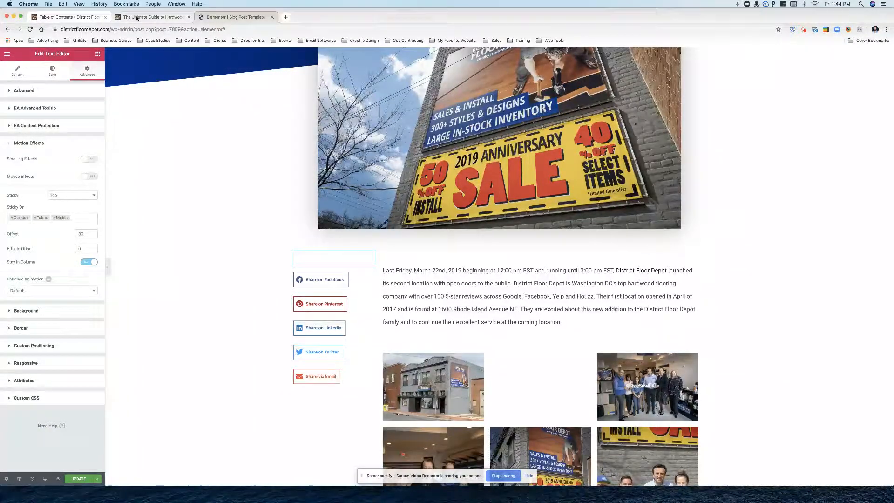
click(152, 16)
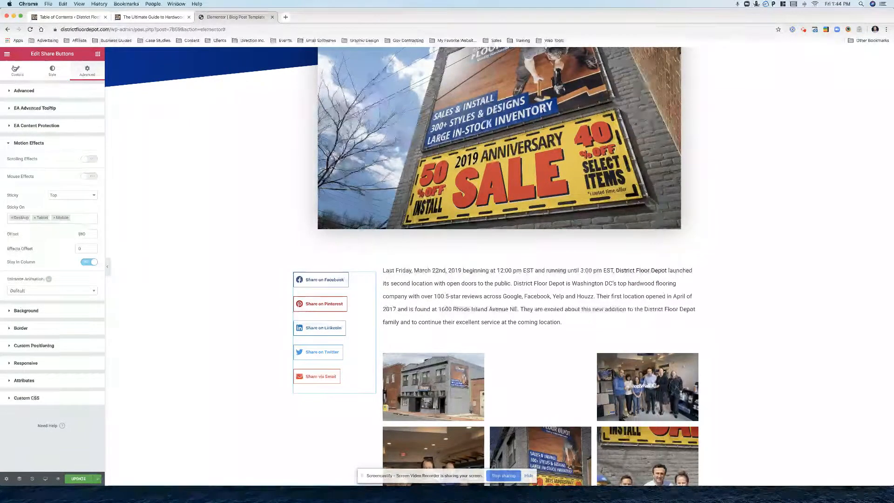
Switch the share buttons to Custom colours with the dark brand blue as Primary Color
click(51, 70)
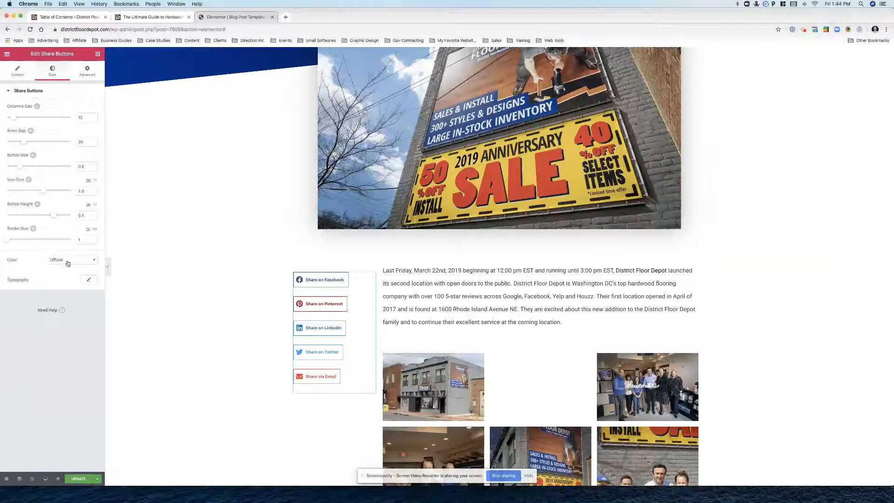
click(72, 259)
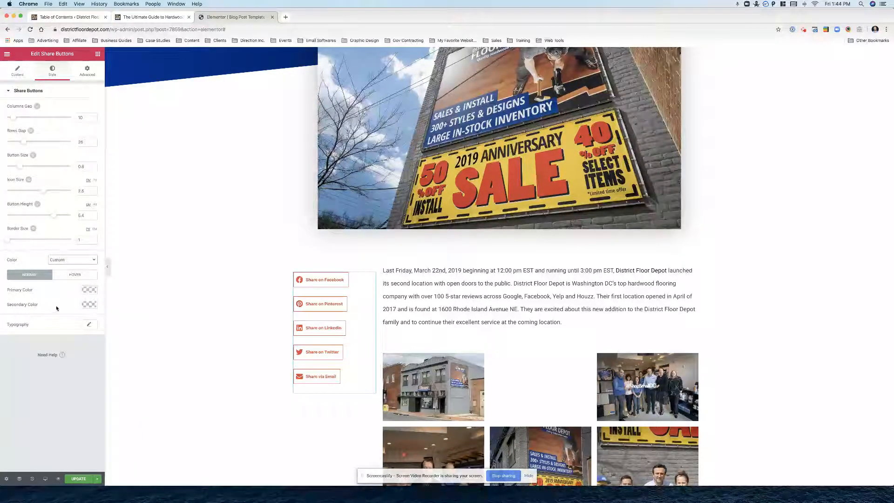
click(89, 290)
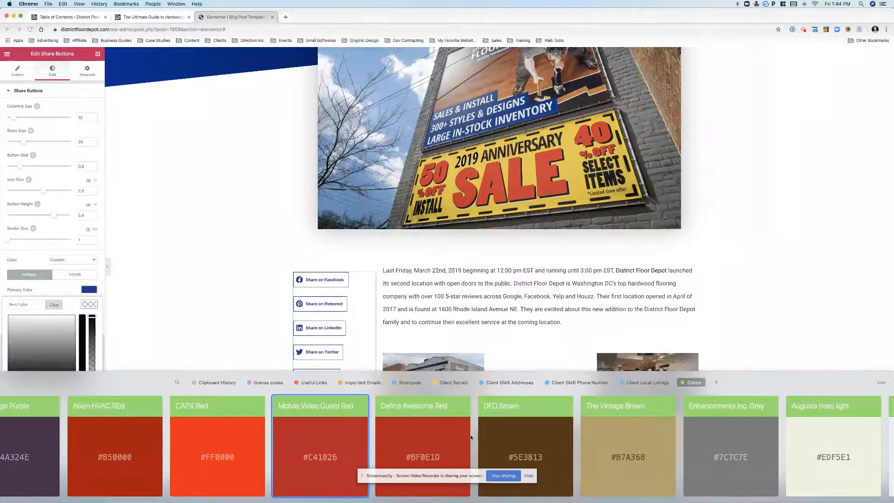
scroll(right, 3)
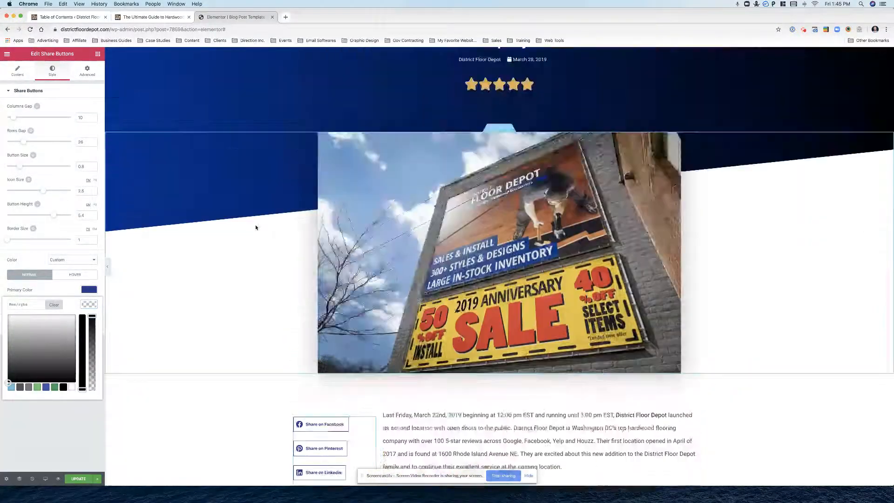
Inspect the Request Consultation button in DevTools to read its red background colour
right_click(658, 66)
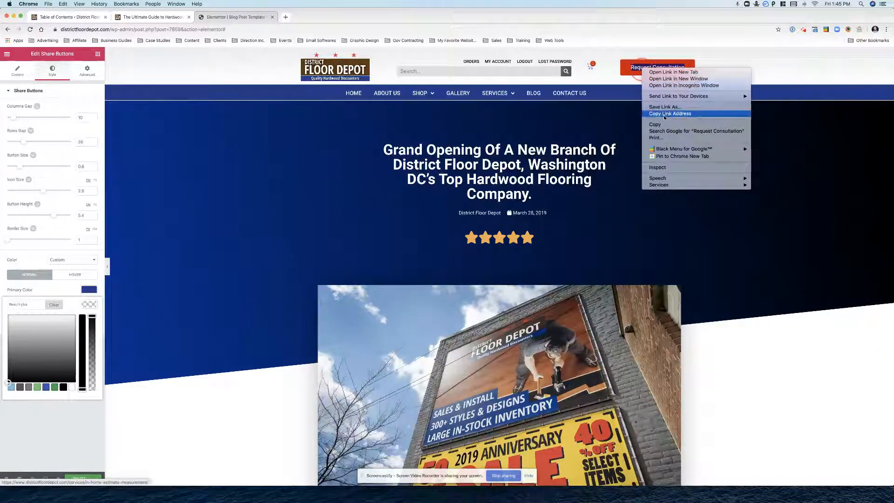
click(658, 167)
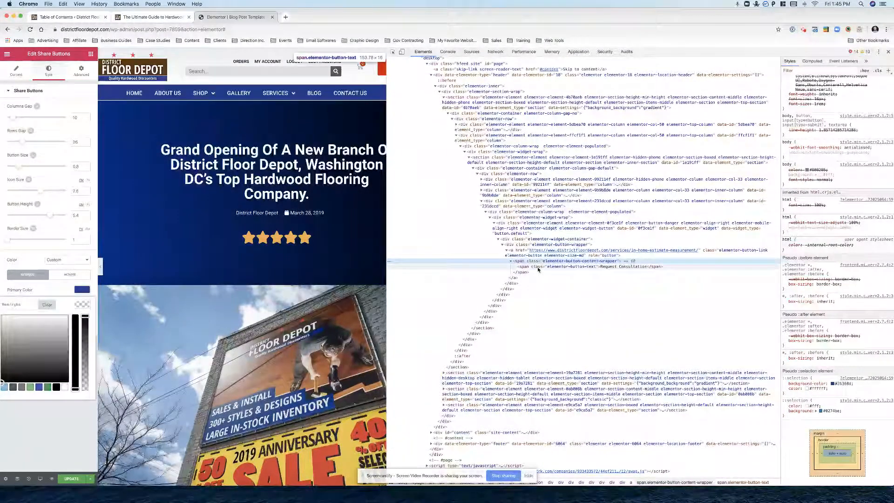
click(586, 249)
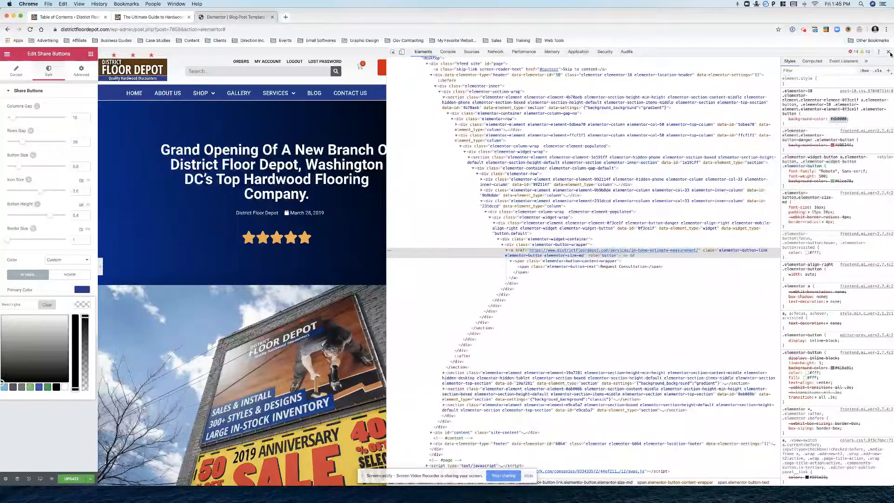
click(889, 51)
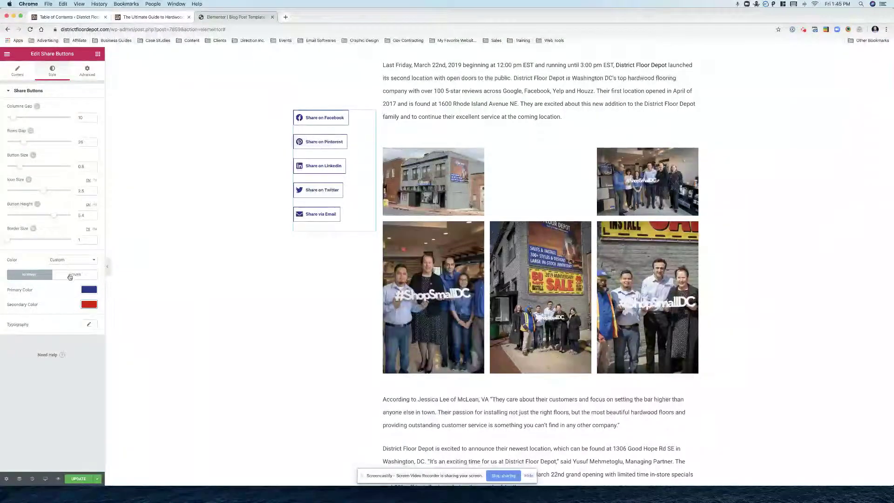
Give the share buttons a red hover Primary Color and reduce Rows Gap to 7
click(88, 290)
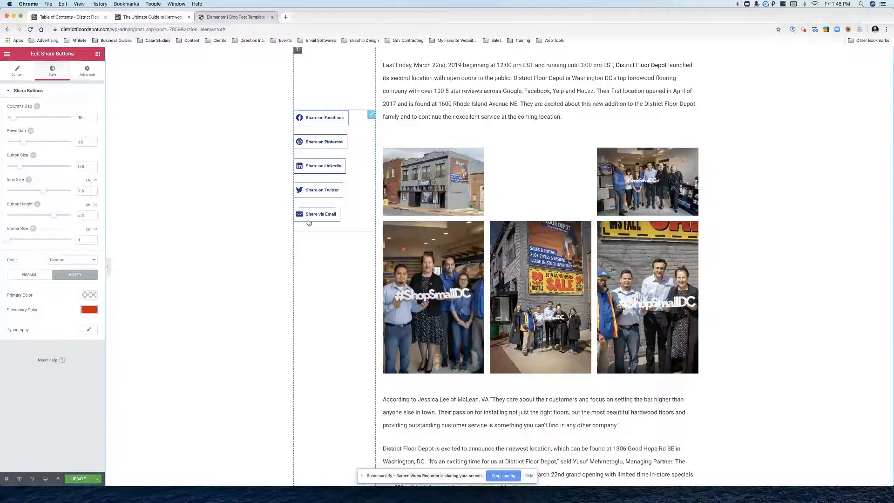
click(89, 295)
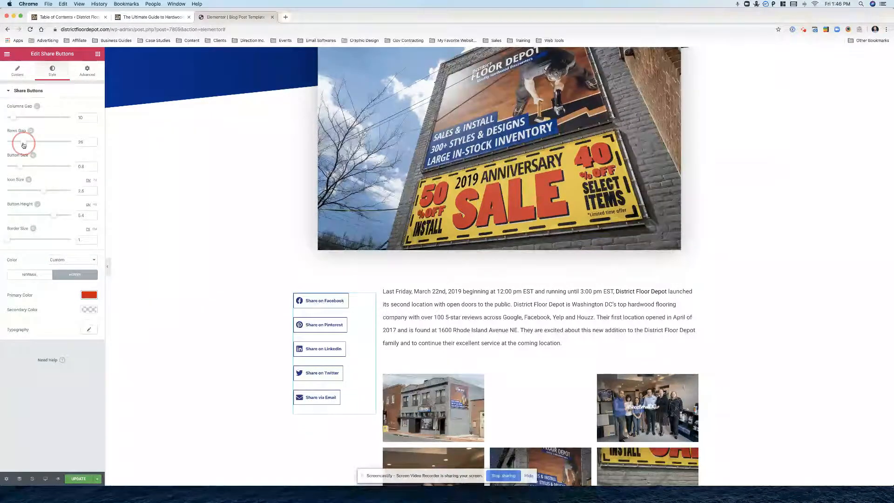
drag(23, 142, 11, 142)
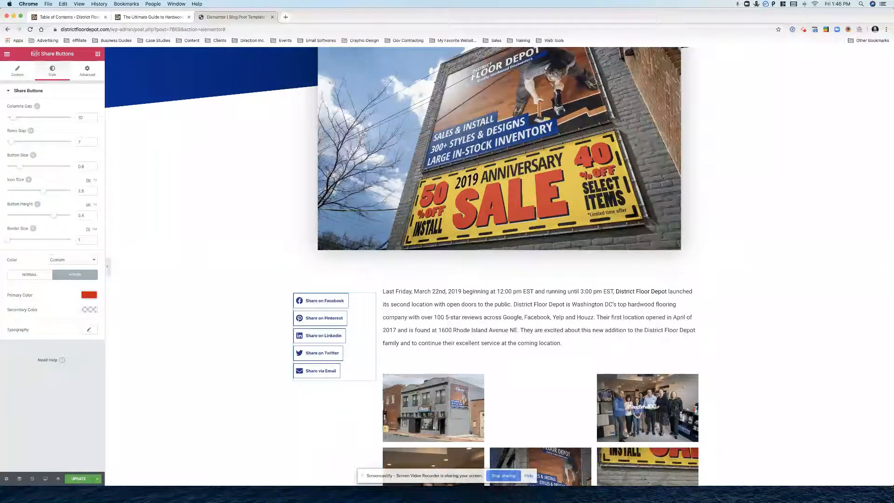
click(87, 71)
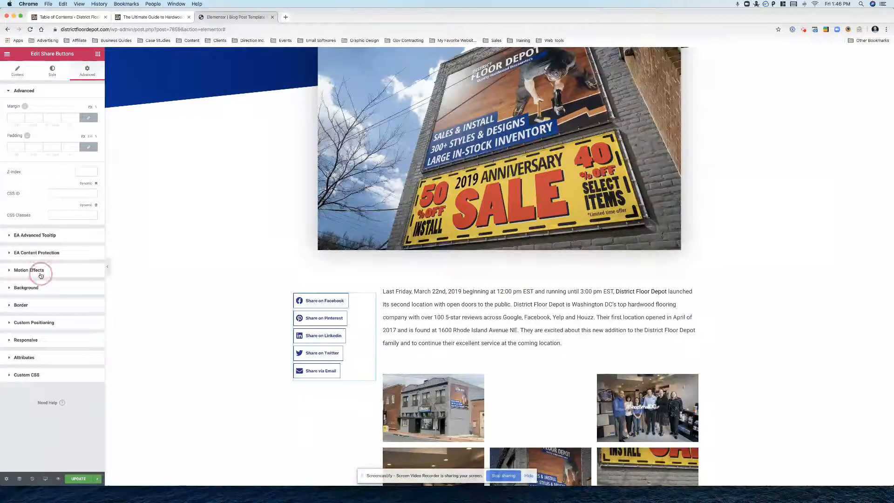
Confirm the 260 sticky offset, update the template, and return to the hardwood post tab
click(28, 270)
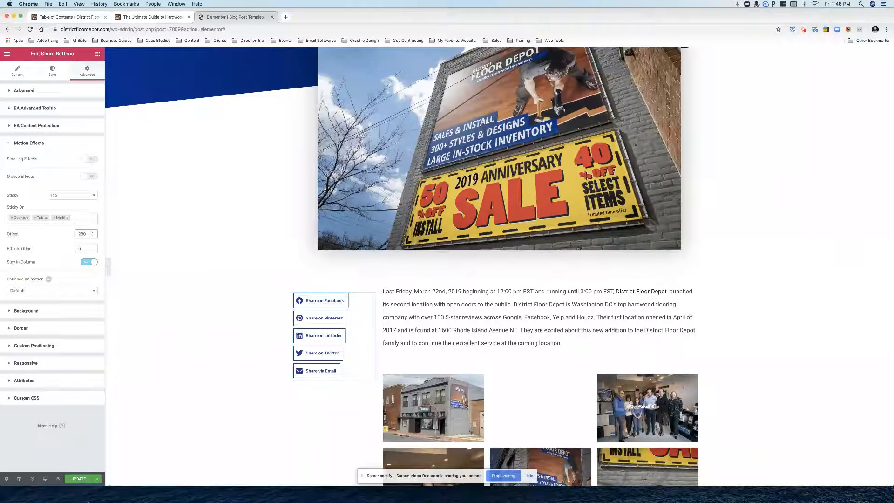
click(79, 478)
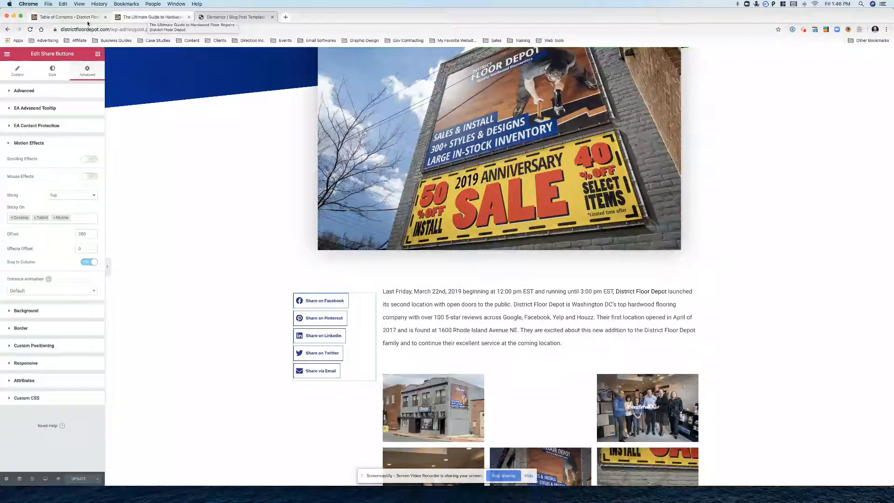
click(150, 16)
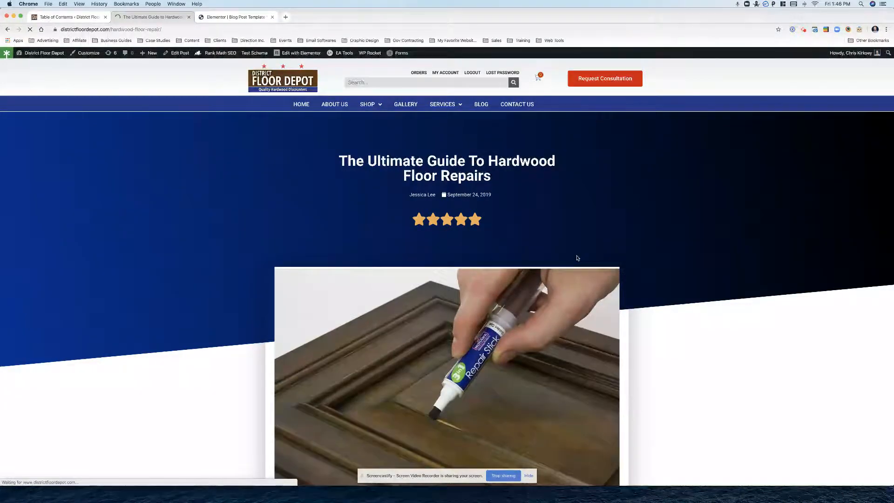
Scroll the repair post down and back up to test the sticky contents box and share buttons
scroll(down, 3)
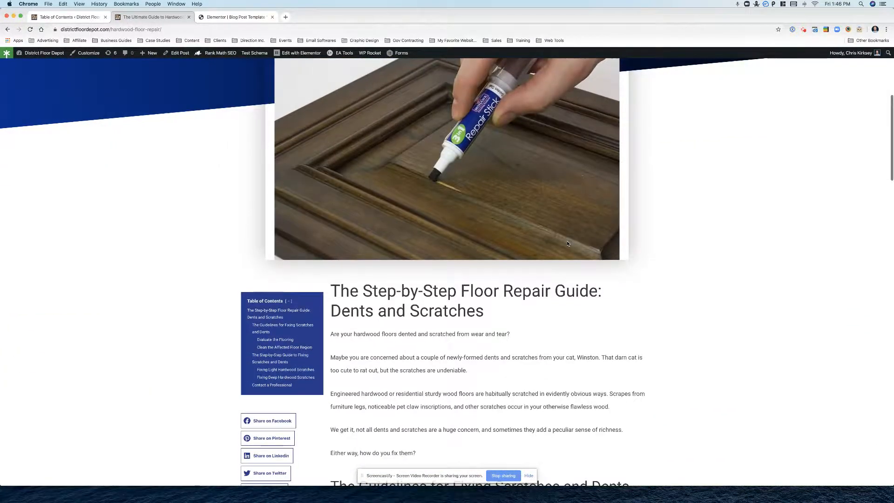
scroll(down, 3)
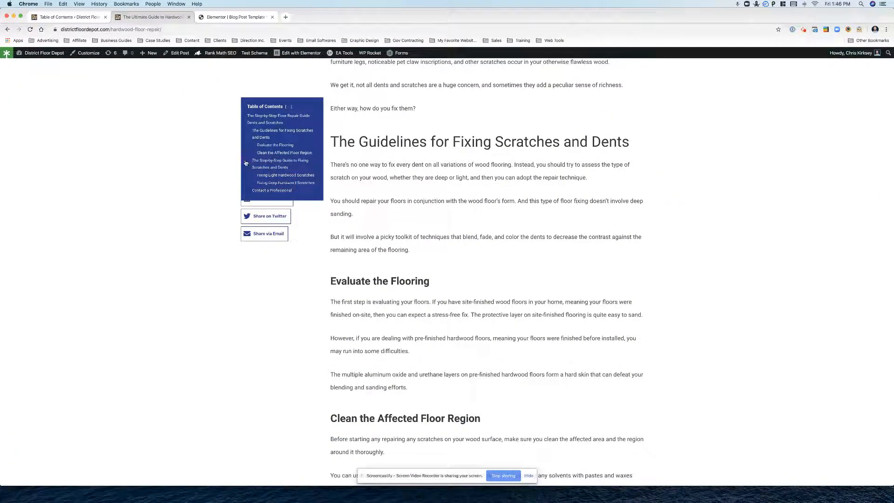
scroll(up, 3)
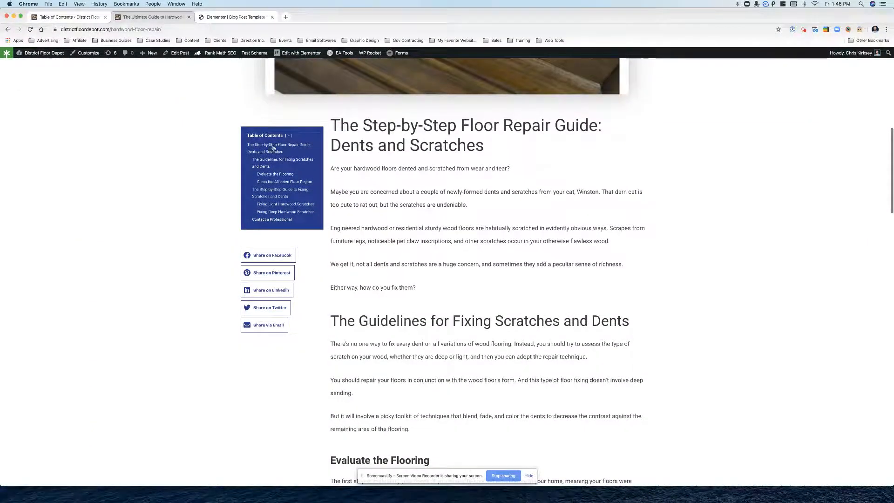
scroll(down, 3)
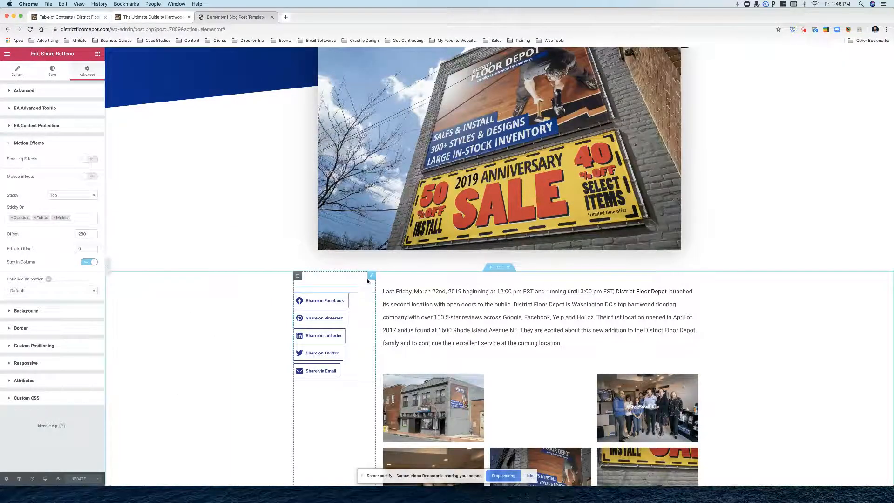
Set the share buttons' sticky offset to 300 and bring up the live hardwood repair post
click(335, 278)
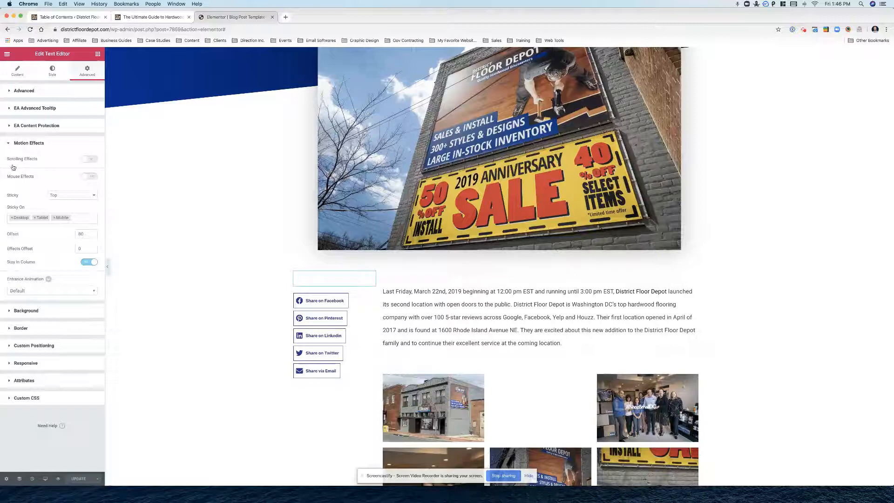
triple_click(80, 234)
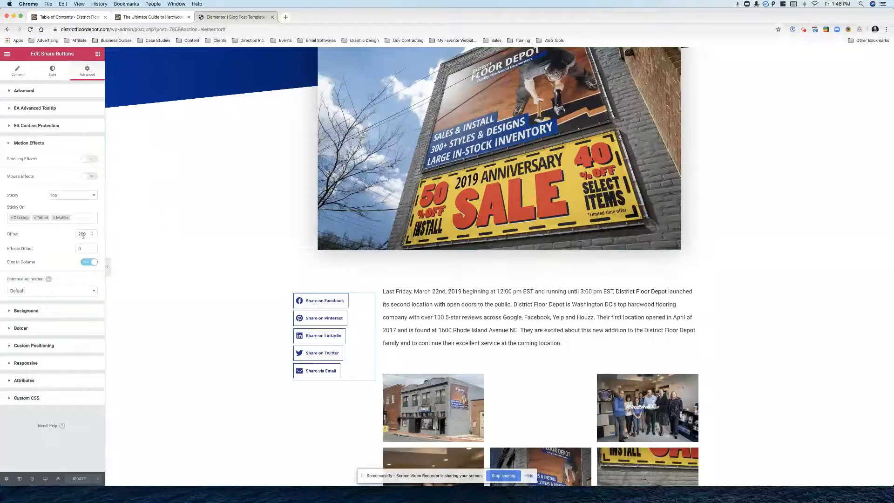
triple_click(81, 234)
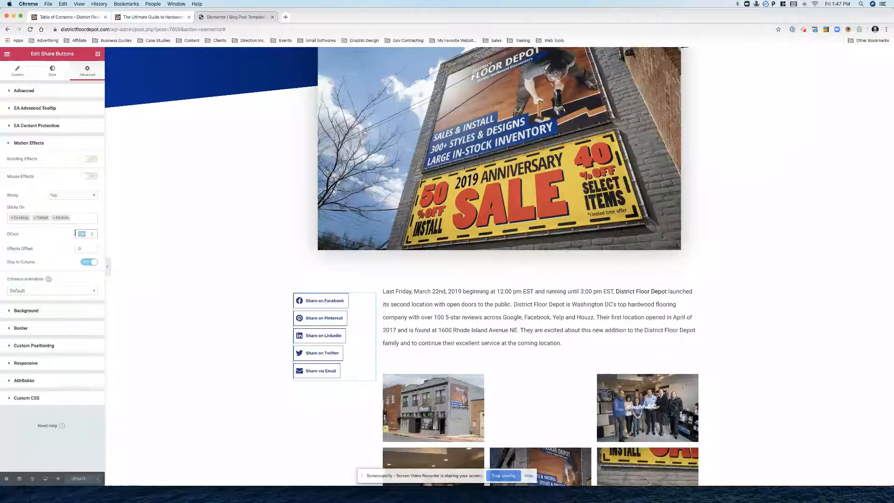
text(300)
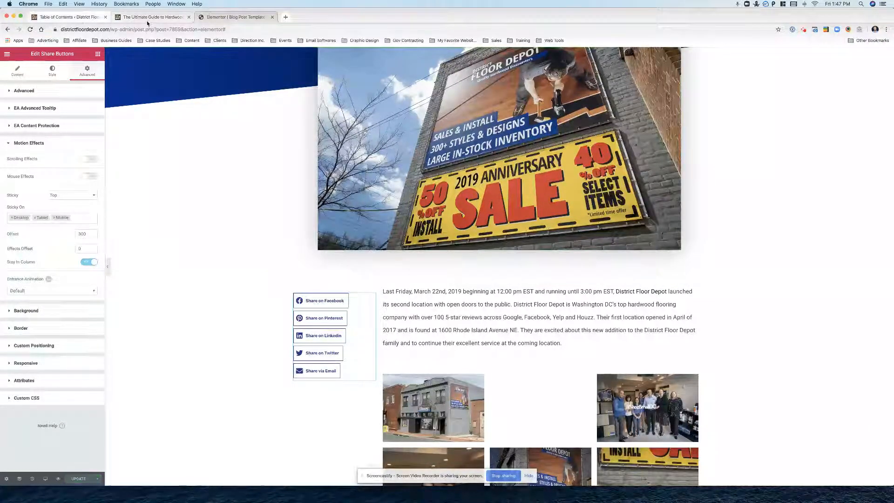
click(152, 17)
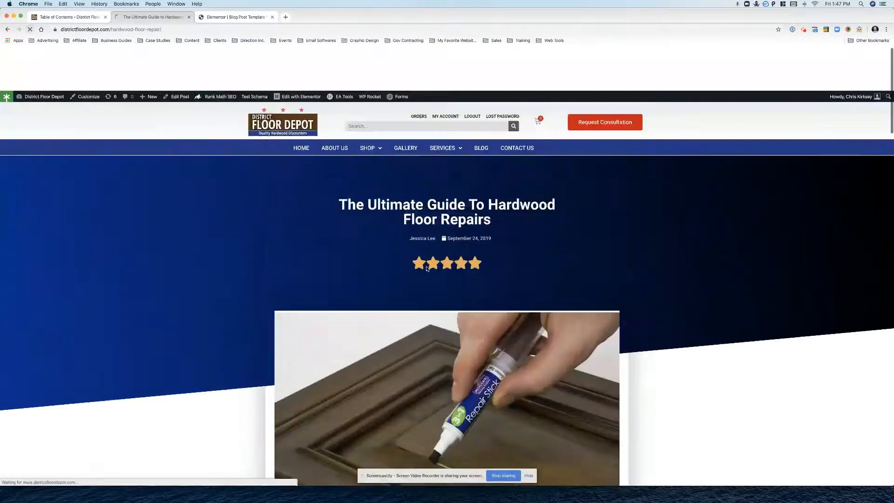
Scroll the post to see the sticky contents box covering the top share button
scroll(up, 3)
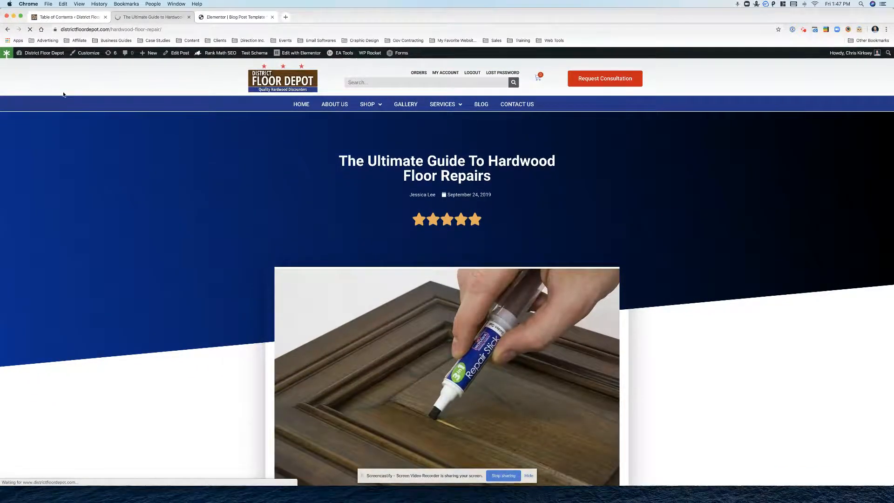
scroll(down, 3)
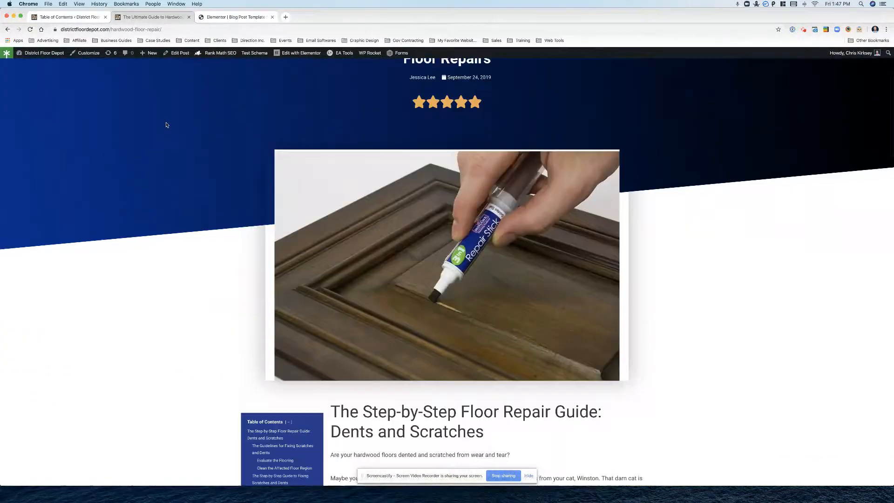
scroll(down, 3)
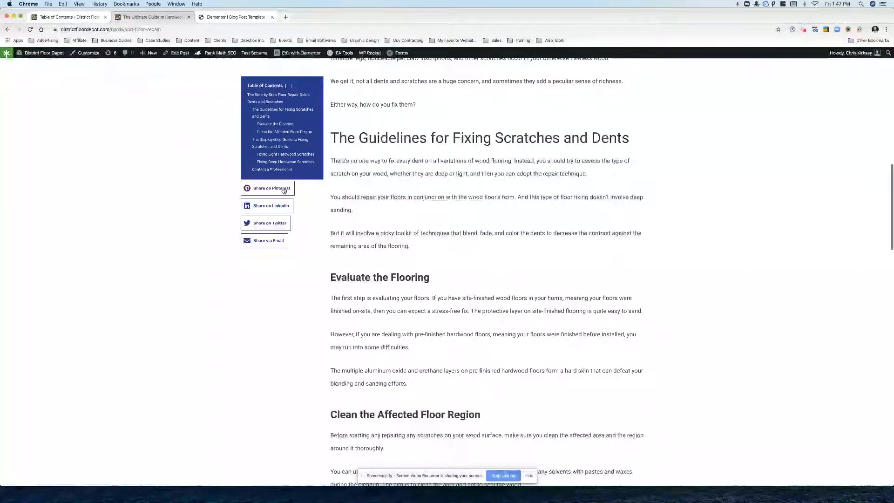
mouse_move(272, 169)
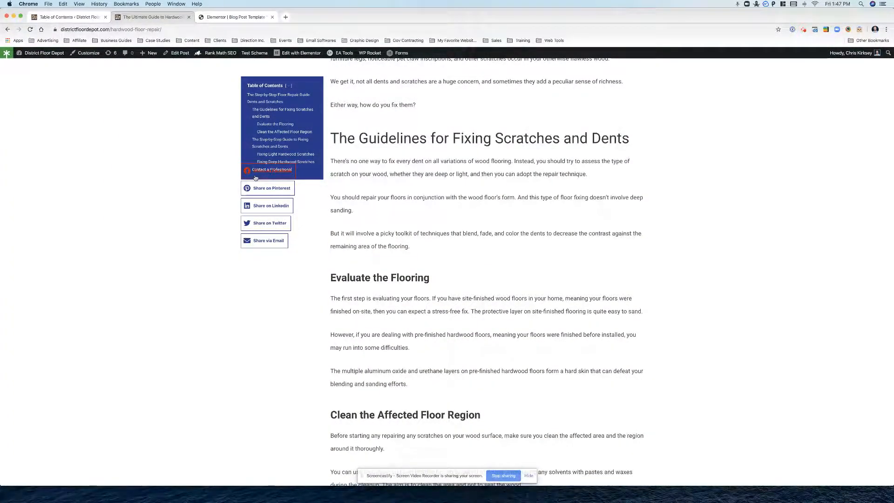
scroll(up, 3)
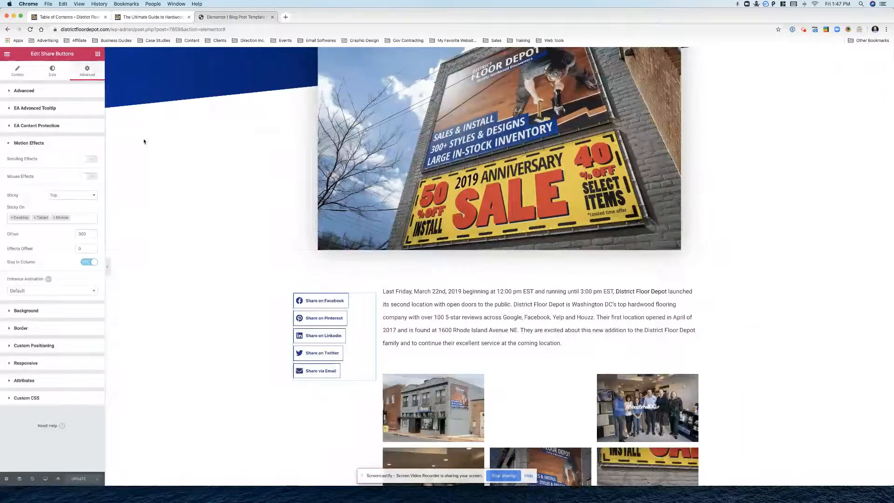
Change the share buttons' sticky offset to 330, update the template, and reload the post
click(335, 279)
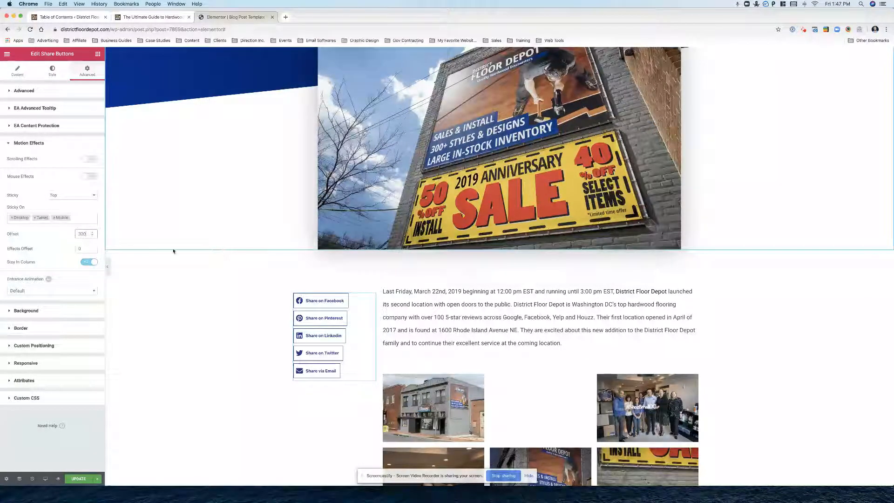
click(79, 478)
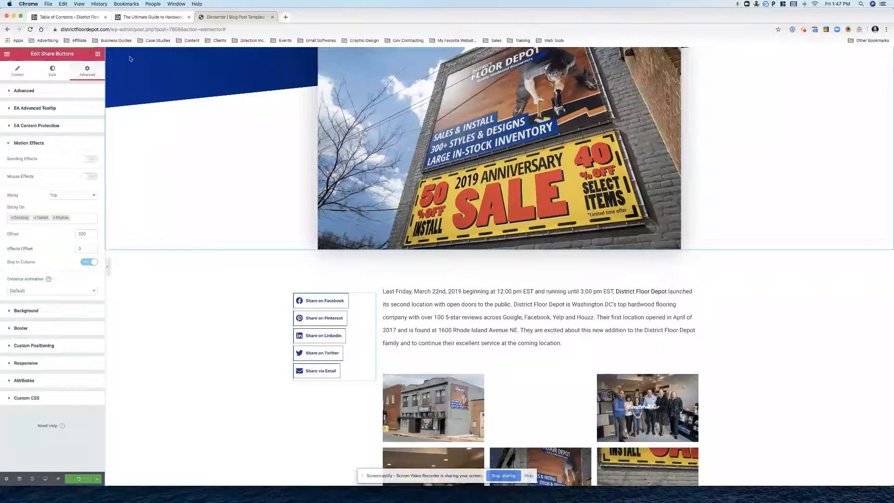
click(151, 16)
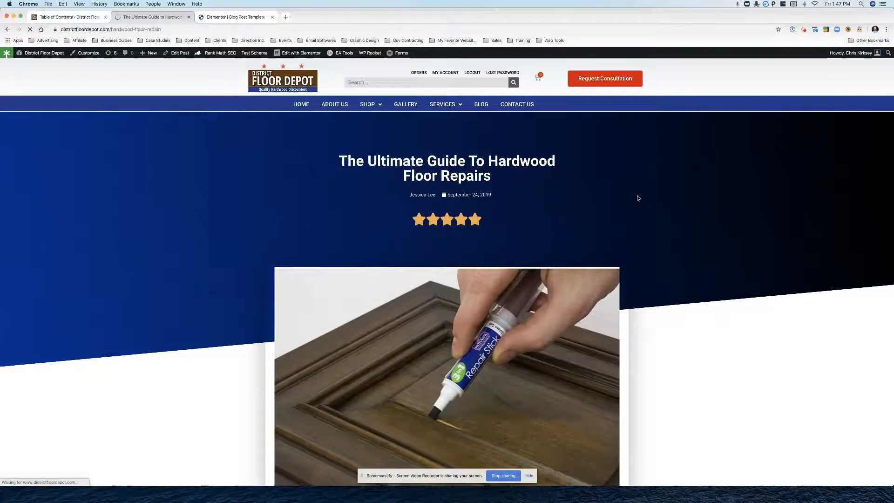
Raise the share buttons' offset to 360, save, and recheck them below the contents box
scroll(down, 3)
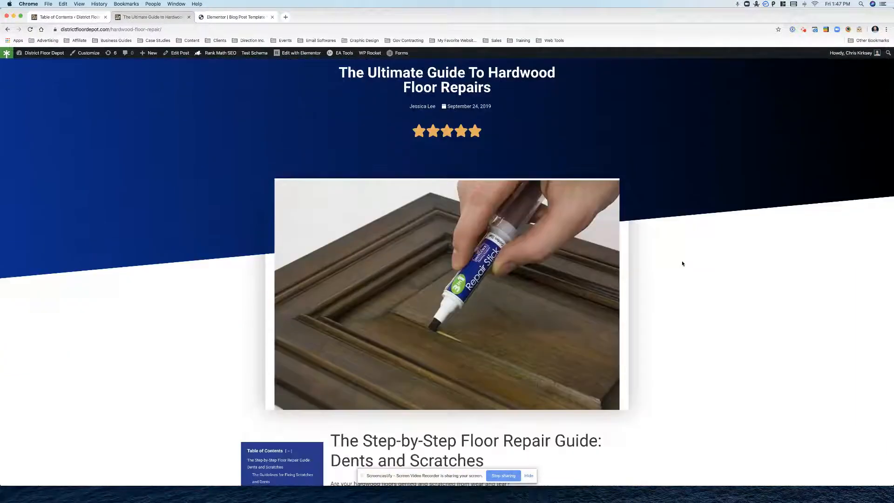
scroll(down, 3)
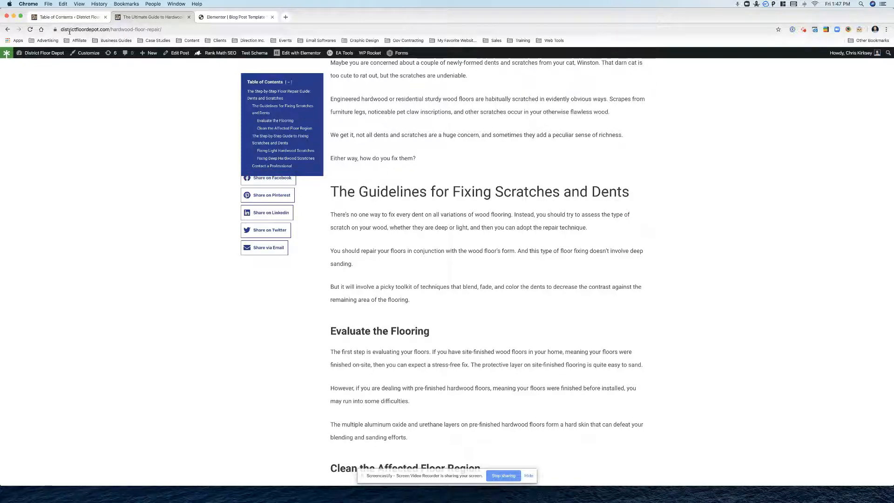
click(234, 17)
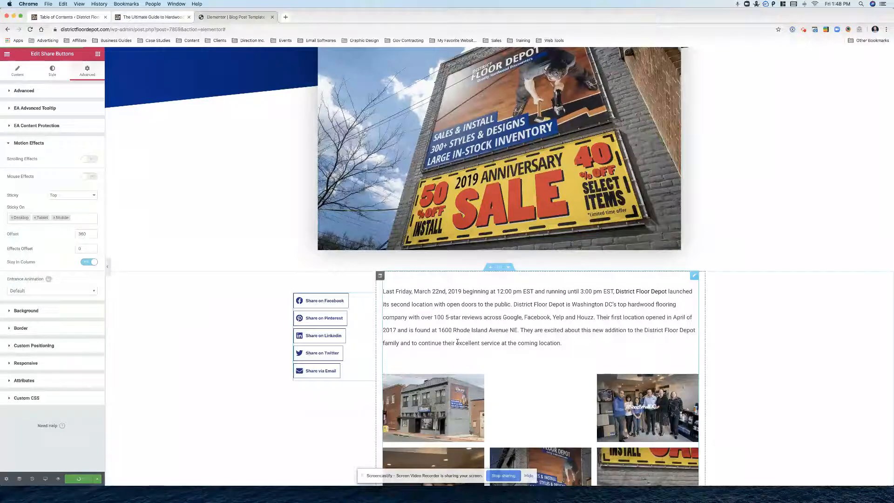
click(151, 17)
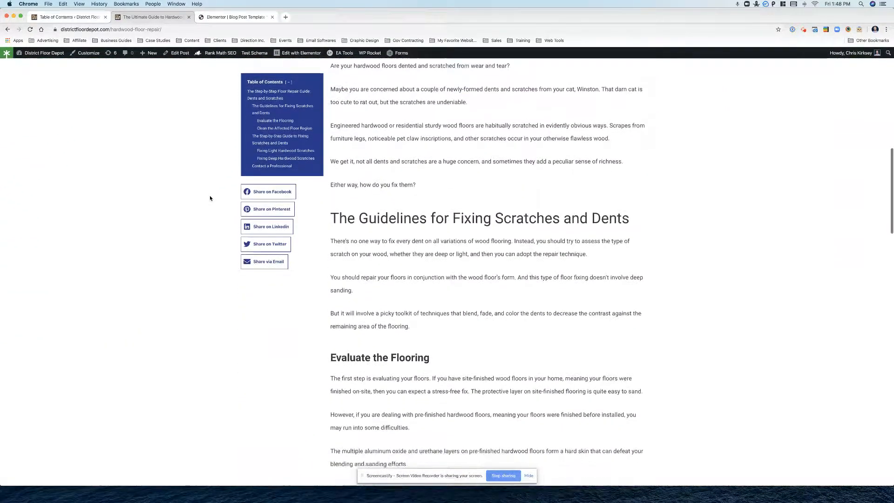
scroll(down, 3)
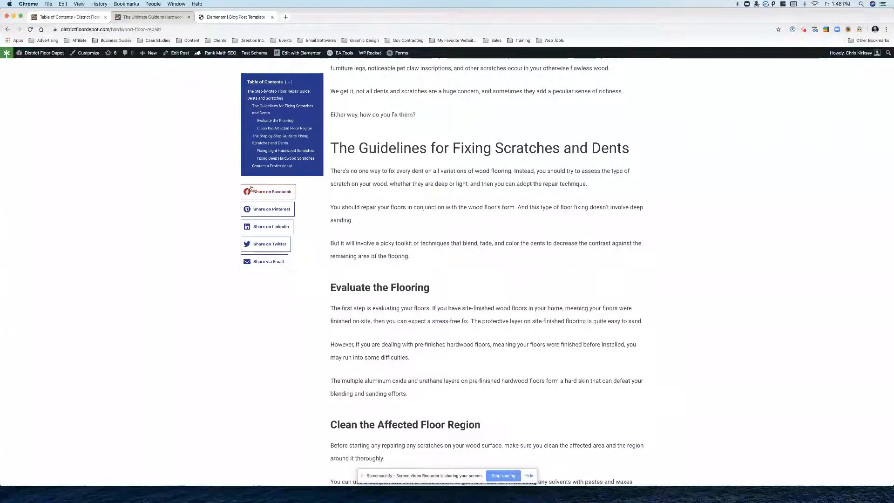
mouse_move(251, 179)
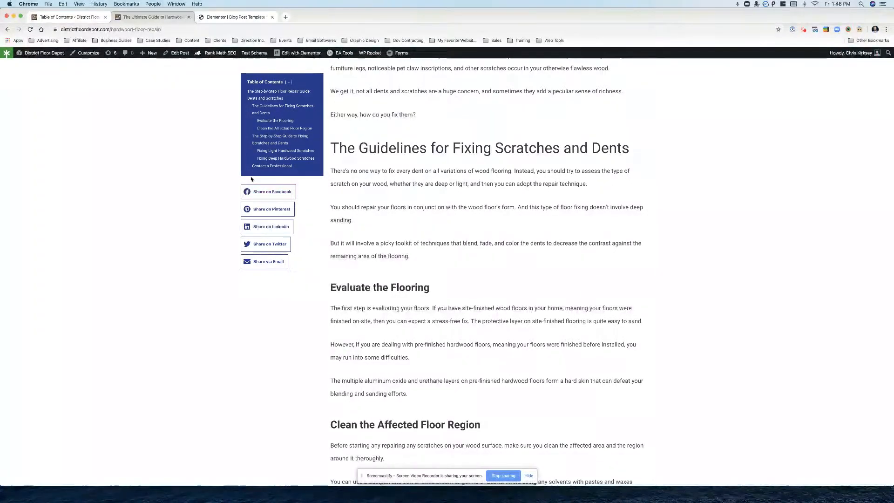
mouse_move(311, 121)
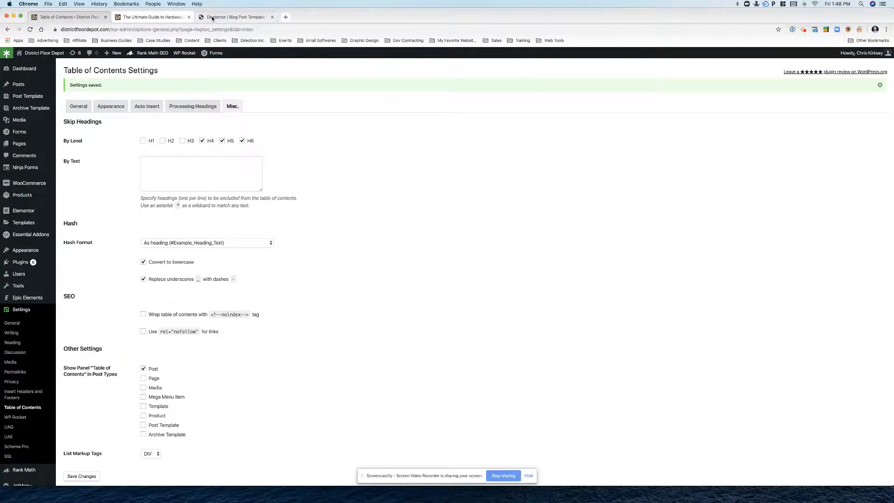
click(233, 17)
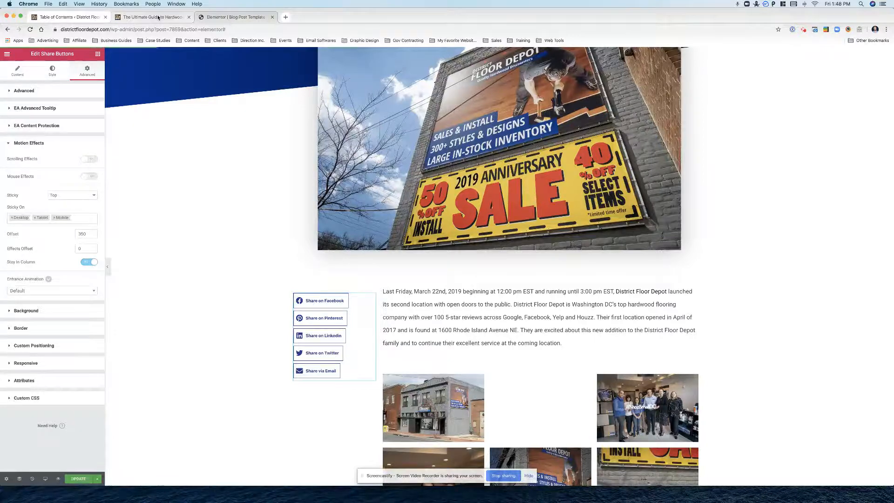
click(151, 17)
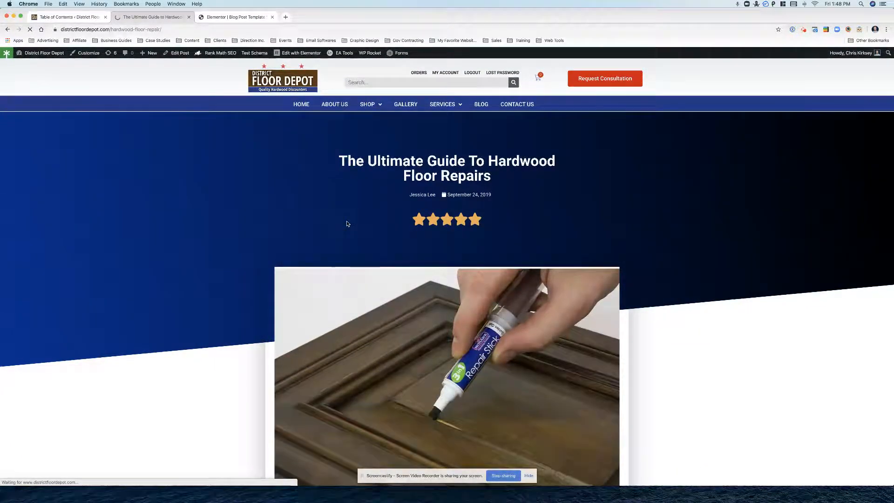
scroll(down, 3)
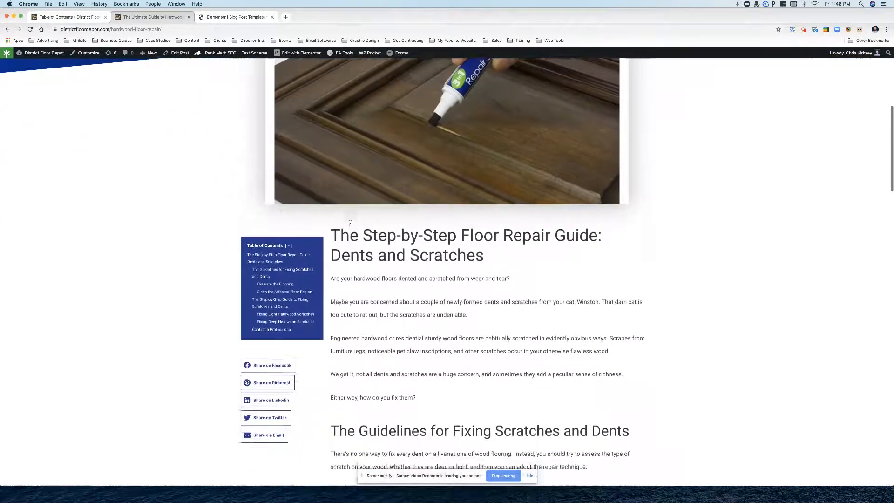
scroll(down, 3)
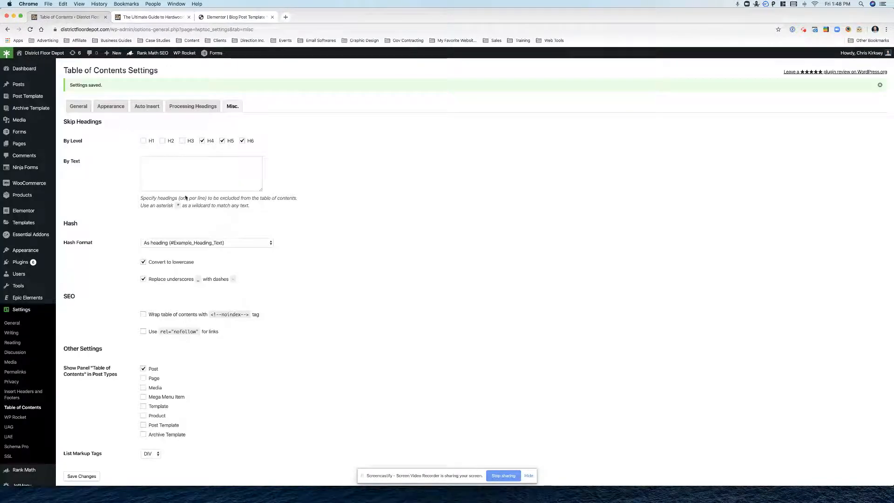
mouse_move(146, 125)
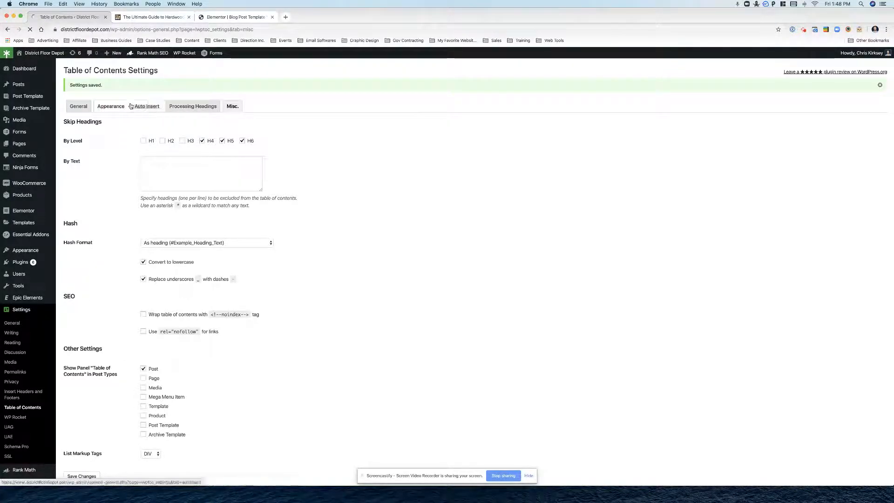
Save LuckyWP appearance with 90% title and 80% item font sizes, then reload the post
click(110, 106)
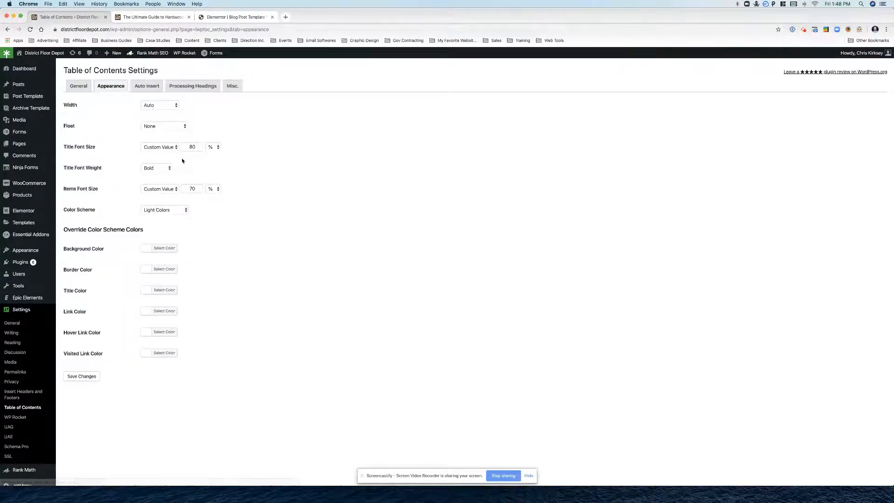
click(192, 147)
text(90)
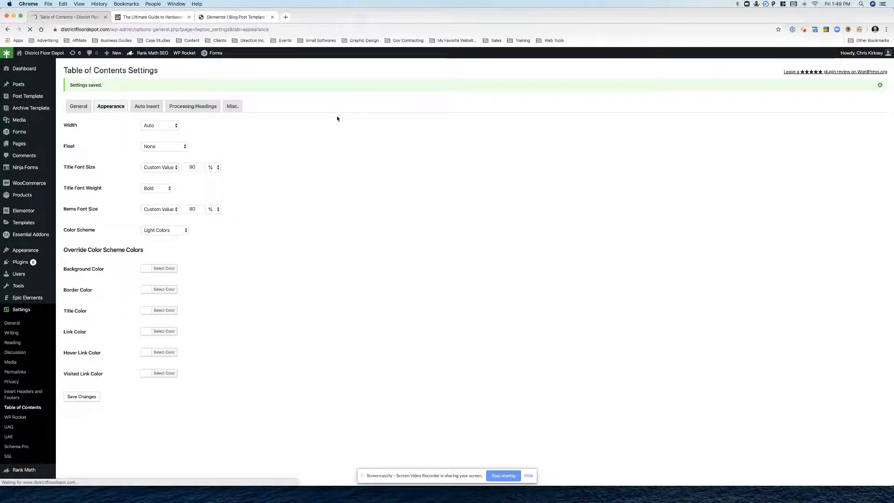
click(151, 17)
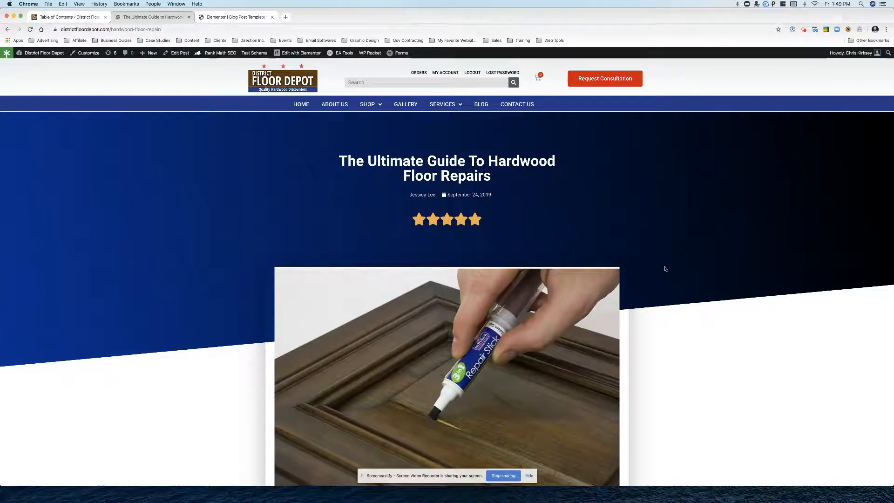
Scroll down the post to inspect the larger contents box hiding two share buttons
scroll(down, 3)
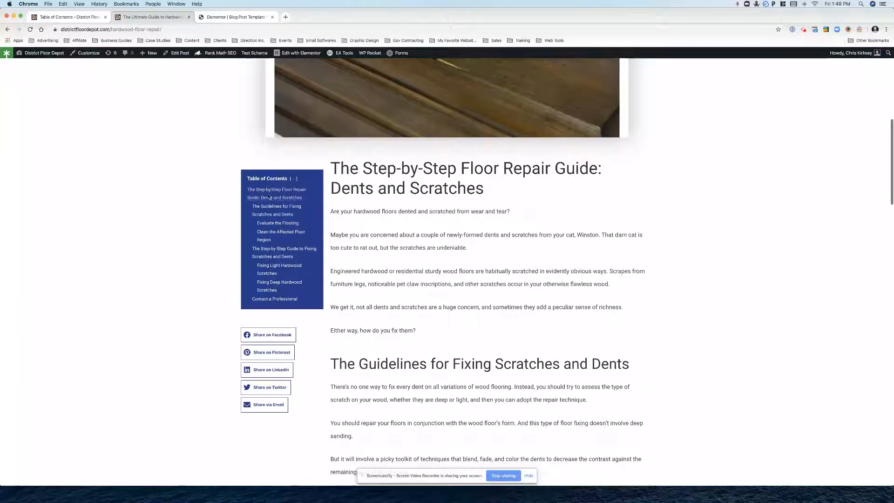
scroll(down, 3)
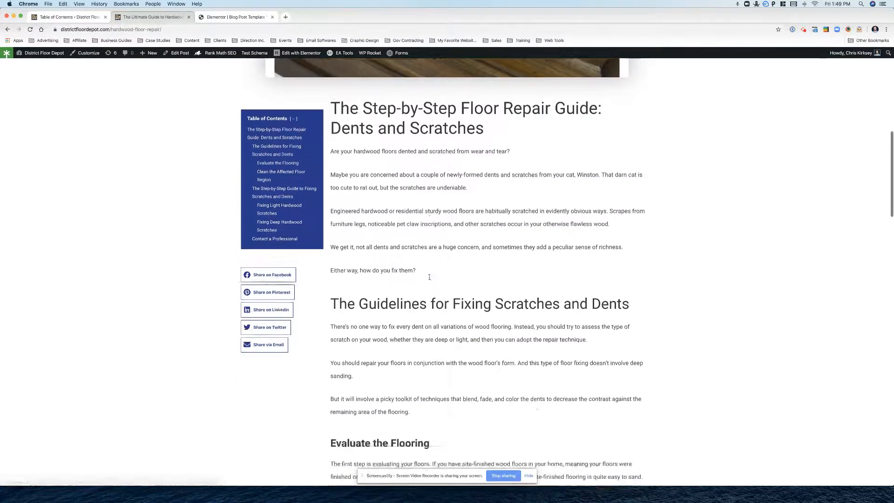
scroll(down, 3)
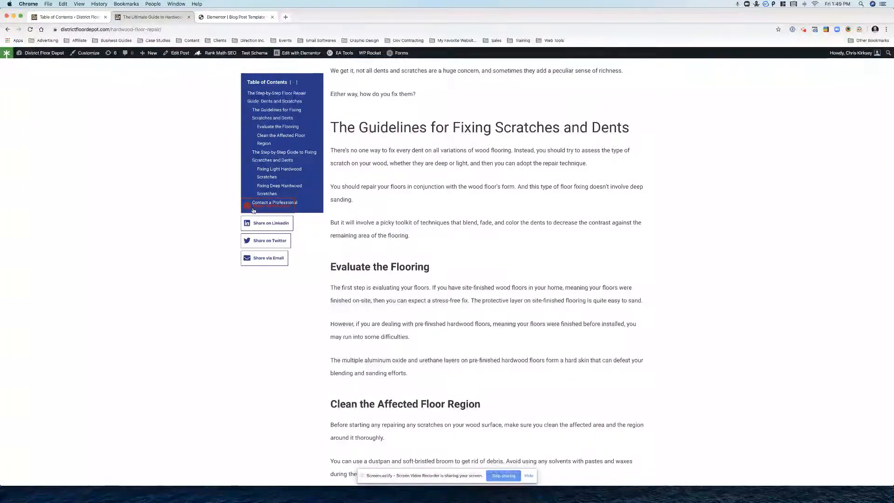
mouse_move(248, 178)
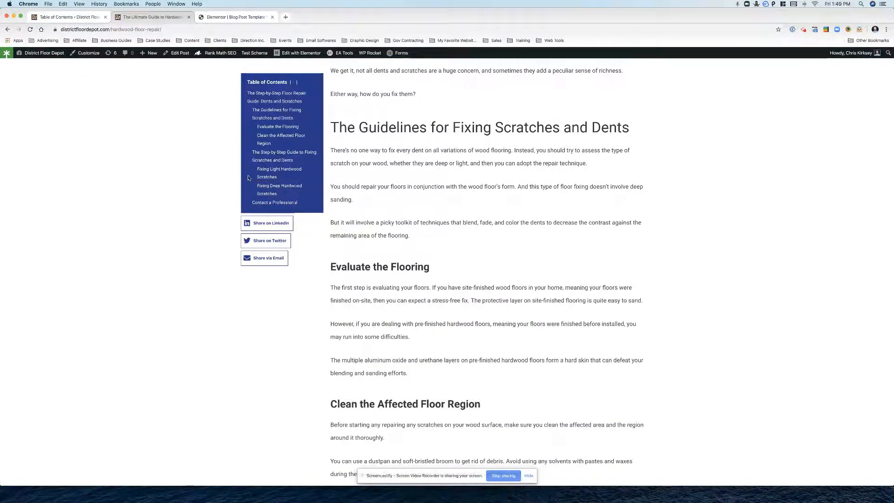
mouse_move(277, 97)
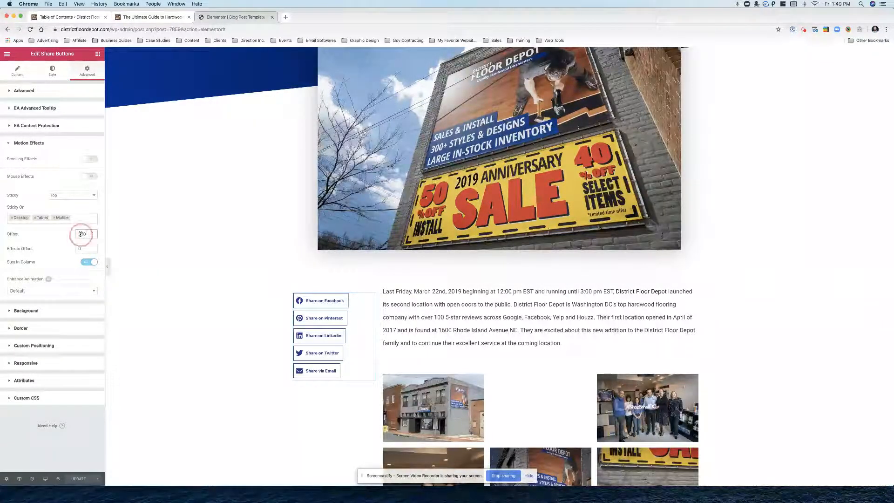
Enter 360 as the share buttons' sticky offset
text(360)
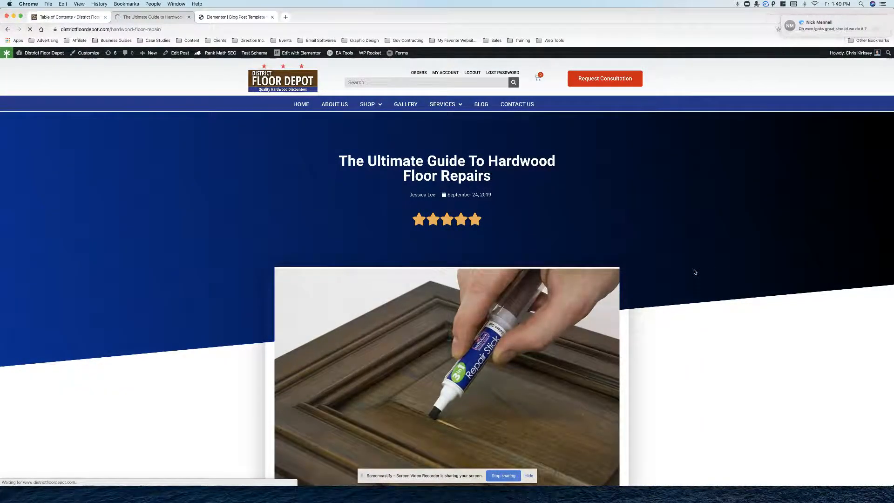
Scroll the post up and down to confirm all five share buttons stay below the contents box
scroll(down, 3)
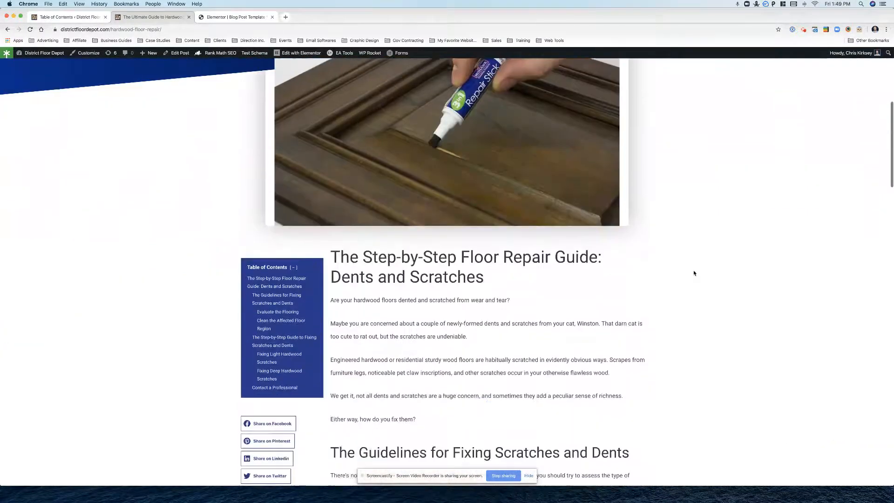
scroll(down, 3)
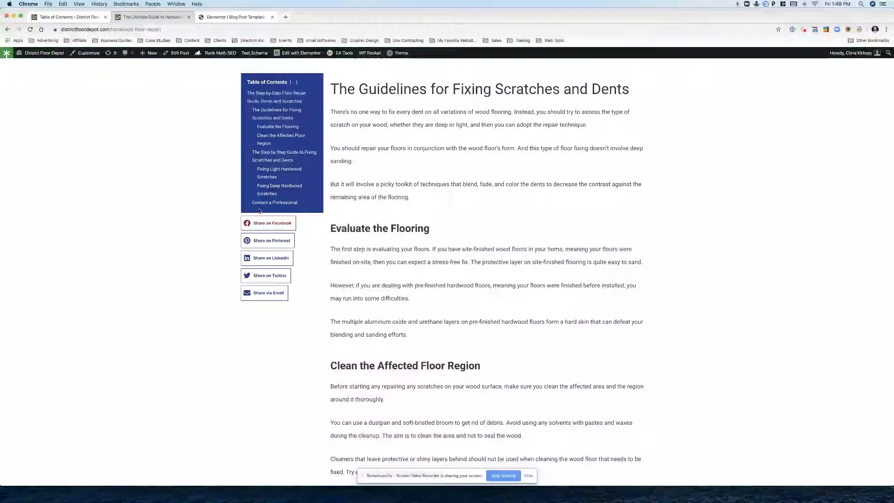
scroll(down, 3)
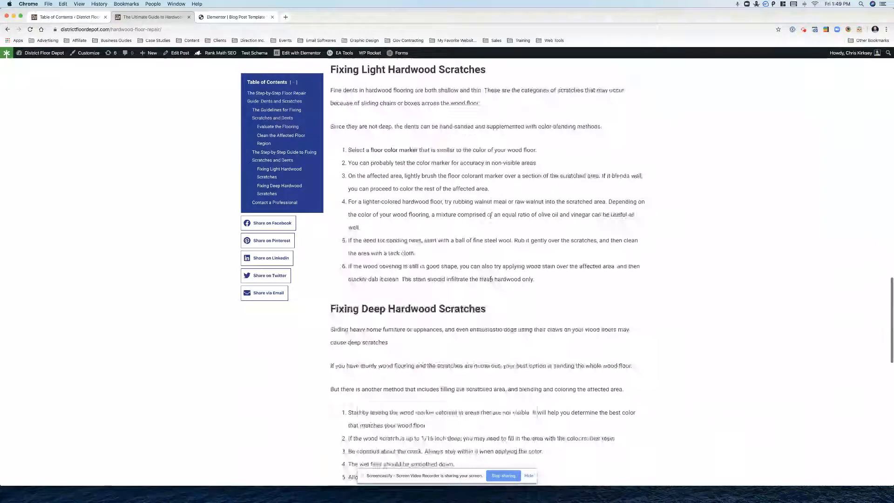
scroll(down, 3)
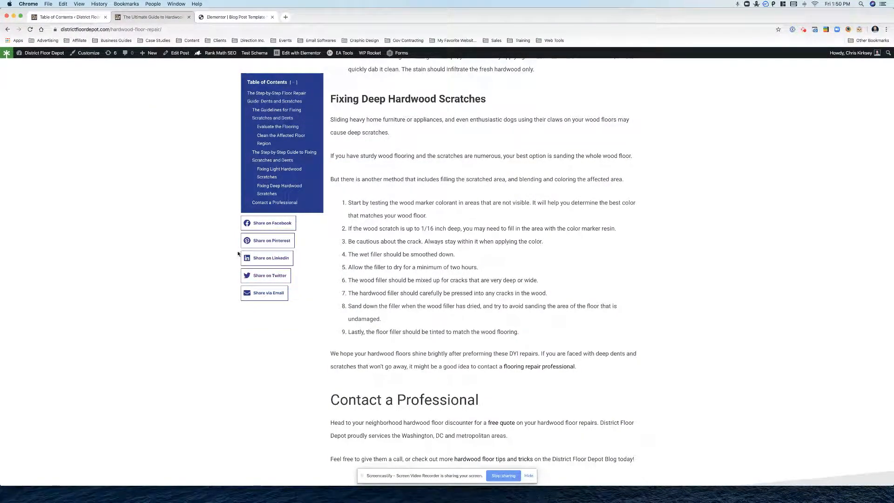
scroll(up, 3)
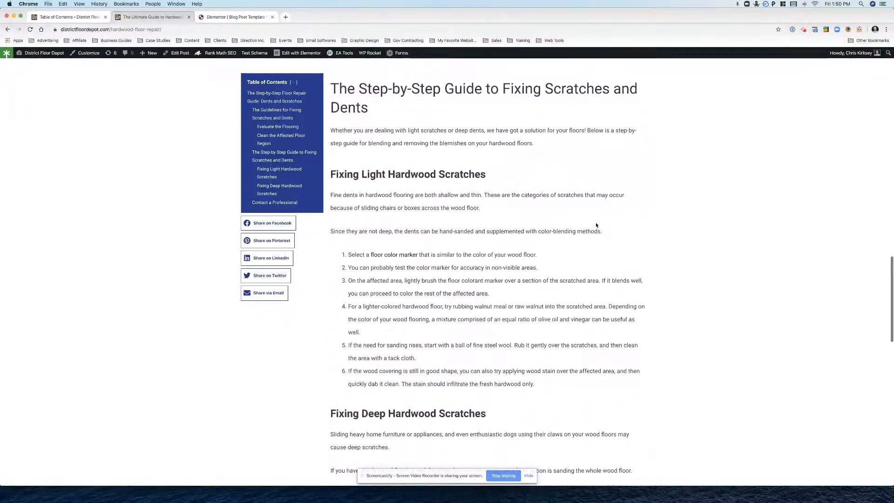
scroll(up, 3)
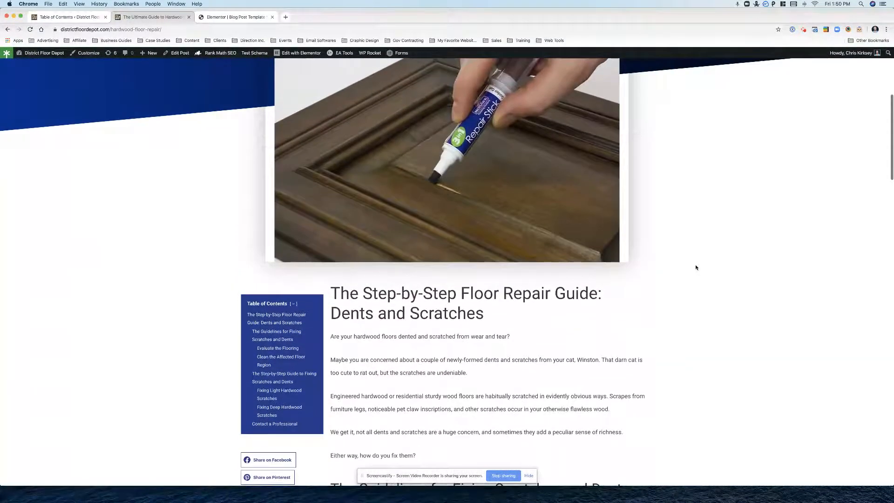
scroll(down, 3)
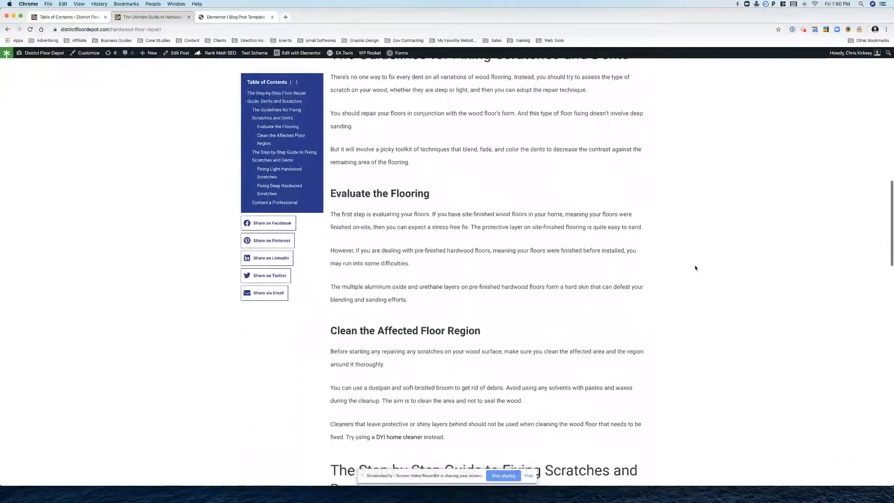
scroll(up, 3)
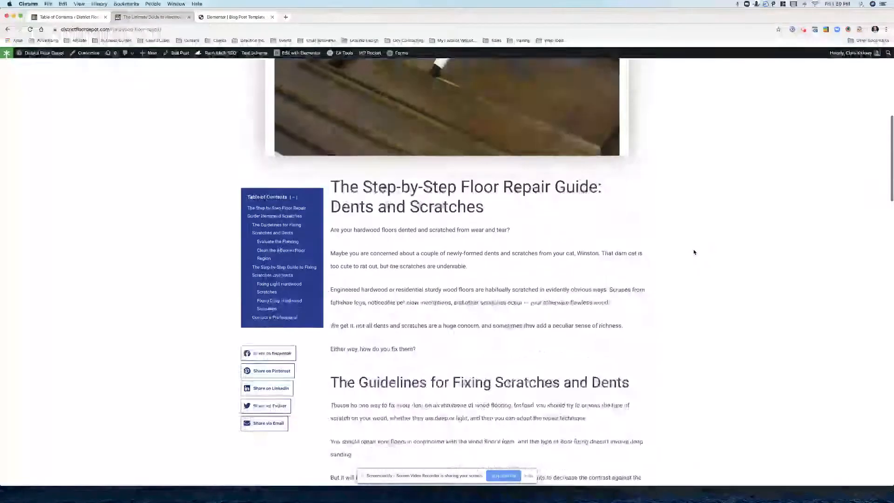
scroll(up, 3)
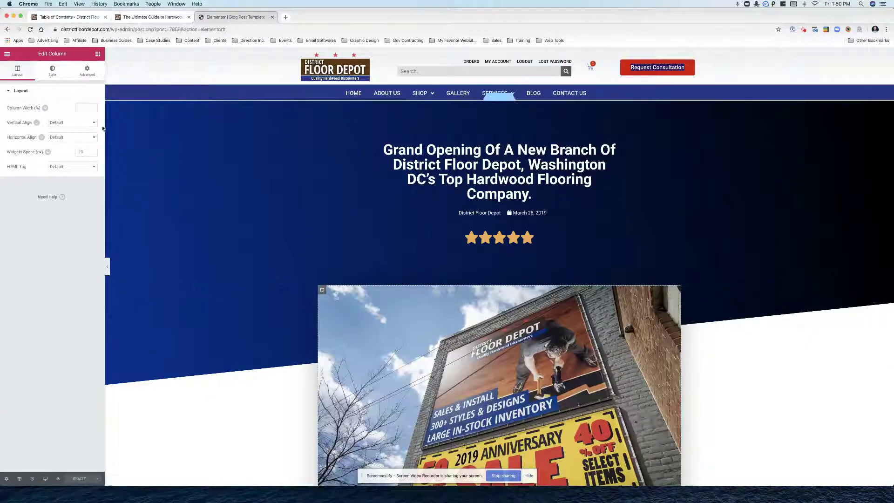
Set the Featured Image widget's image size to Full
click(499, 385)
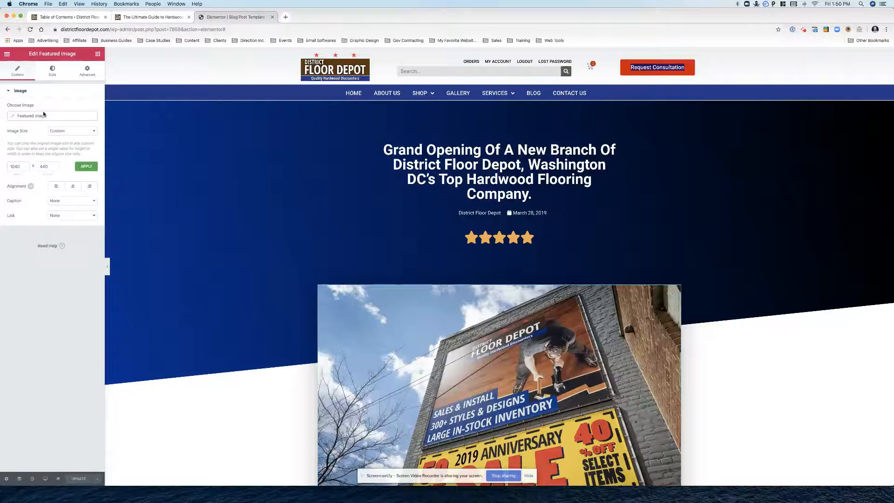
click(72, 131)
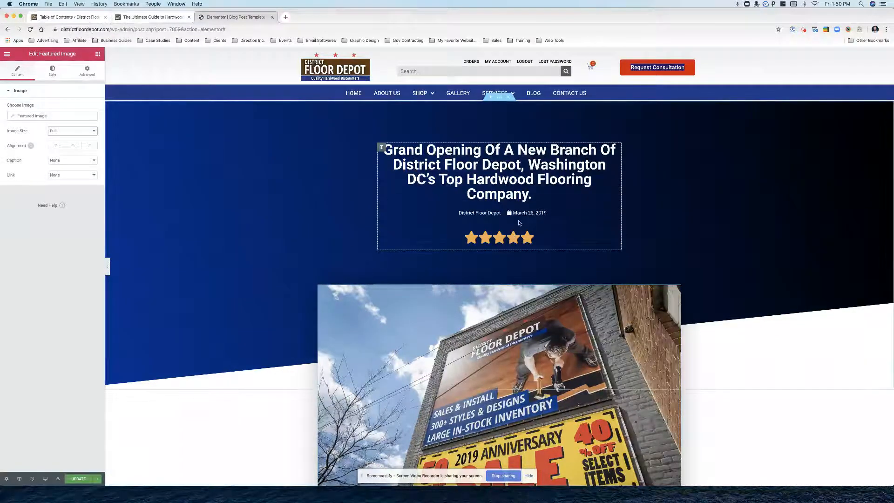
click(72, 130)
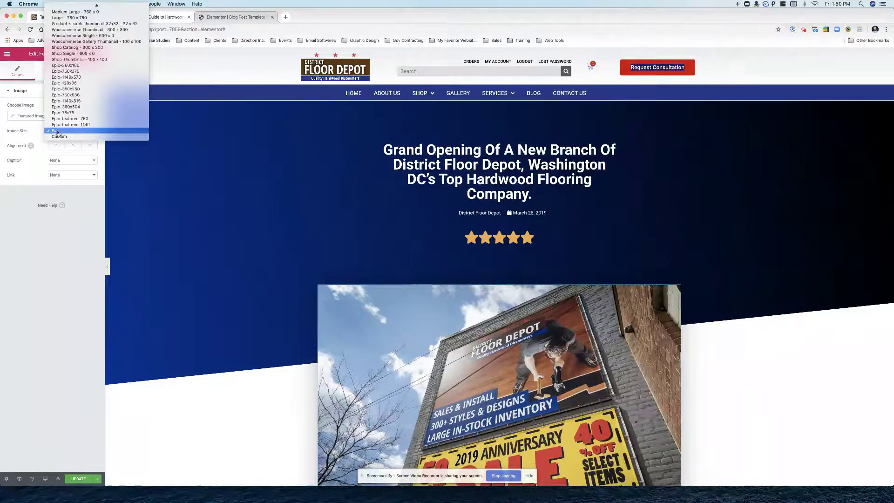
click(55, 130)
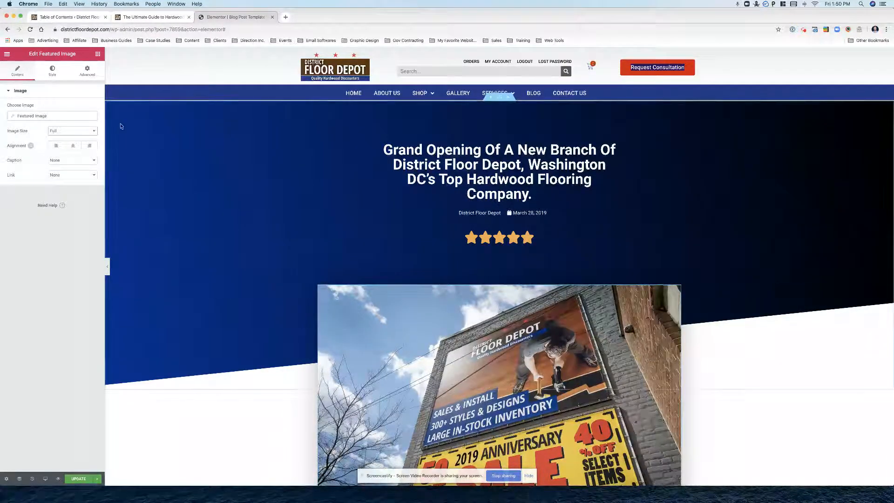
Add a box shadow to the featured image in its Style settings
click(52, 70)
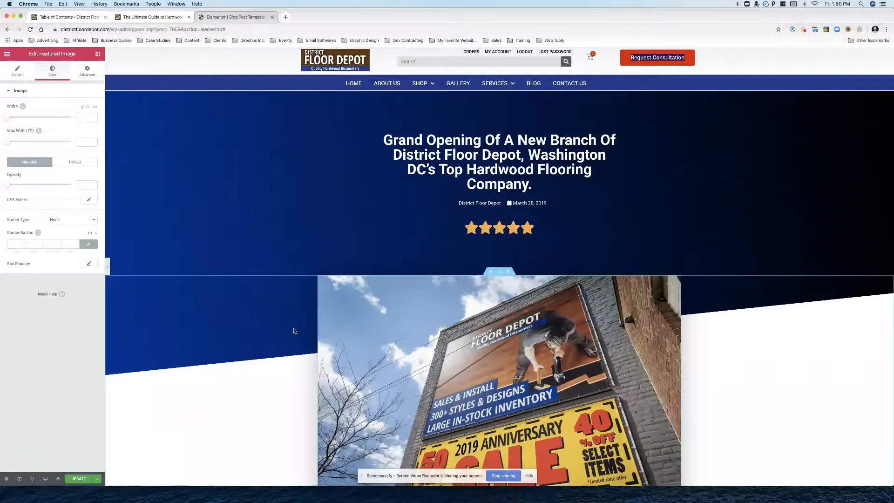
scroll(down, 3)
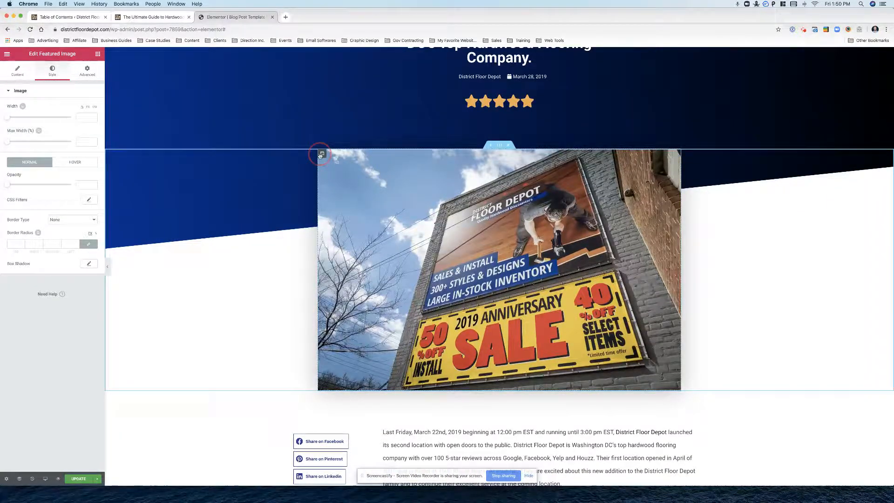
click(323, 153)
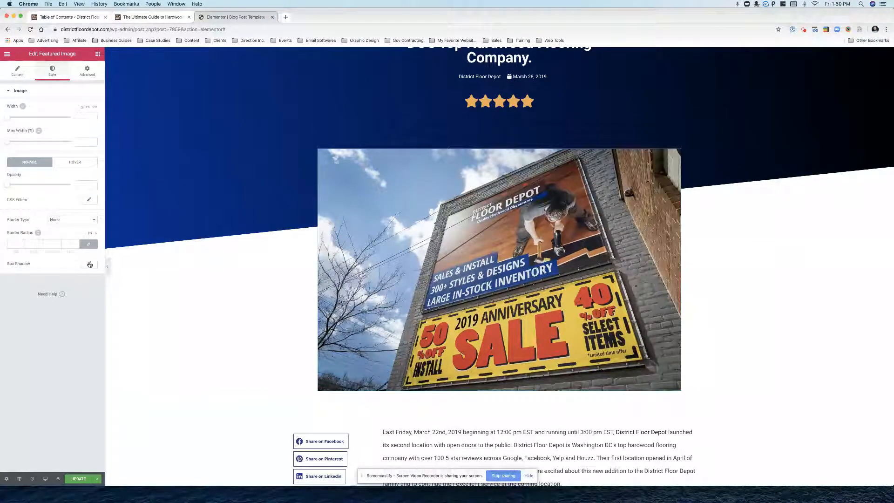
click(89, 265)
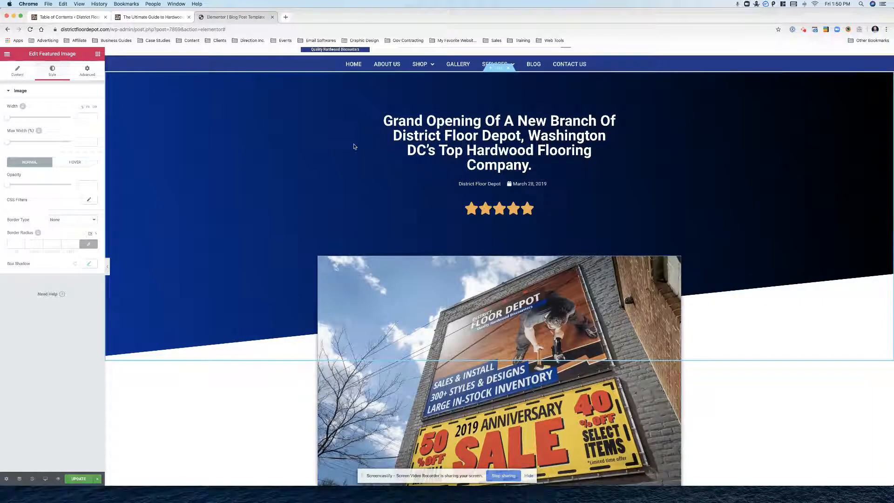
click(498, 71)
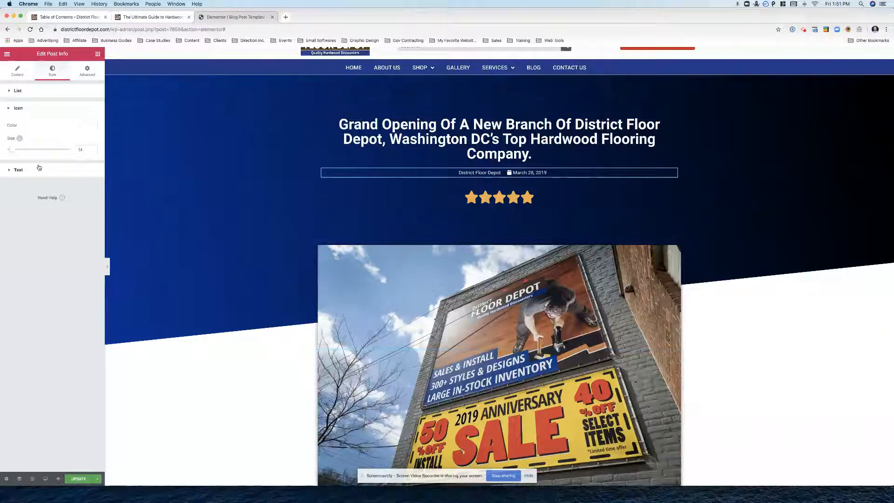
Prefix the Post Info author with 'Published By:', update the template, and view the live repairs post
click(17, 69)
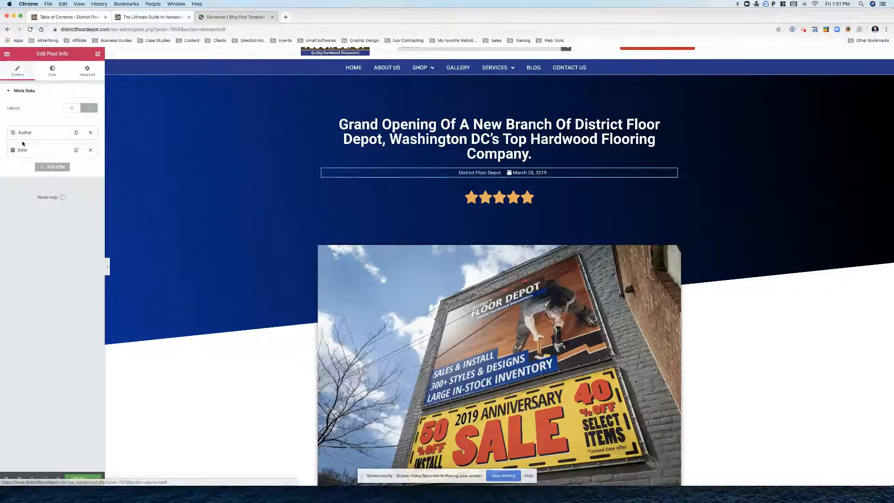
click(24, 132)
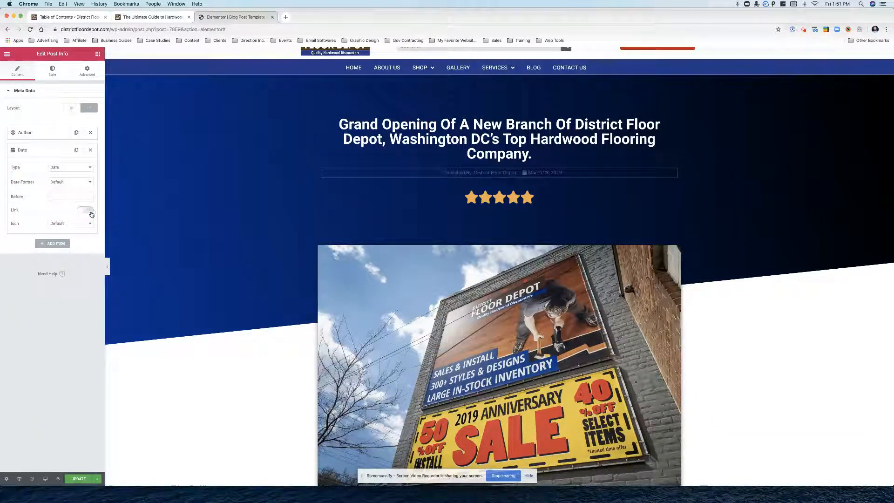
click(23, 150)
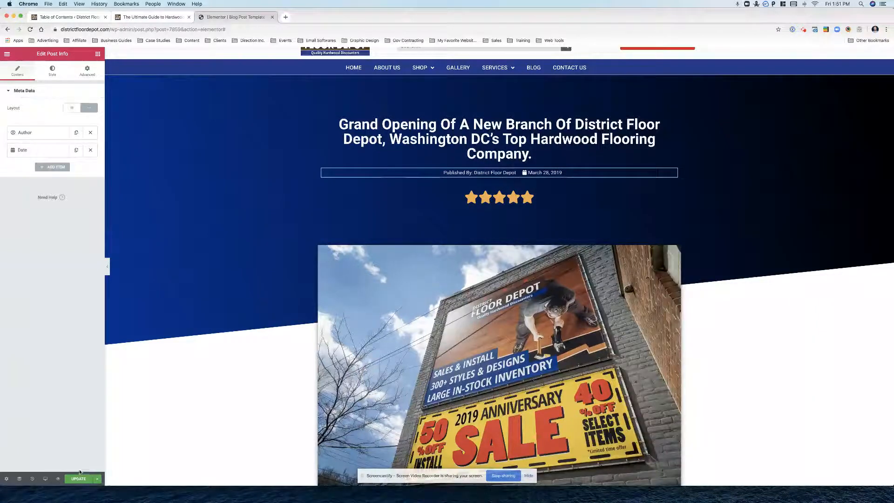
click(79, 478)
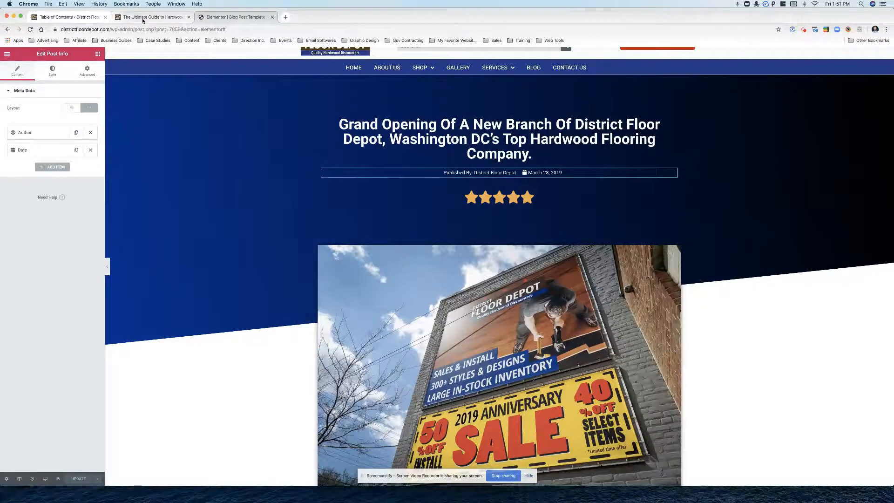
click(151, 17)
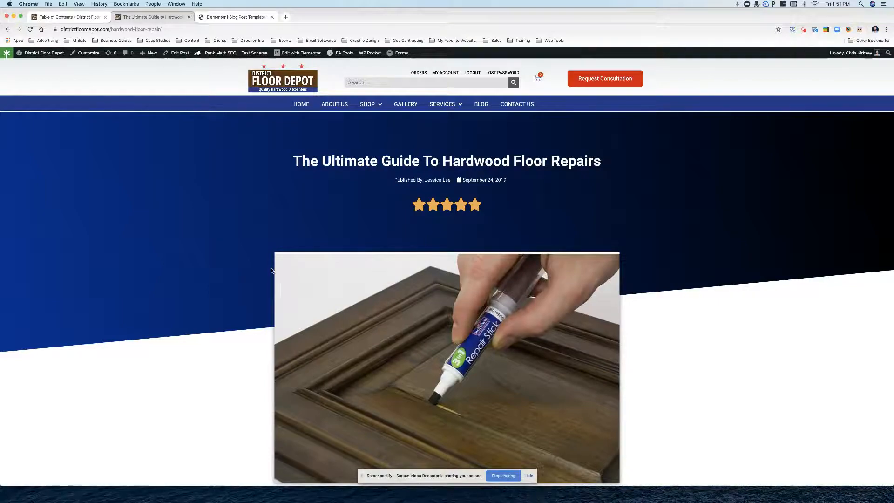
scroll(down, 3)
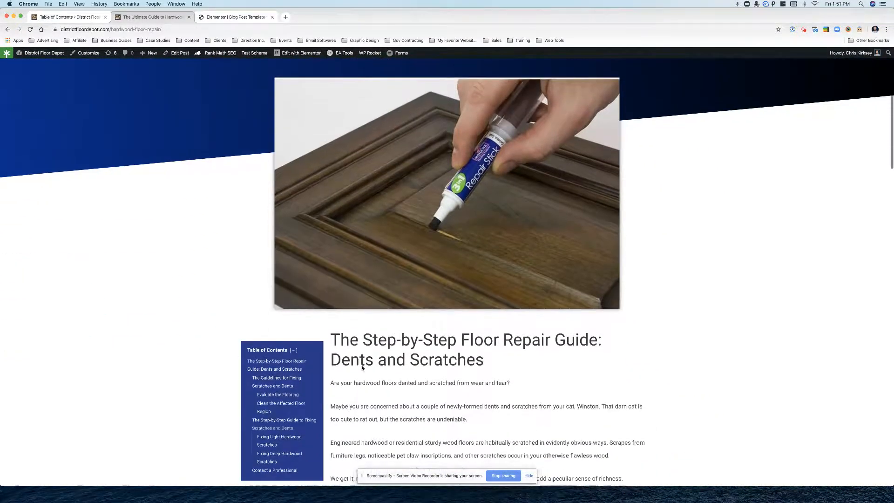
scroll(down, 3)
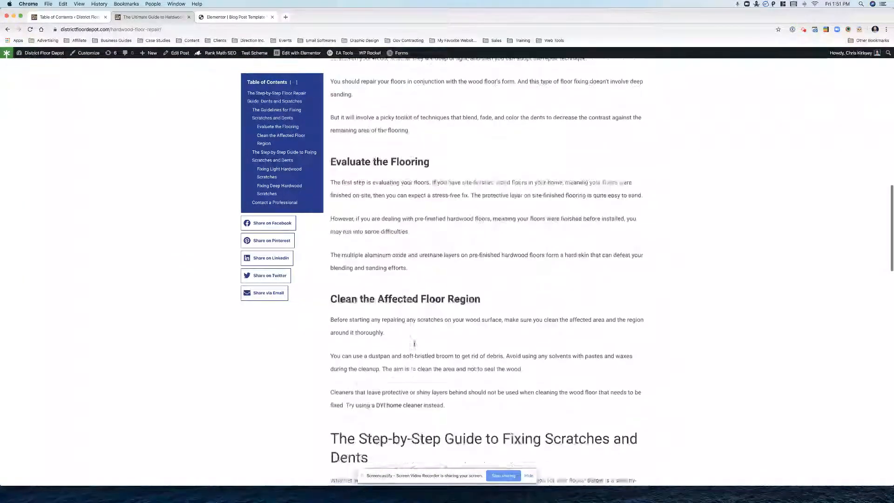
scroll(up, 3)
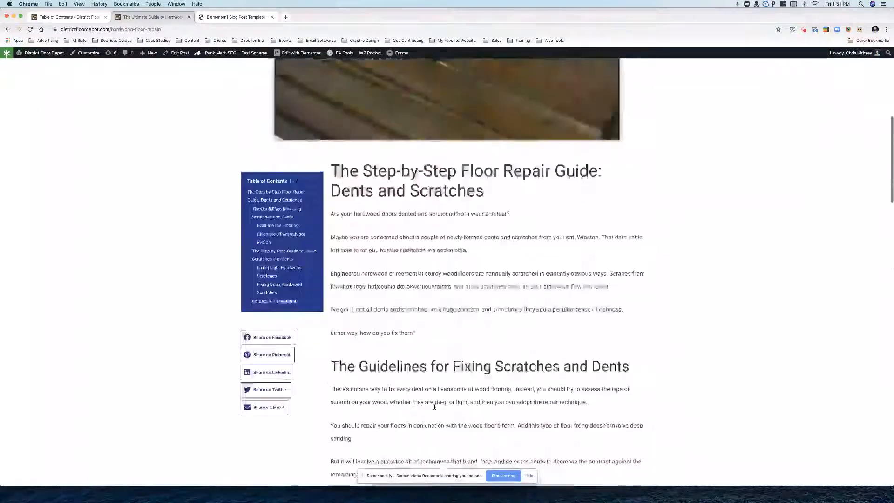
scroll(up, 3)
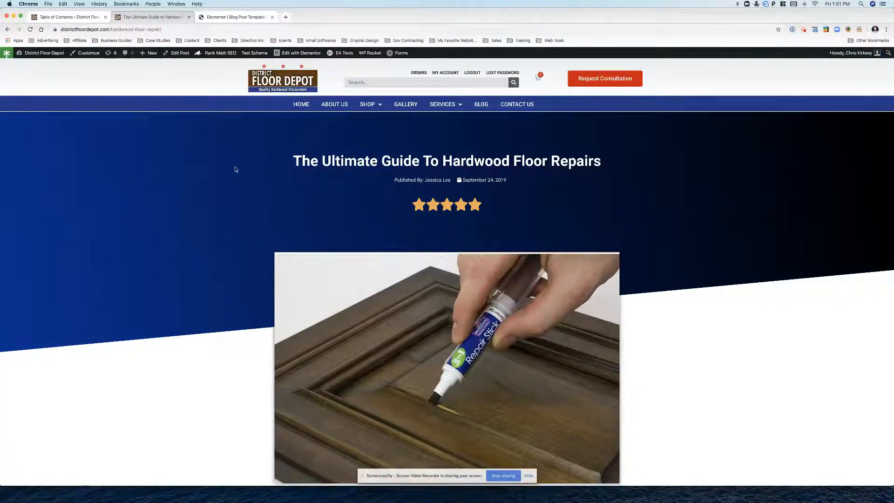
scroll(down, 3)
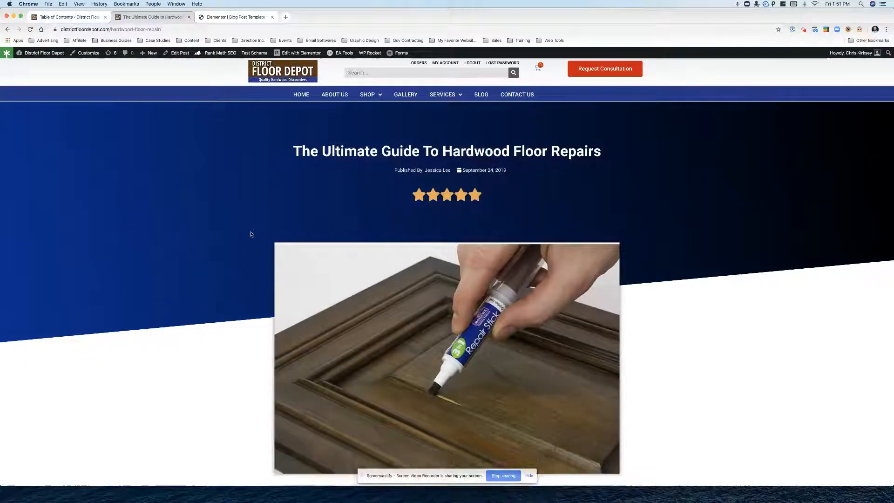
scroll(down, 3)
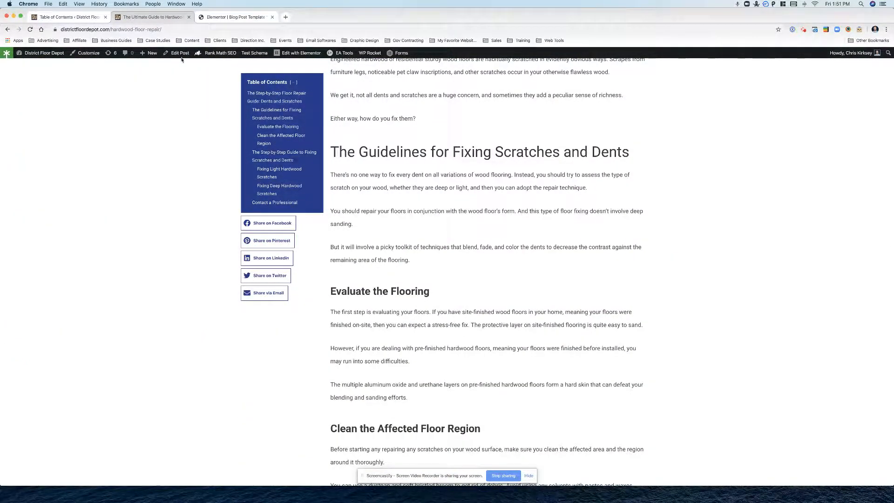